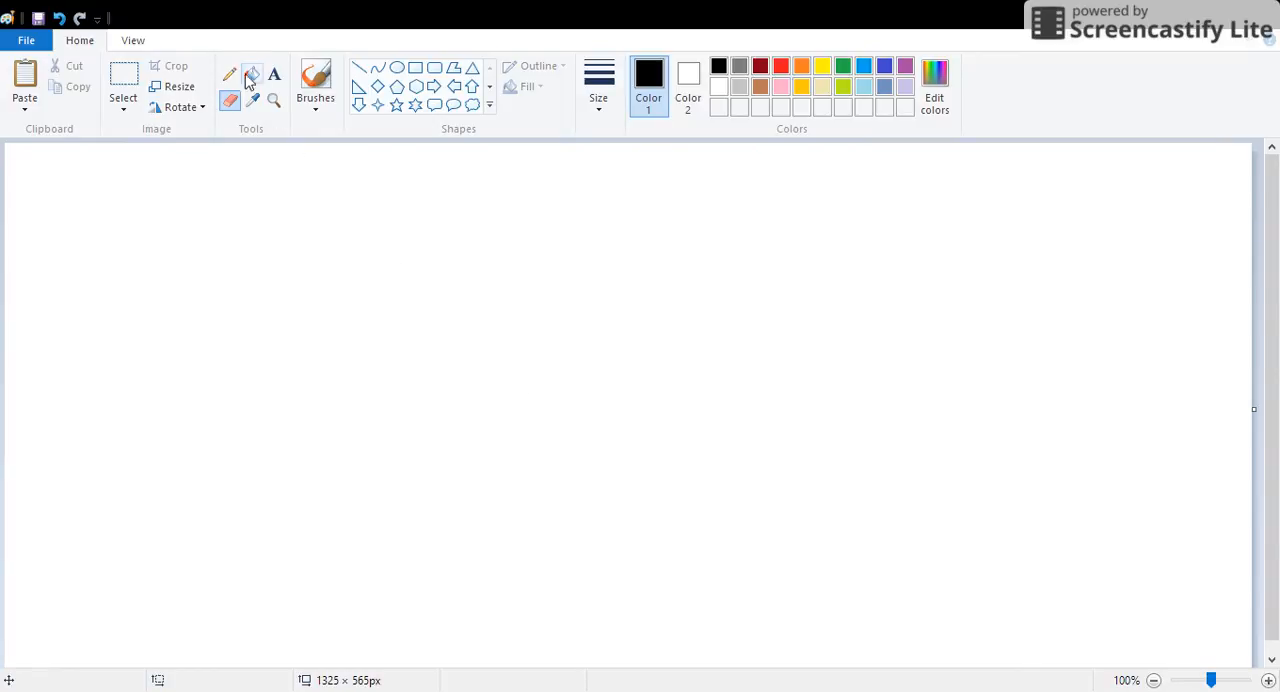
Step: Pick the freehand brush to hand-write Zero ? and Pole on the blank canvas
left_click(316, 80)
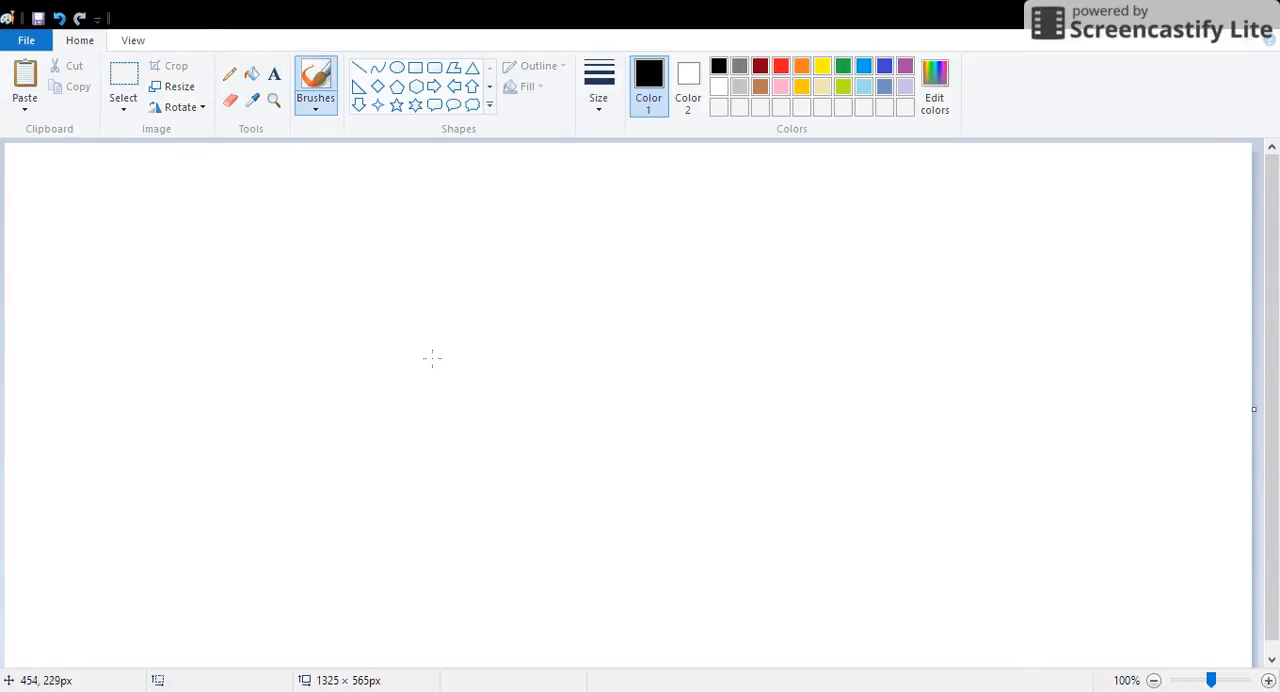
mouse_move(468, 366)
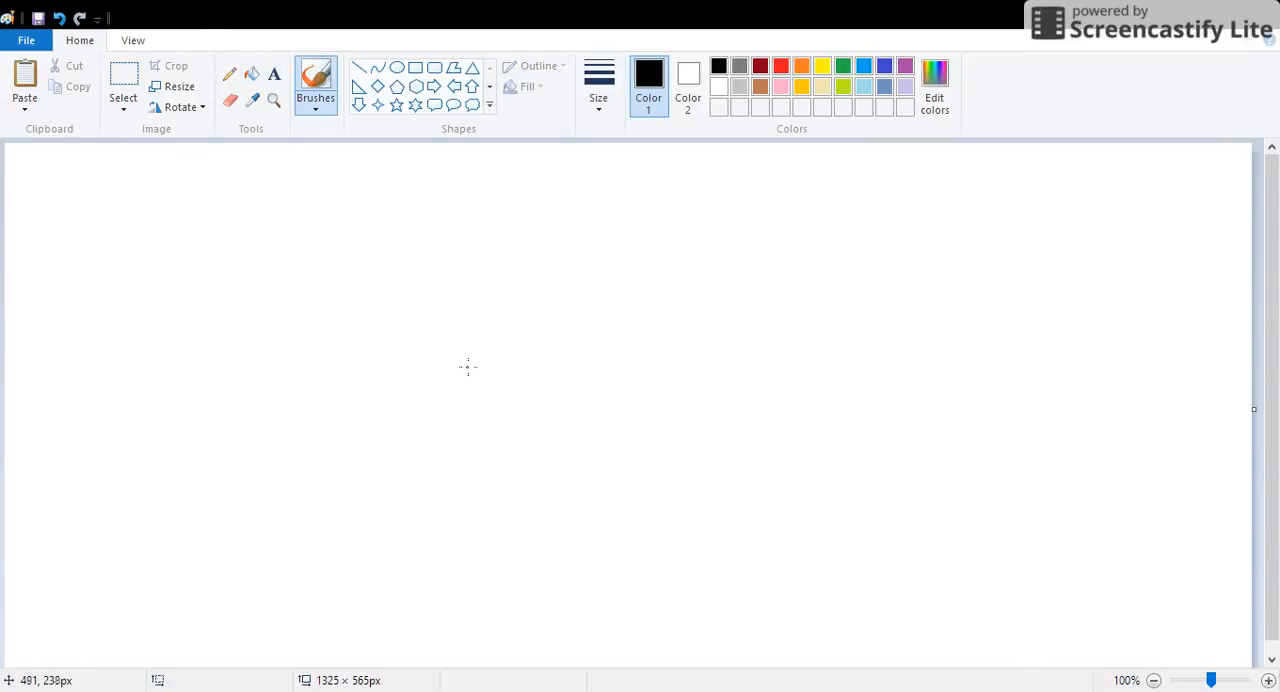
mouse_move(512, 258)
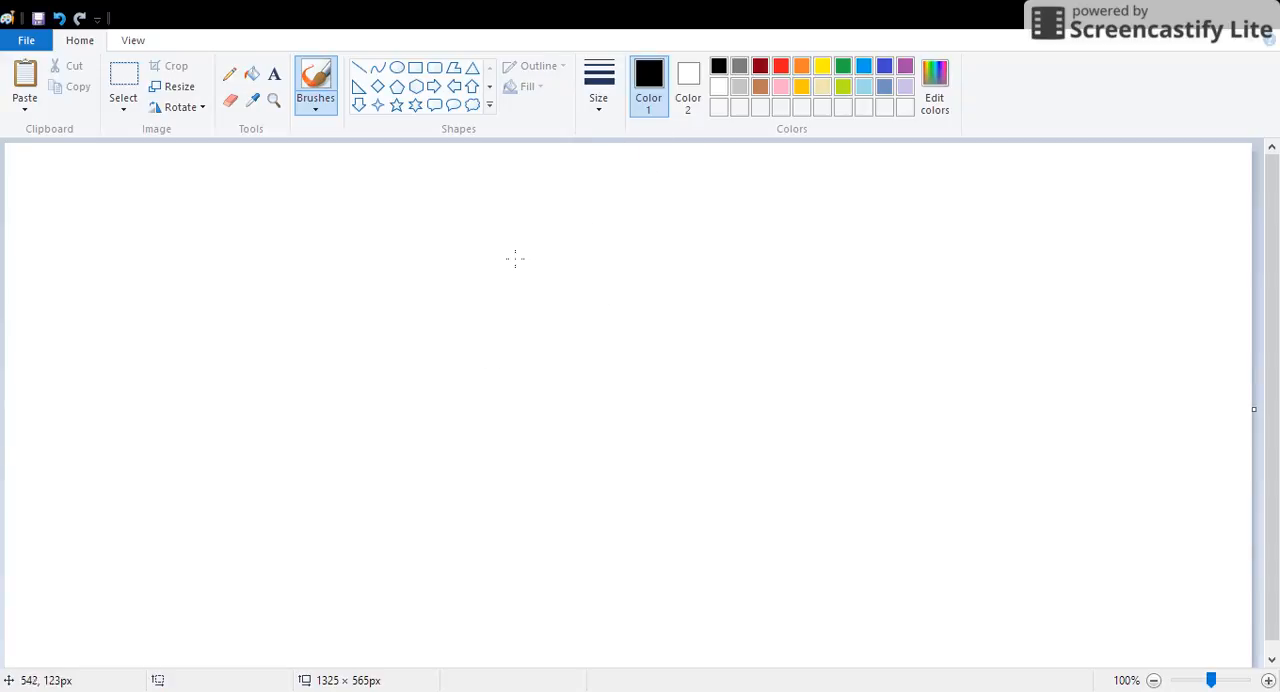
mouse_move(238, 322)
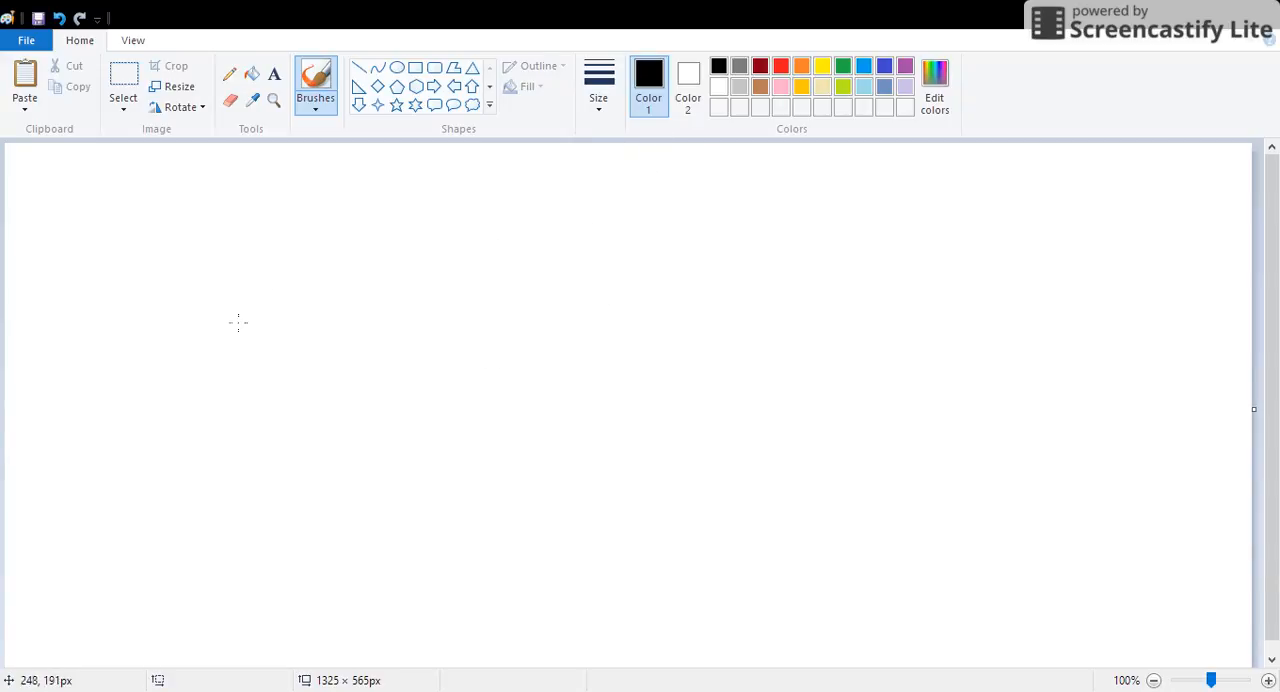
mouse_move(228, 260)
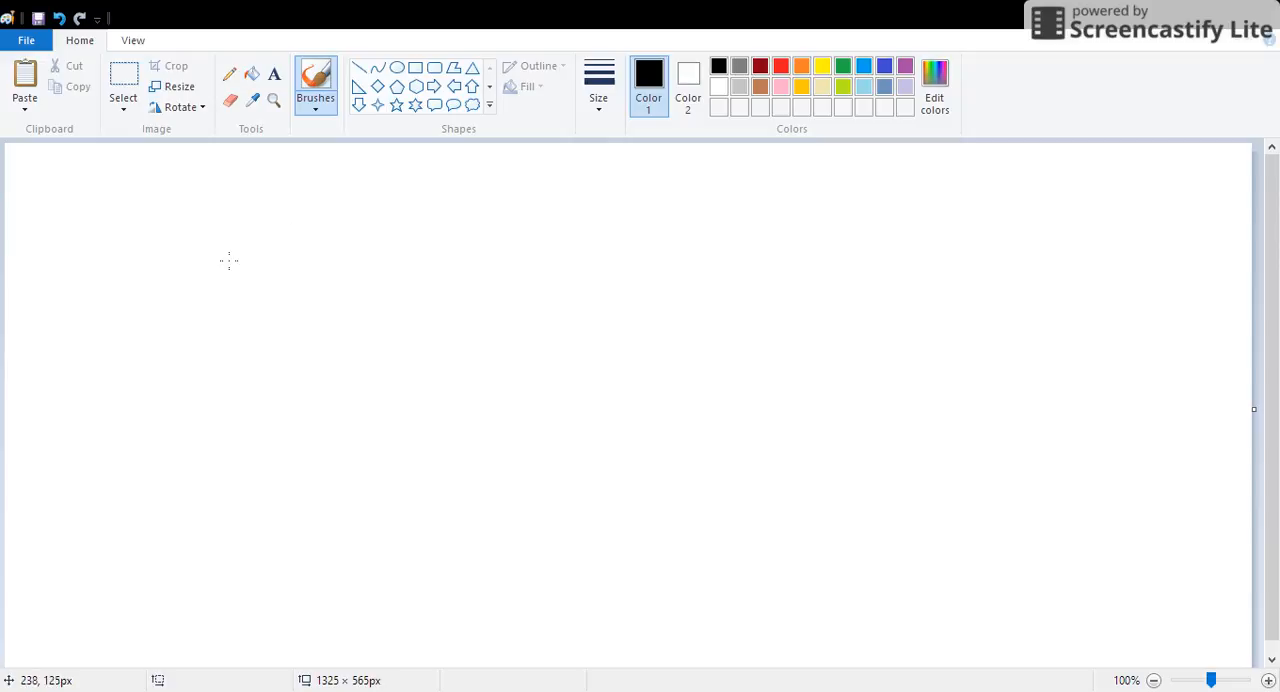
mouse_move(84, 198)
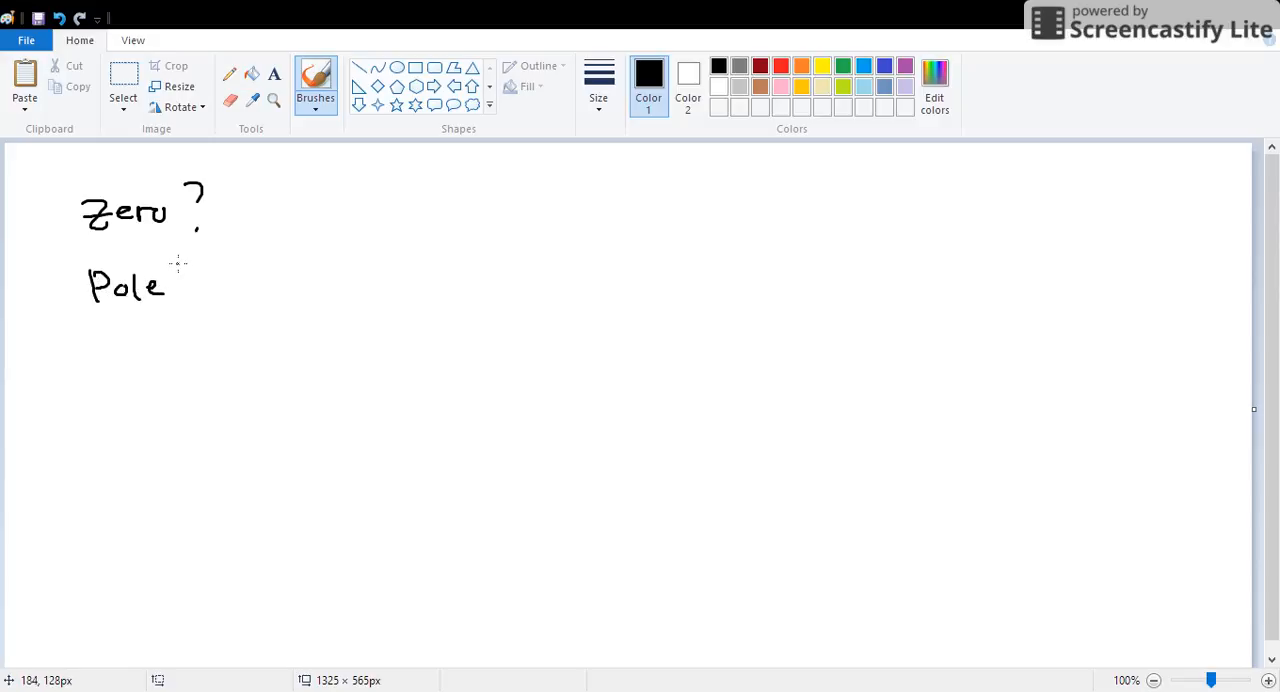
Step: Box Zero? and Pole? and write H(z) = (s+a)/(s+b) to its right
left_click_drag(180, 264, 188, 304)
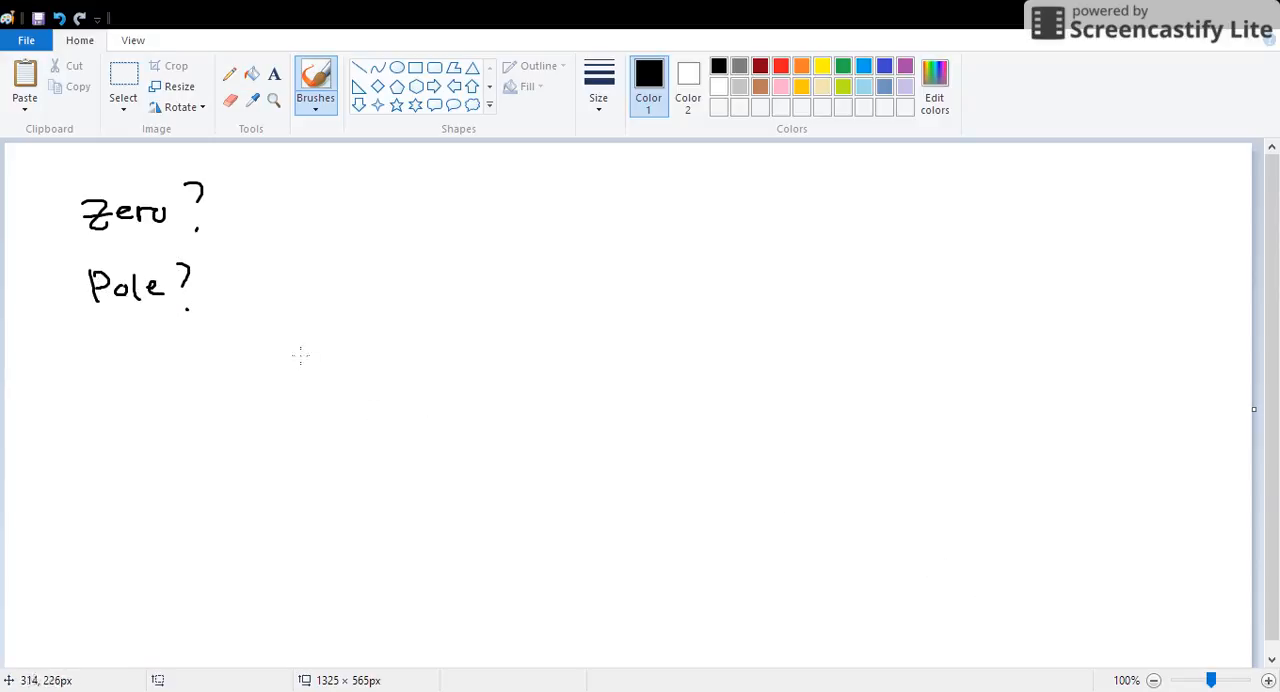
left_click_drag(56, 150, 224, 330)
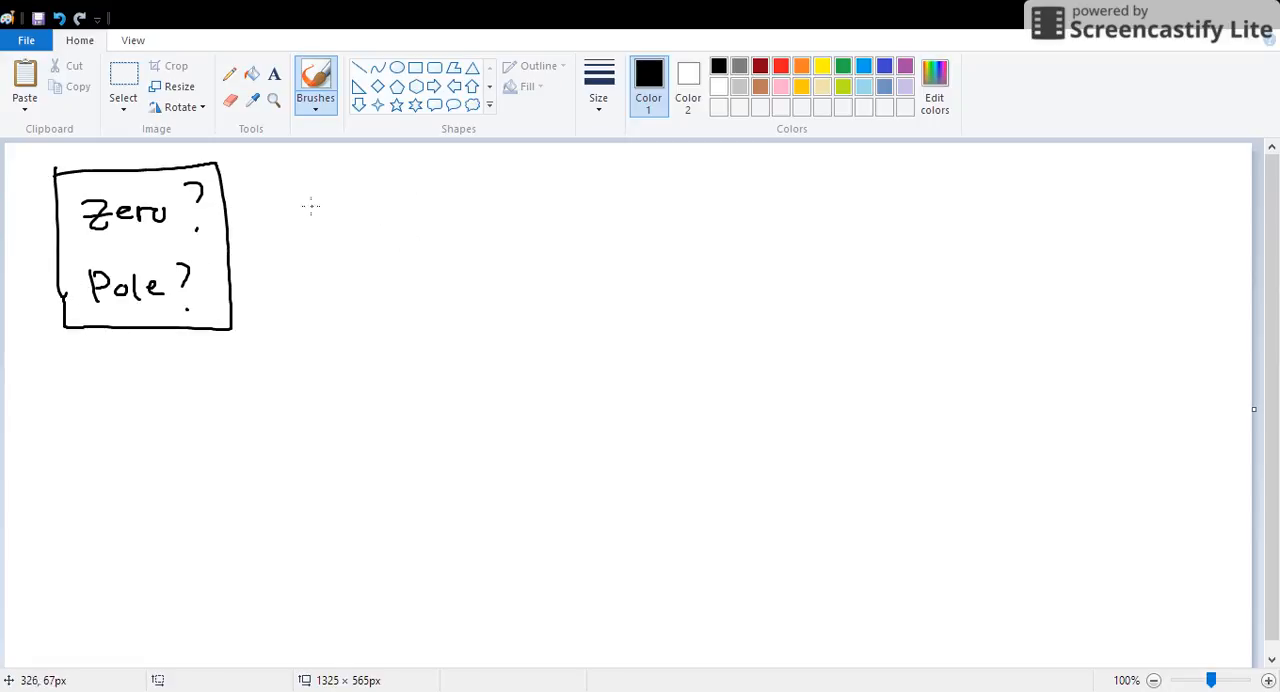
left_click_drag(300, 216, 370, 224)
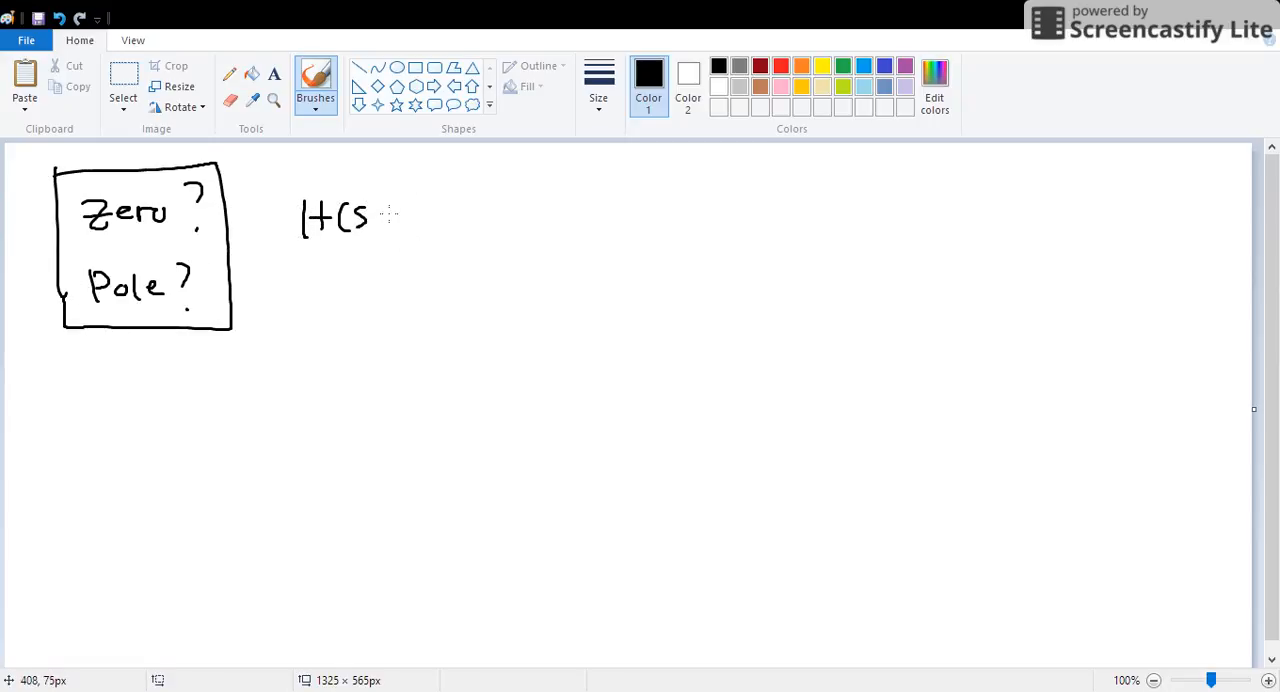
left_click_drag(360, 216, 436, 216)
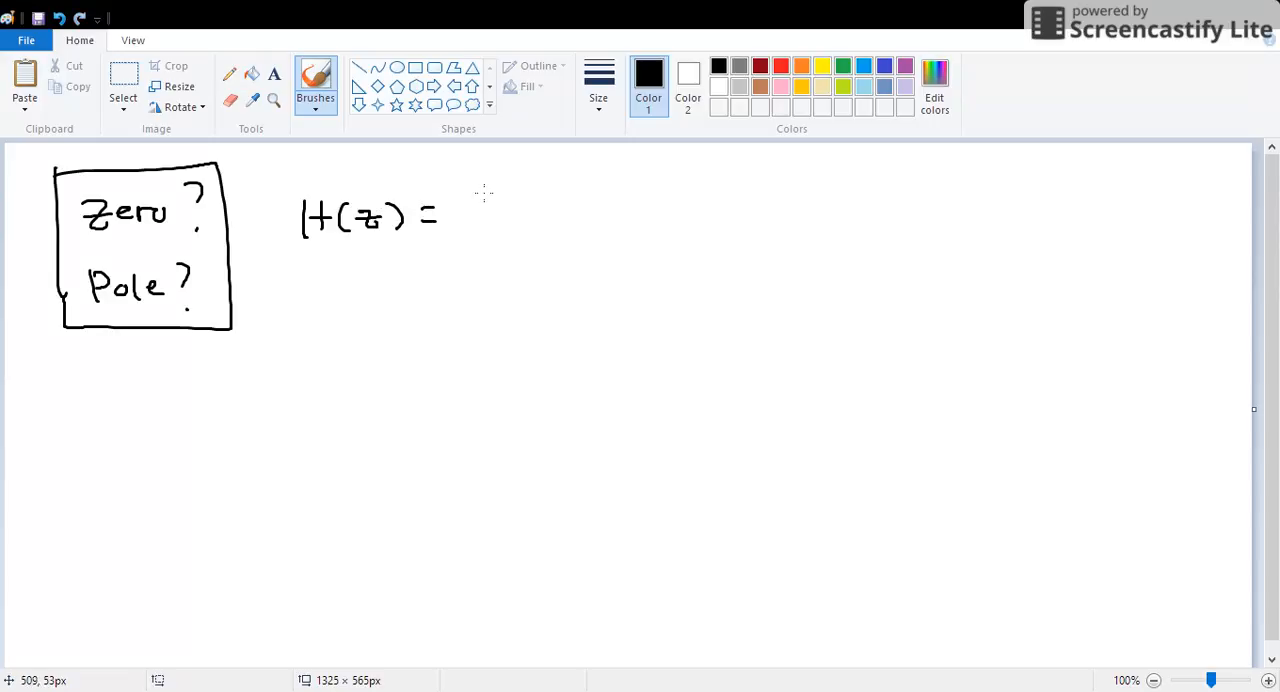
left_click_drag(478, 196, 504, 176)
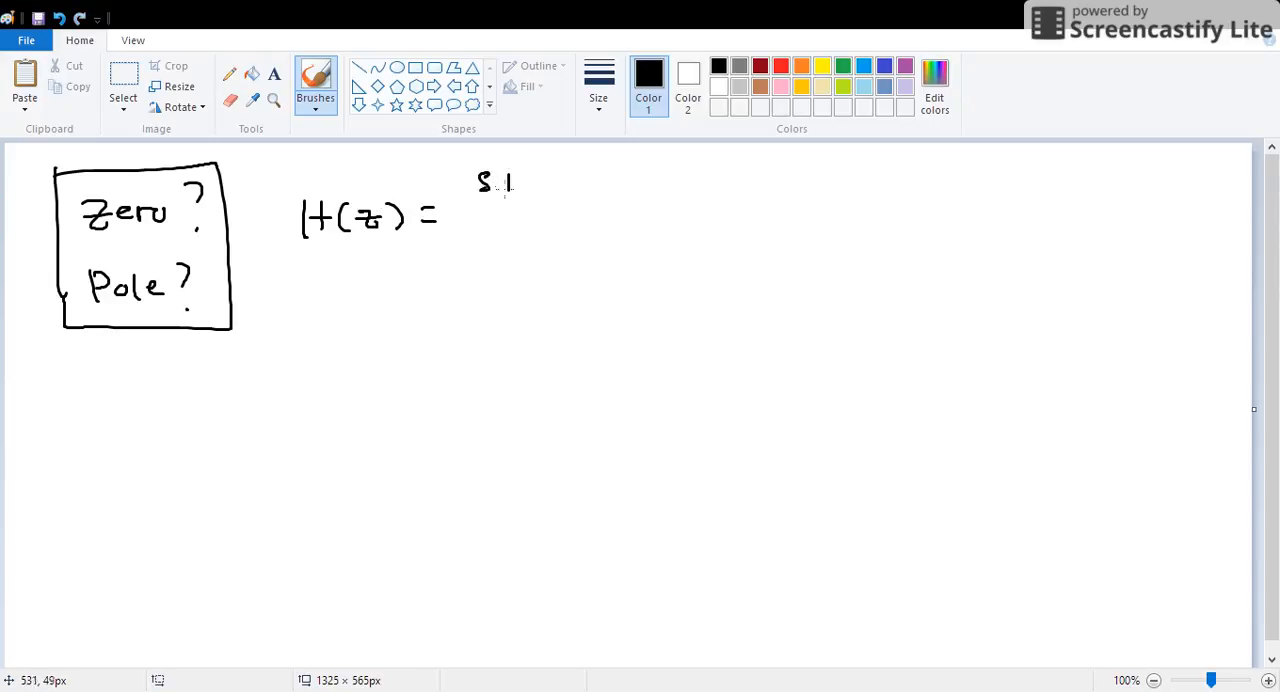
left_click_drag(480, 184, 510, 236)
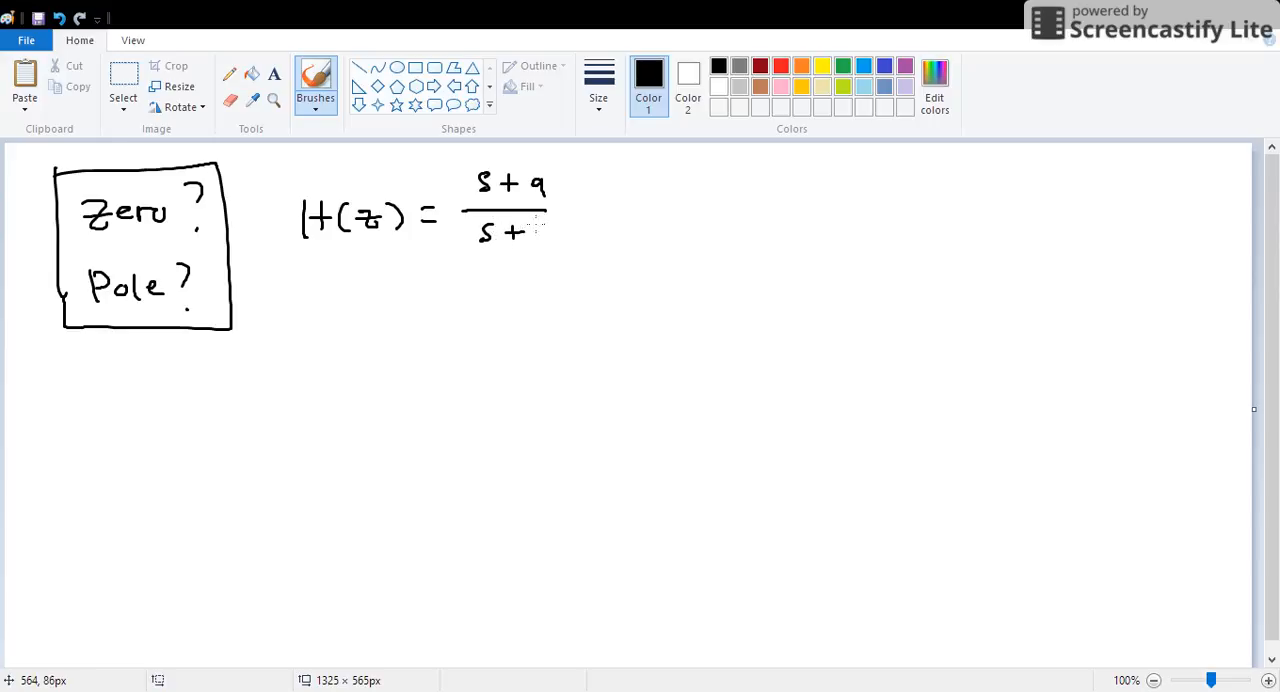
Step: Add arrows at the numerator and denominator labelled zero ? and pole ?
left_click_drag(644, 182, 582, 182)
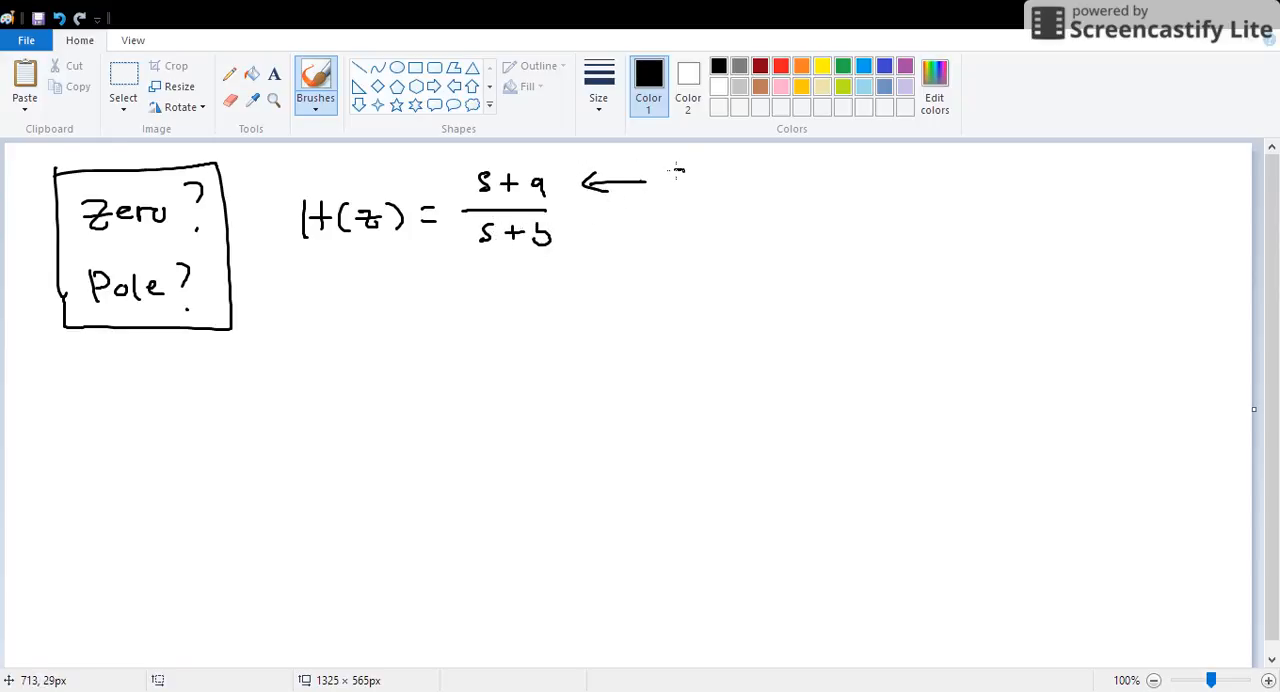
left_click_drag(680, 178, 744, 180)
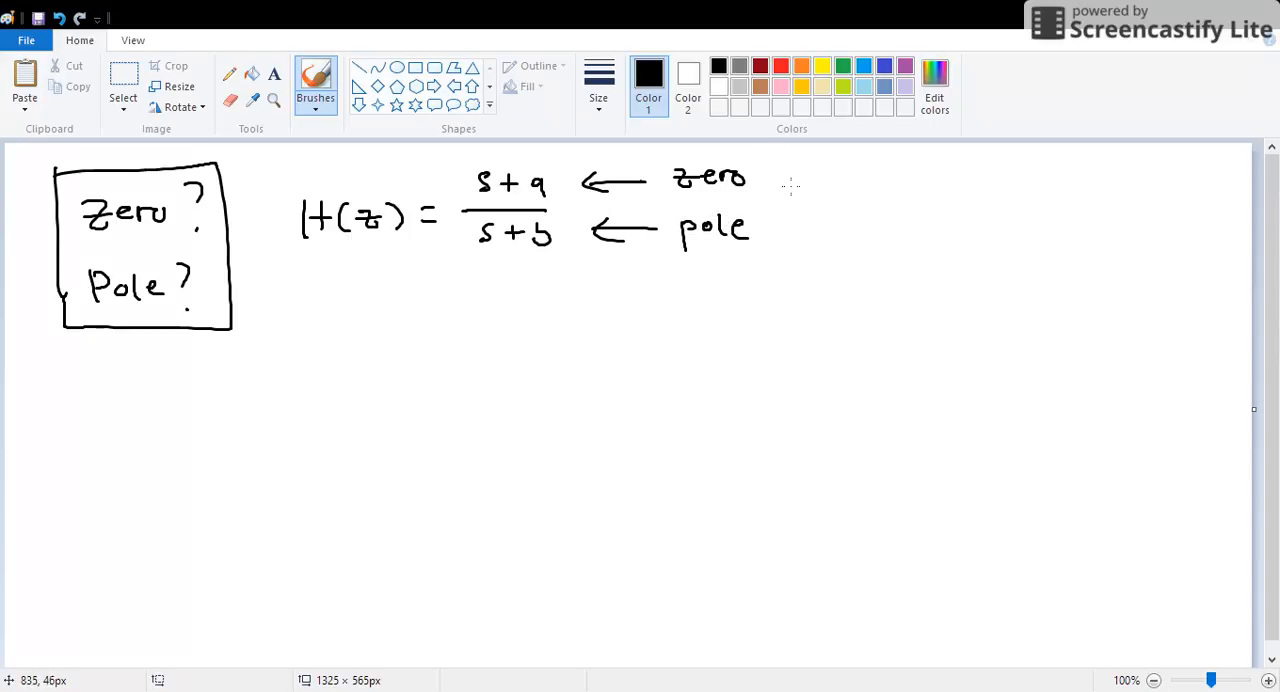
left_click_drag(788, 164, 796, 256)
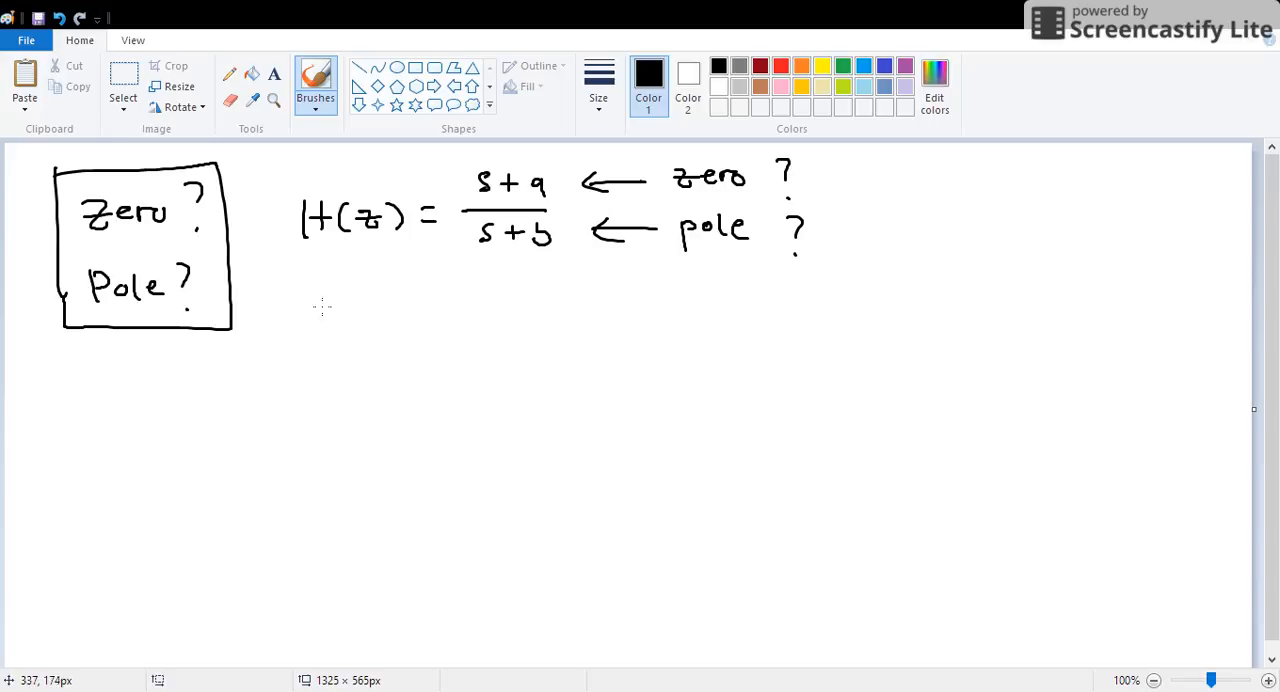
Step: Write s+a=0 → H(z)=0 and s+b=0 → H(z)=∞ below, then start a vertical axis at the right
left_click_drag(324, 324, 424, 320)
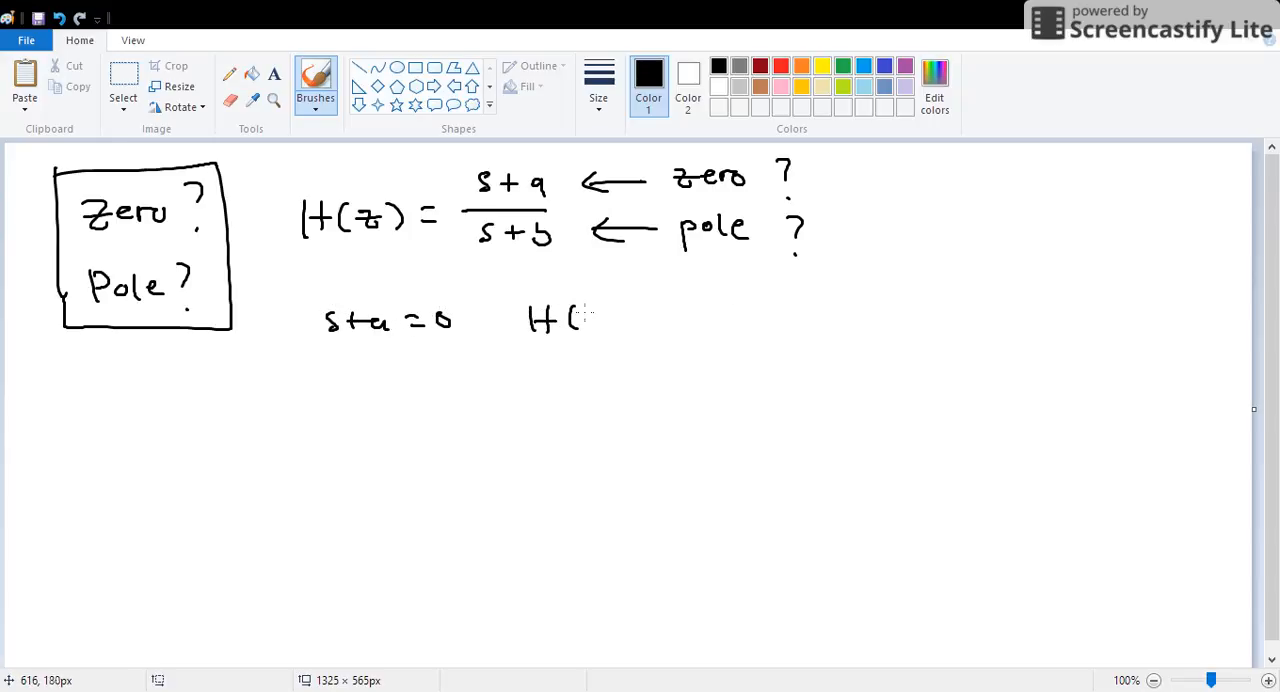
left_click_drag(570, 318, 724, 320)
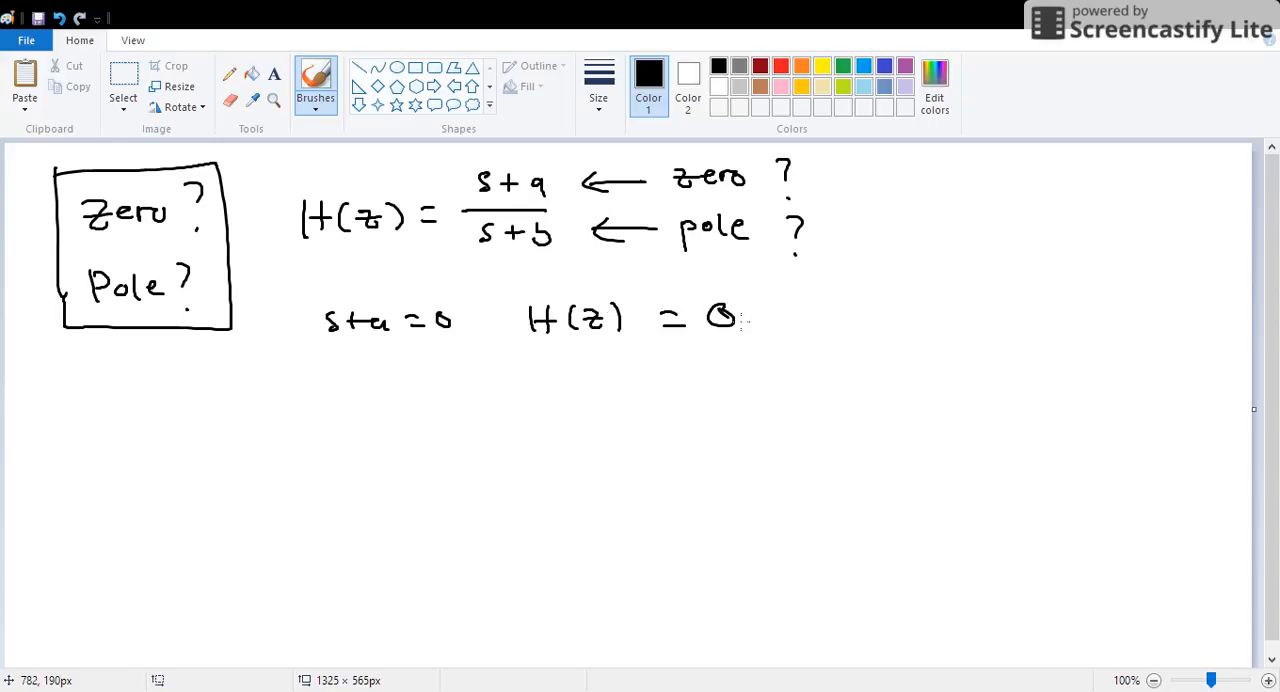
left_click_drag(772, 296, 772, 336)
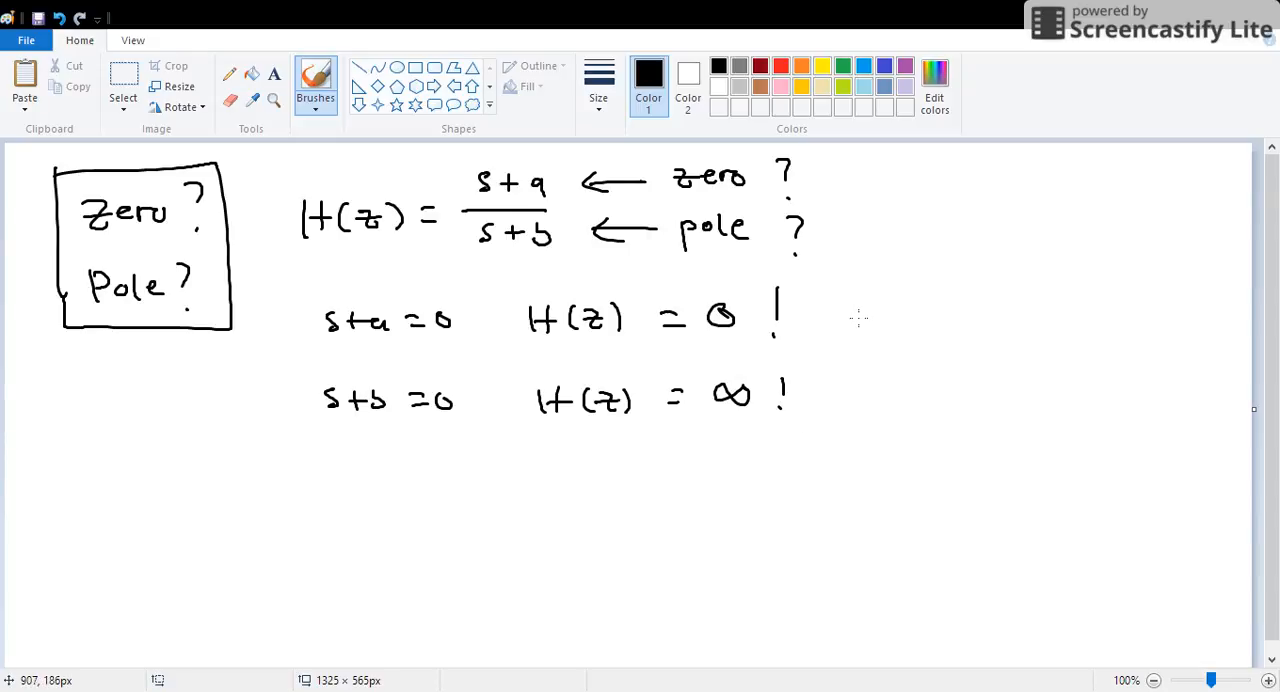
mouse_move(824, 310)
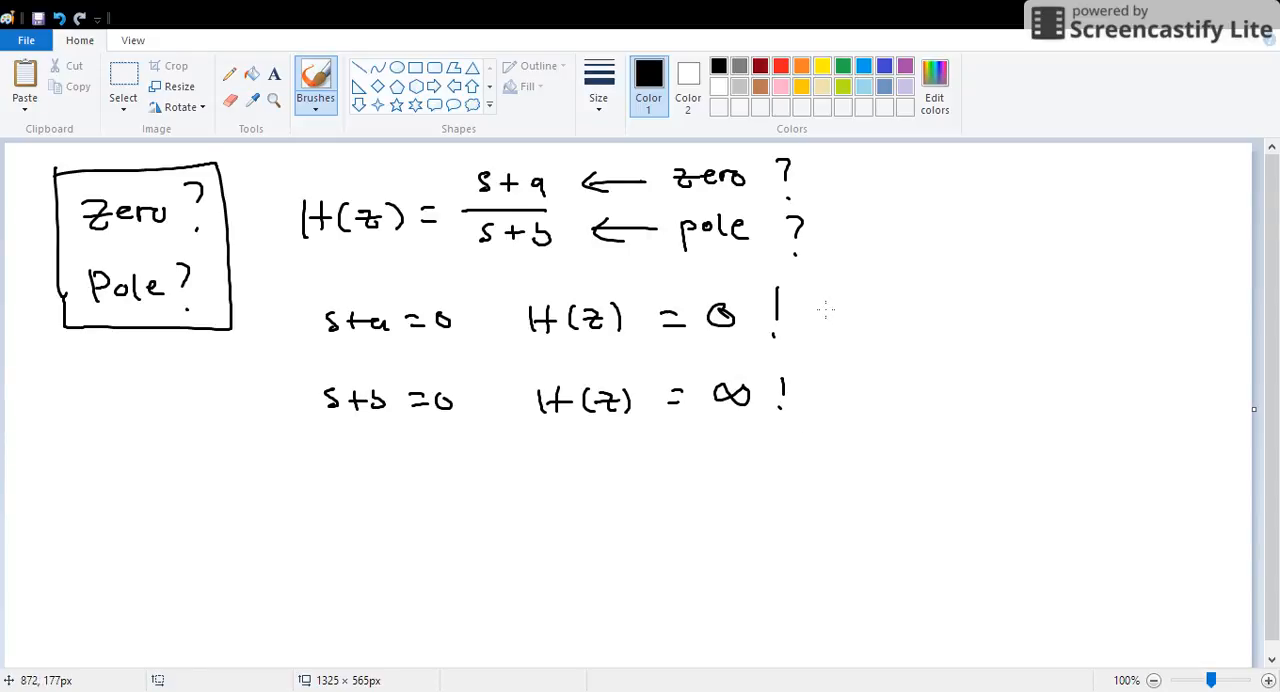
left_click_drag(830, 316, 904, 310)
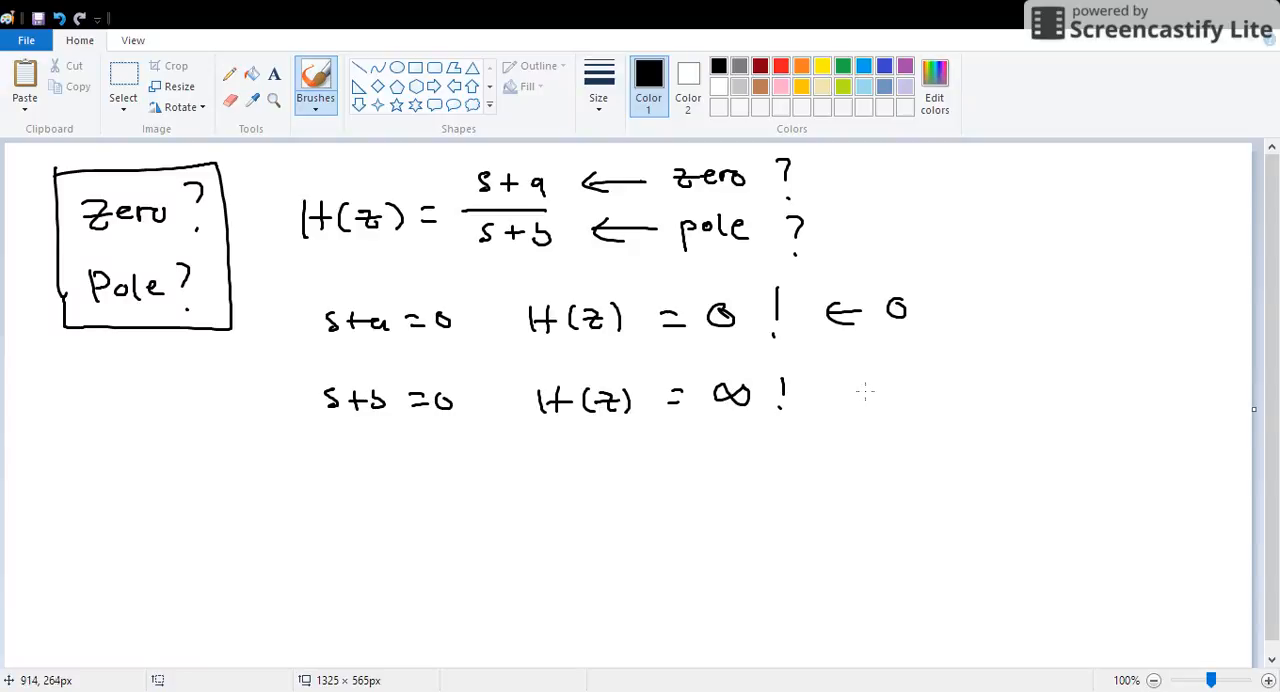
left_click_drag(962, 232, 956, 448)
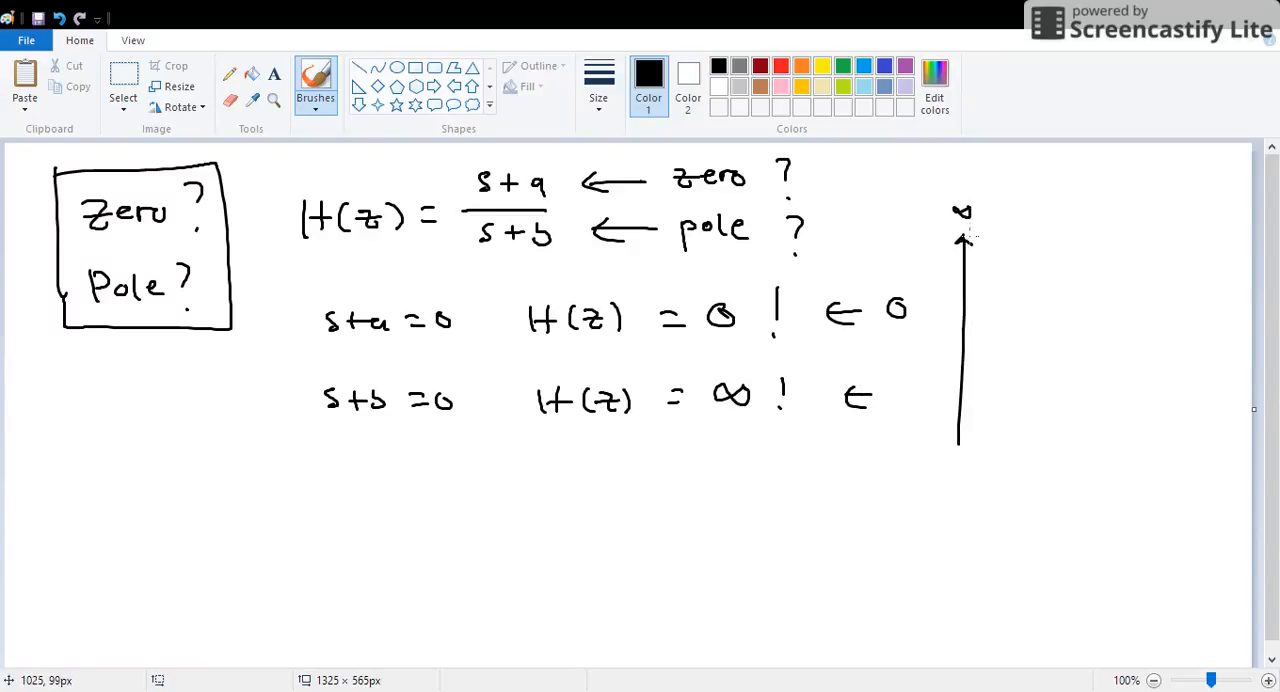
mouse_move(530, 448)
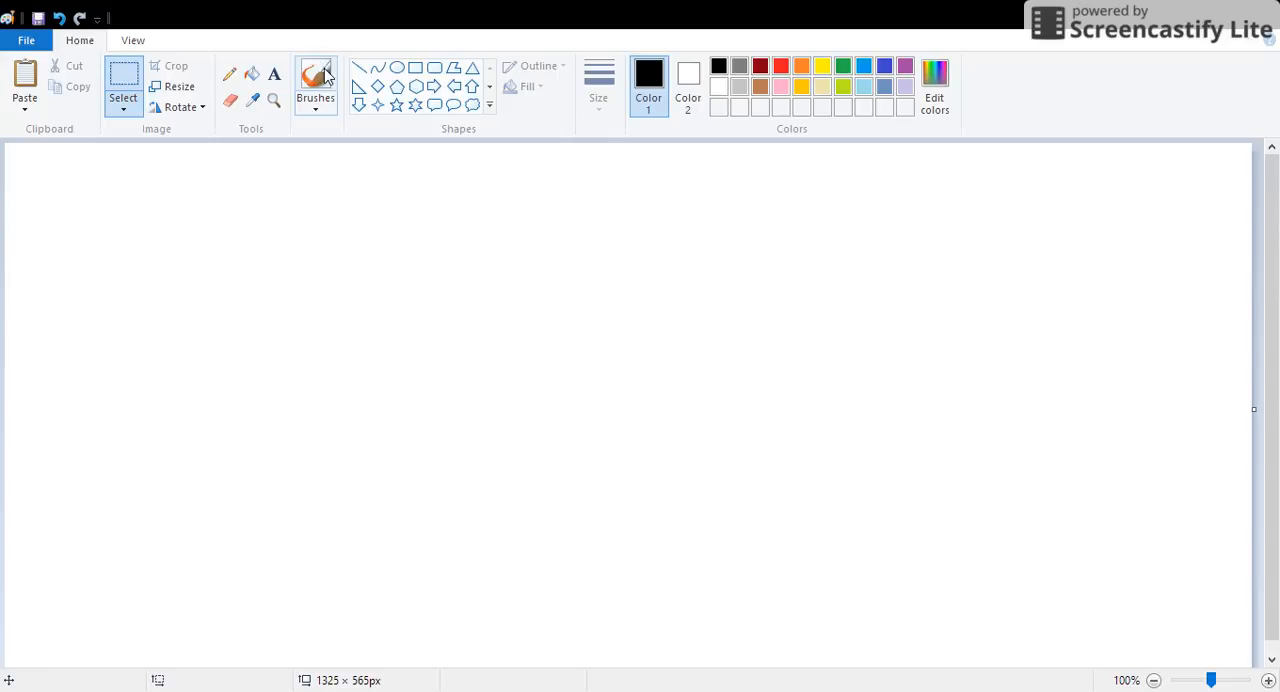
Step: Draw a circle around the axes' origin and write a boxed e^jΩ above it
left_click(316, 80)
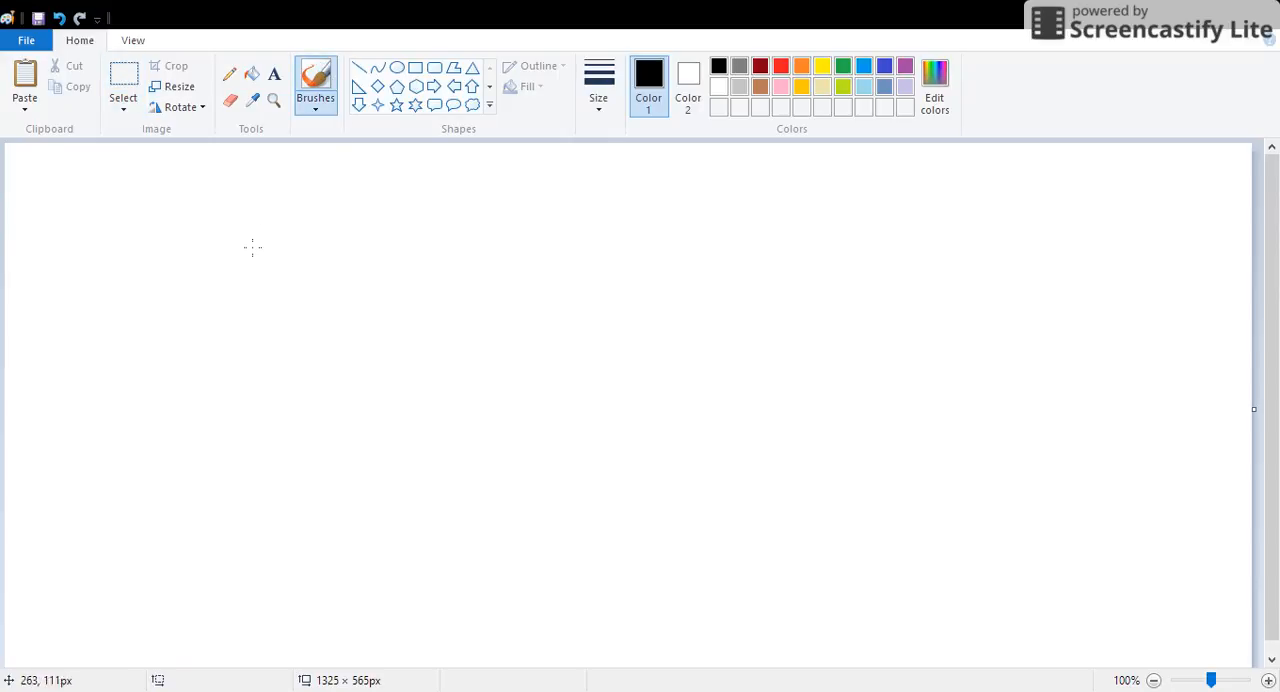
mouse_move(250, 252)
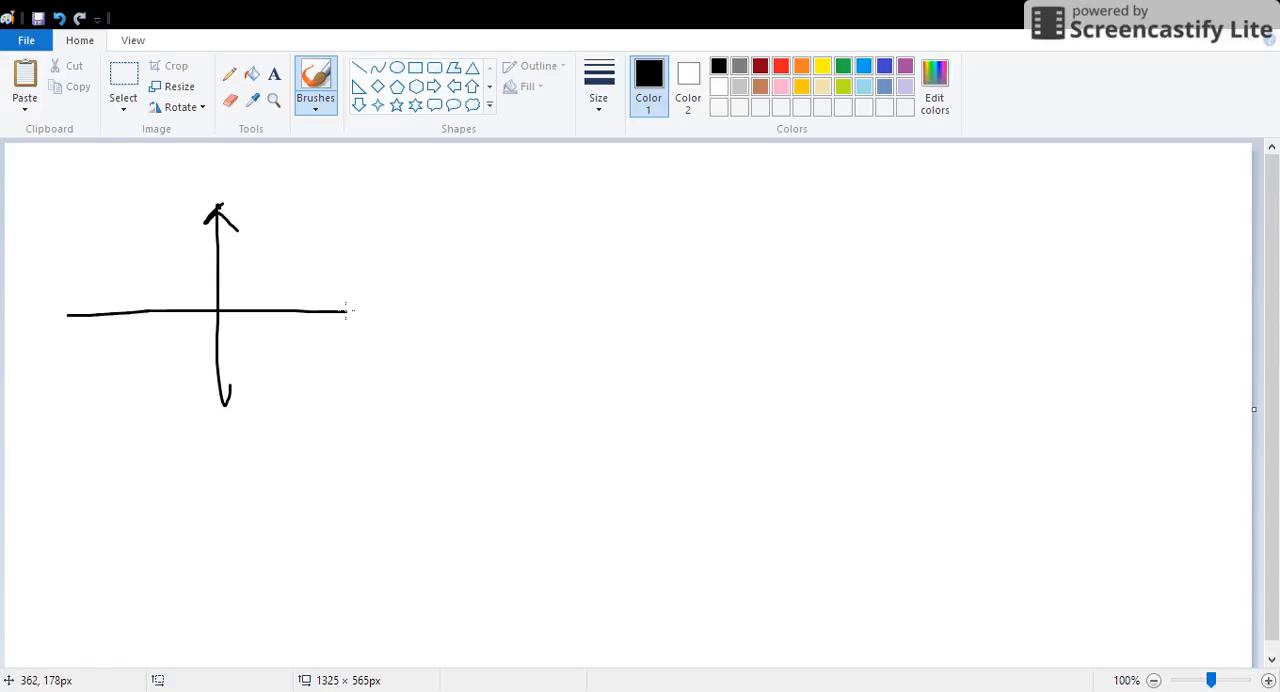
left_click_drag(218, 238, 218, 378)
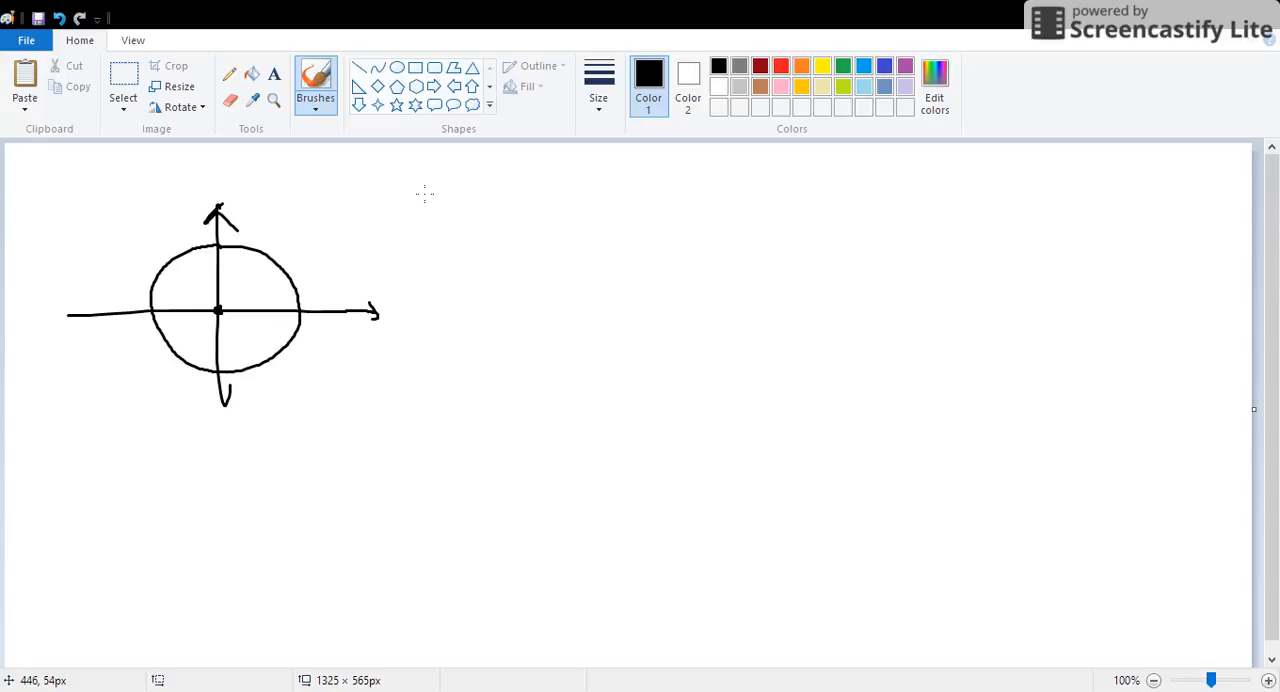
left_click_drag(424, 204, 464, 176)
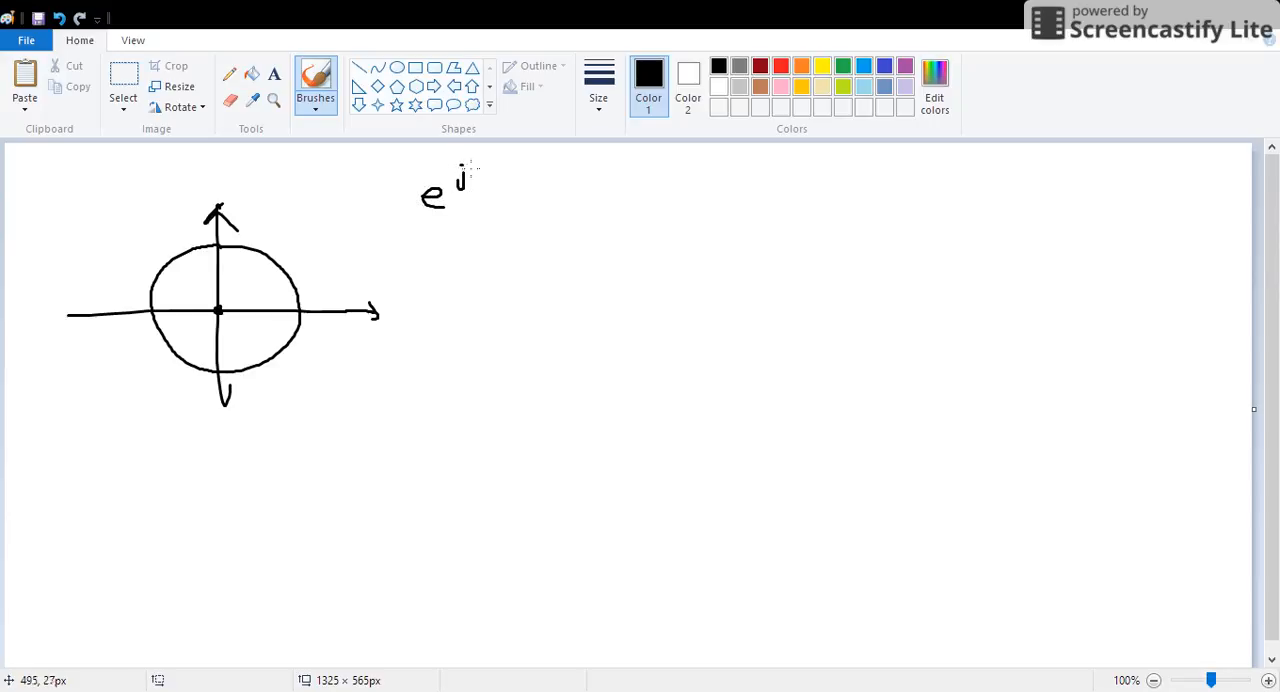
left_click_drag(464, 184, 490, 178)
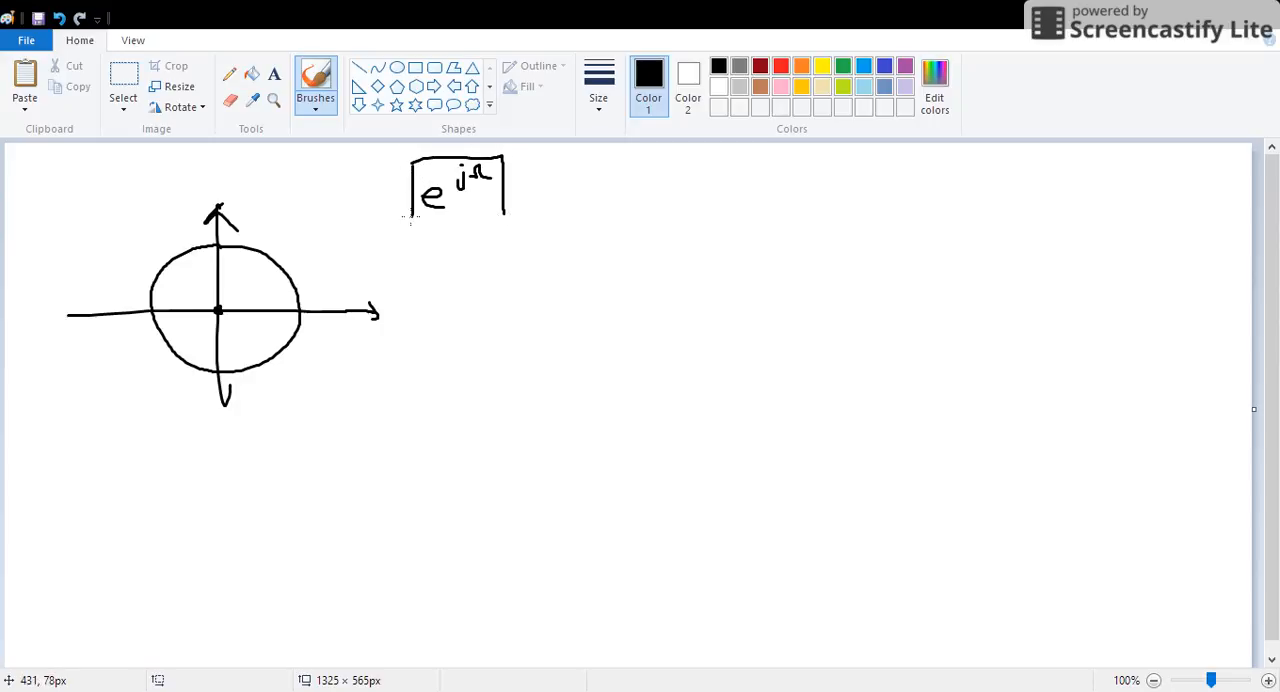
Step: Label the axes Re(z) and Im(z), expand e^jΩ = cos(Ω) + j sin(Ω) and underline it
left_click_drag(410, 218, 510, 216)
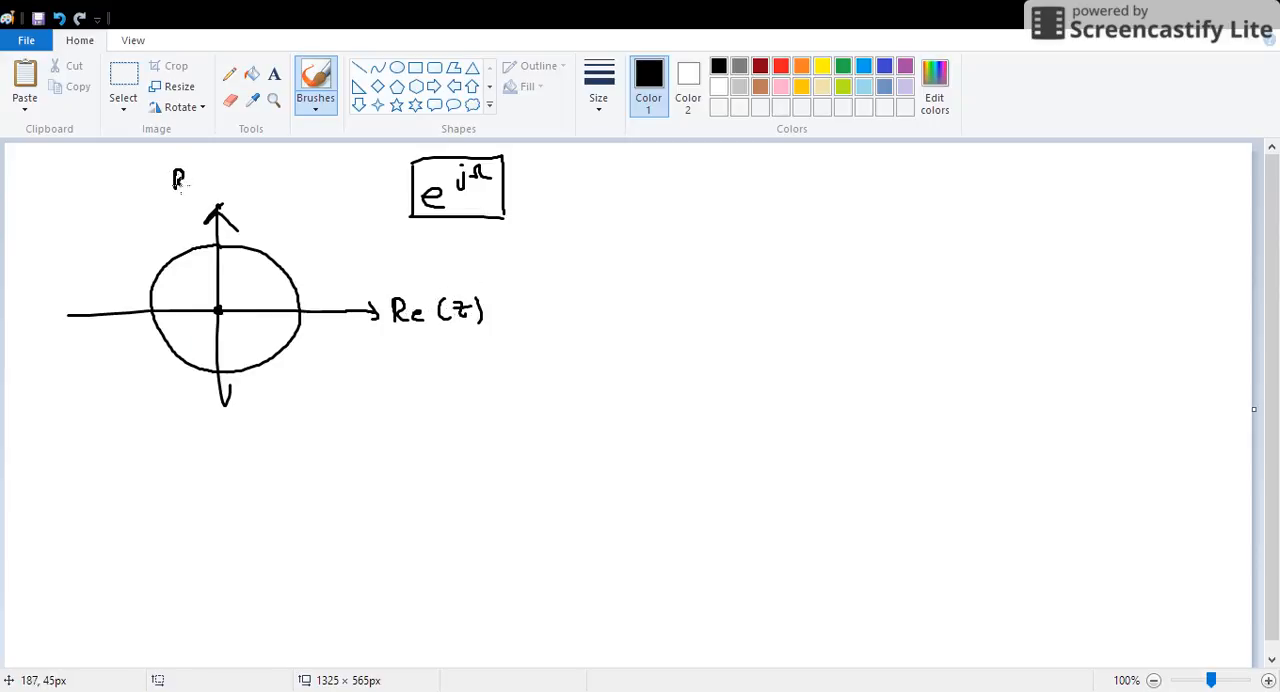
left_click_drag(176, 180, 244, 184)
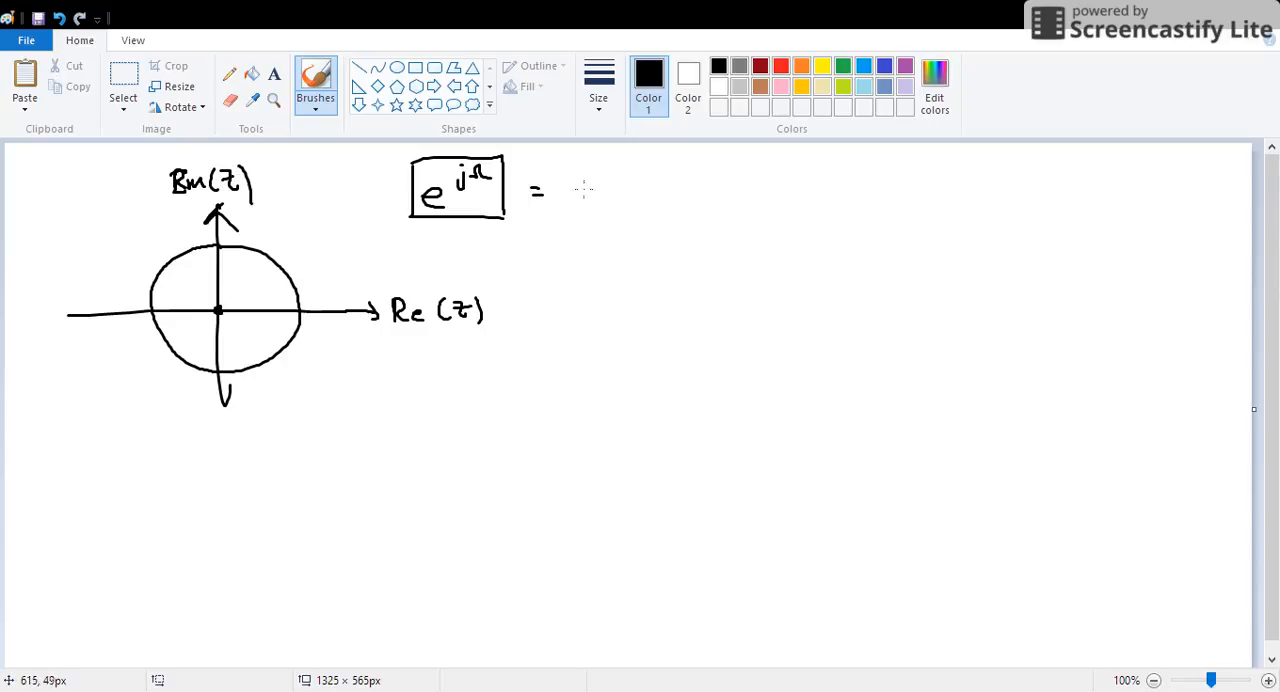
left_click_drag(564, 190, 616, 188)
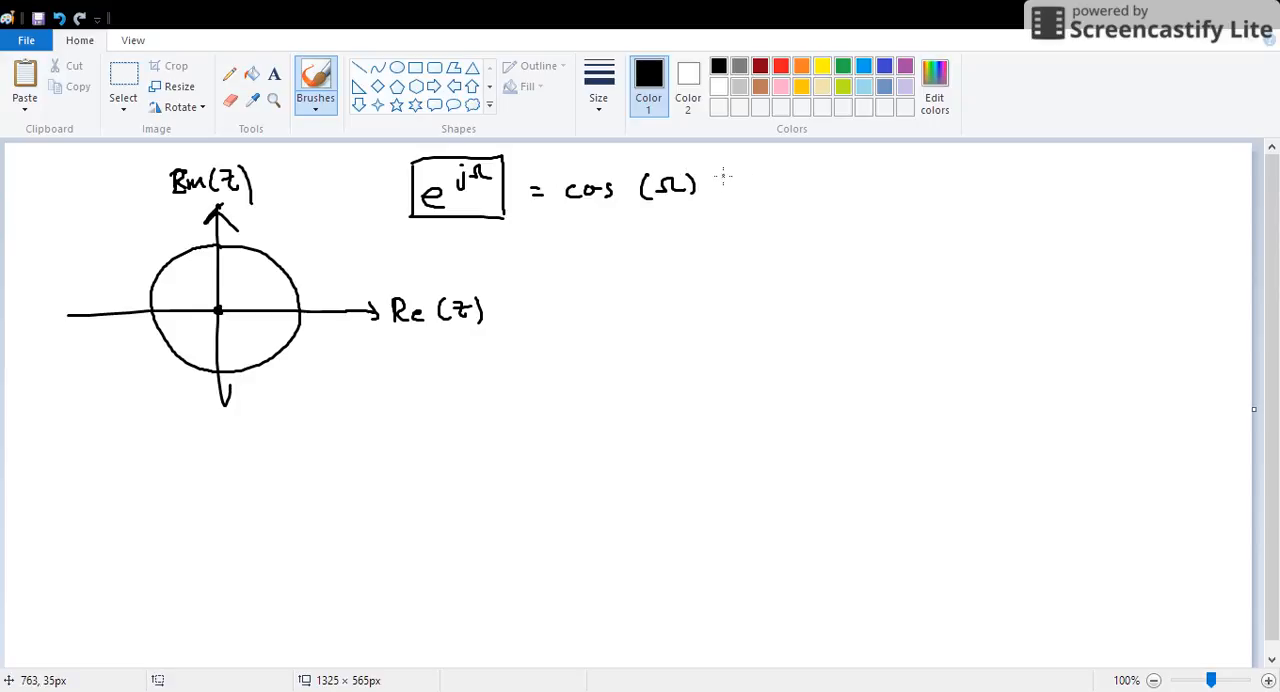
left_click_drag(716, 184, 840, 184)
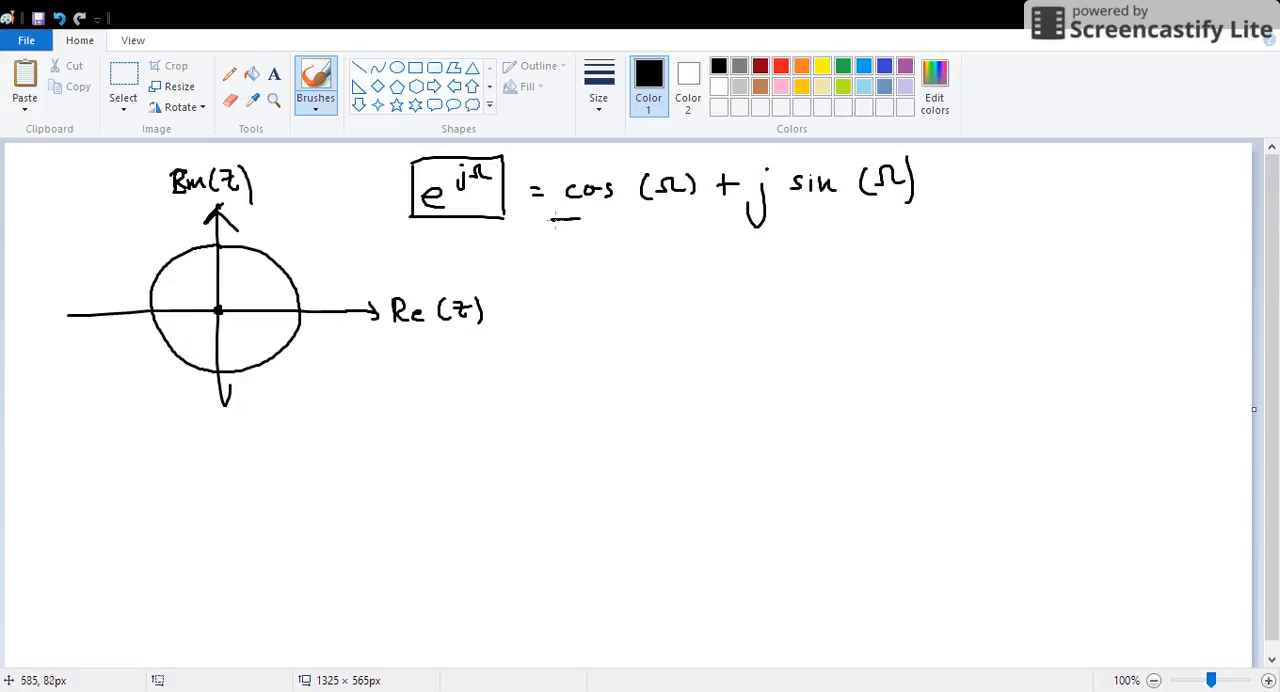
left_click_drag(550, 220, 890, 216)
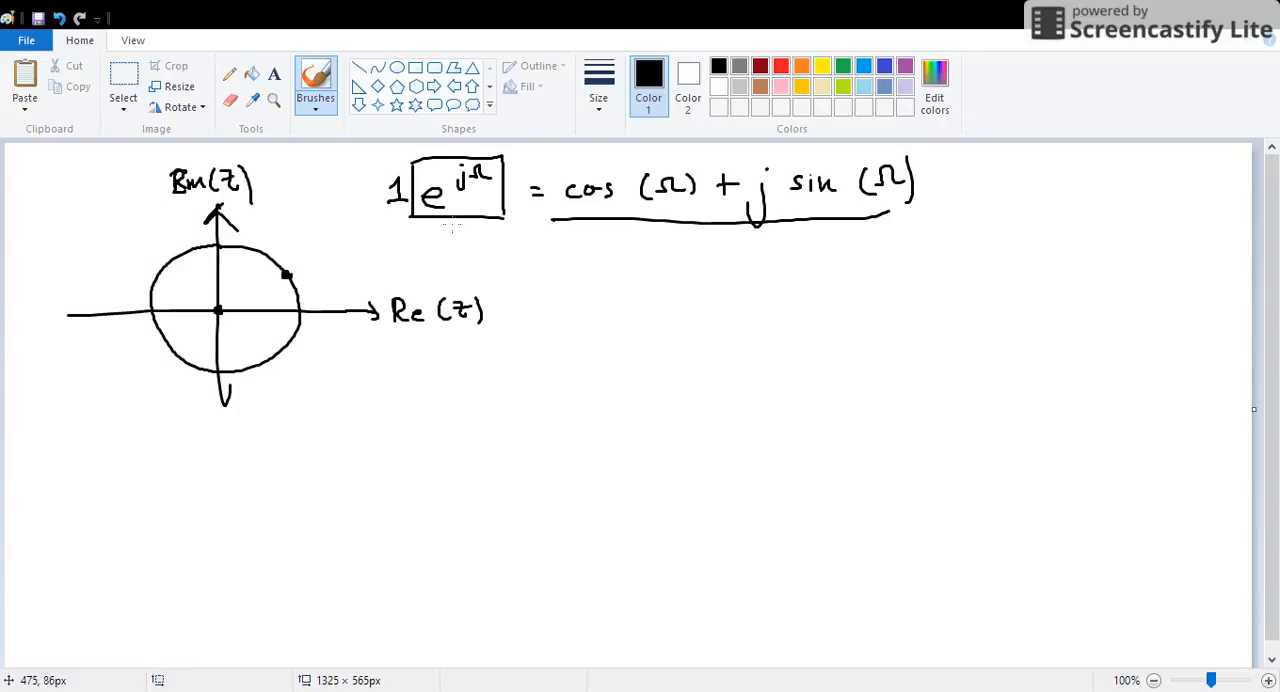
Step: Draw the radius to the dotted point, mark angle Ω, and annotate sin and cos arrows
left_click_drag(220, 310, 288, 272)
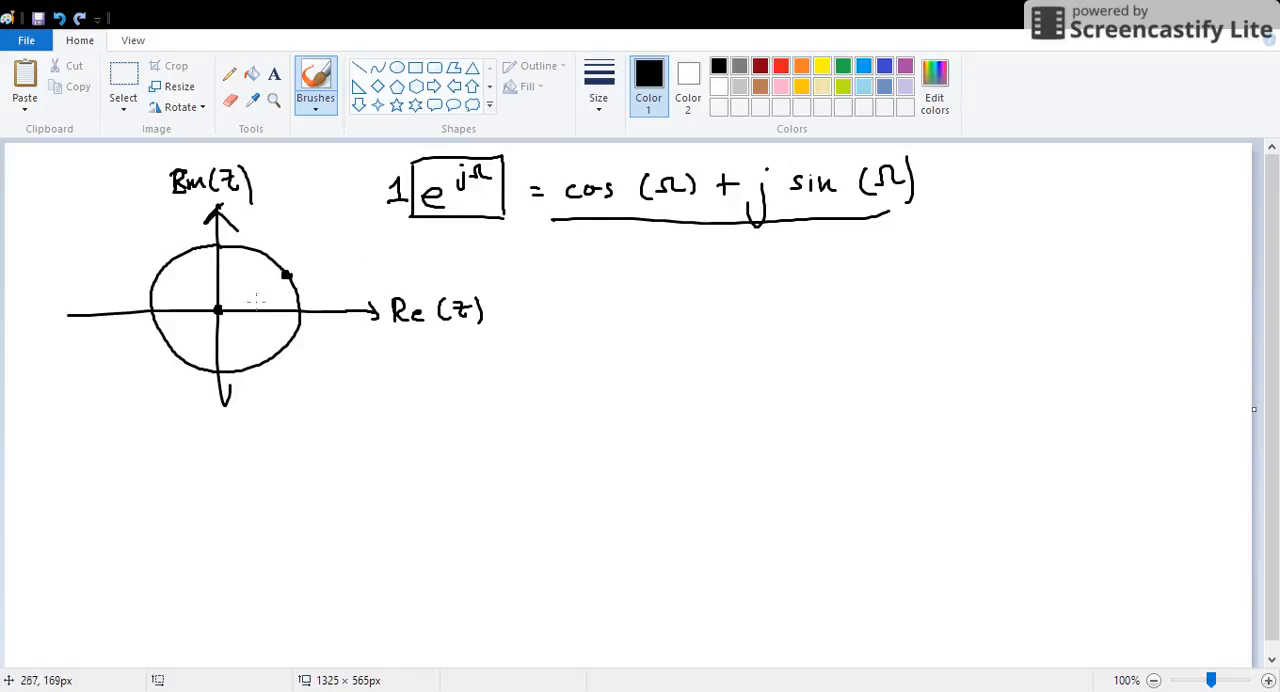
left_click_drag(218, 310, 284, 268)
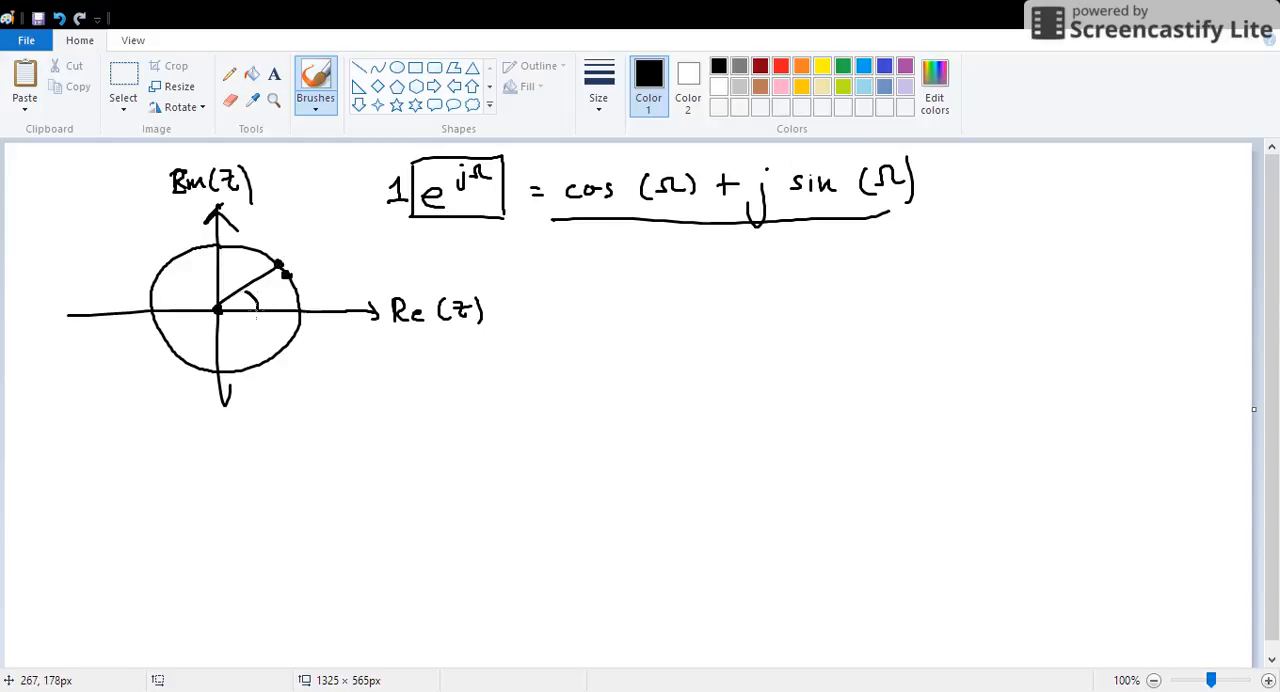
left_click_drag(256, 300, 280, 284)
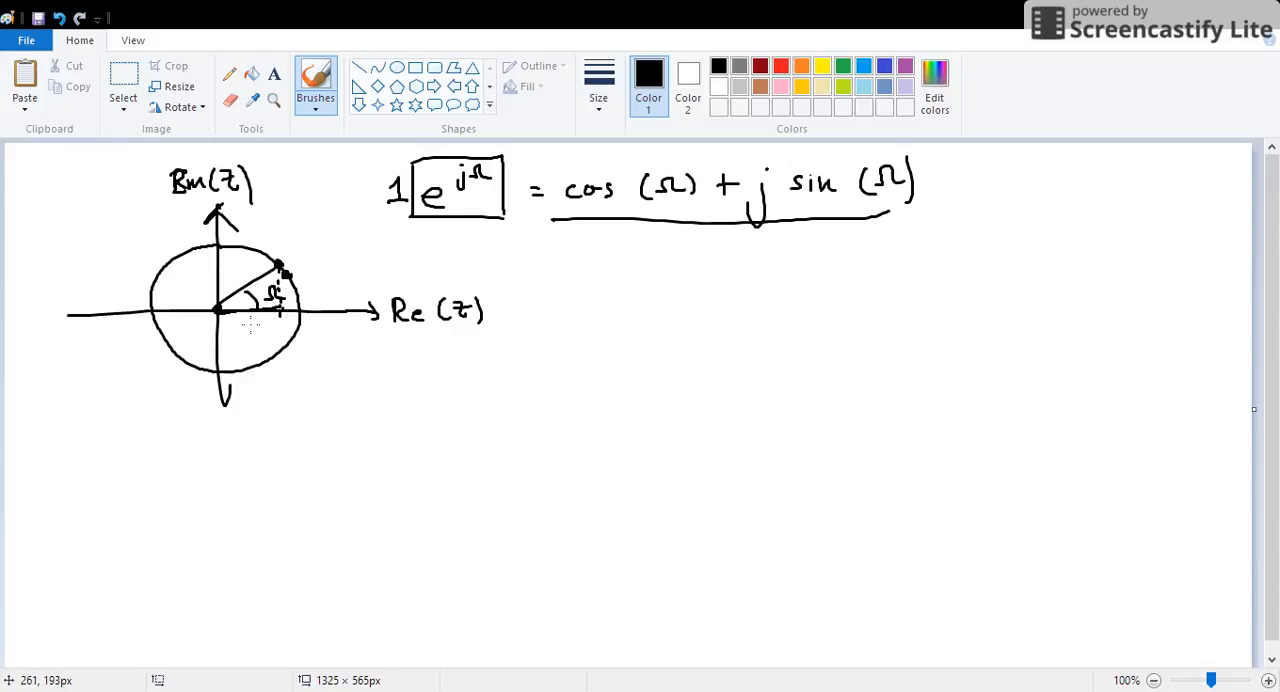
left_click_drag(284, 384, 250, 330)
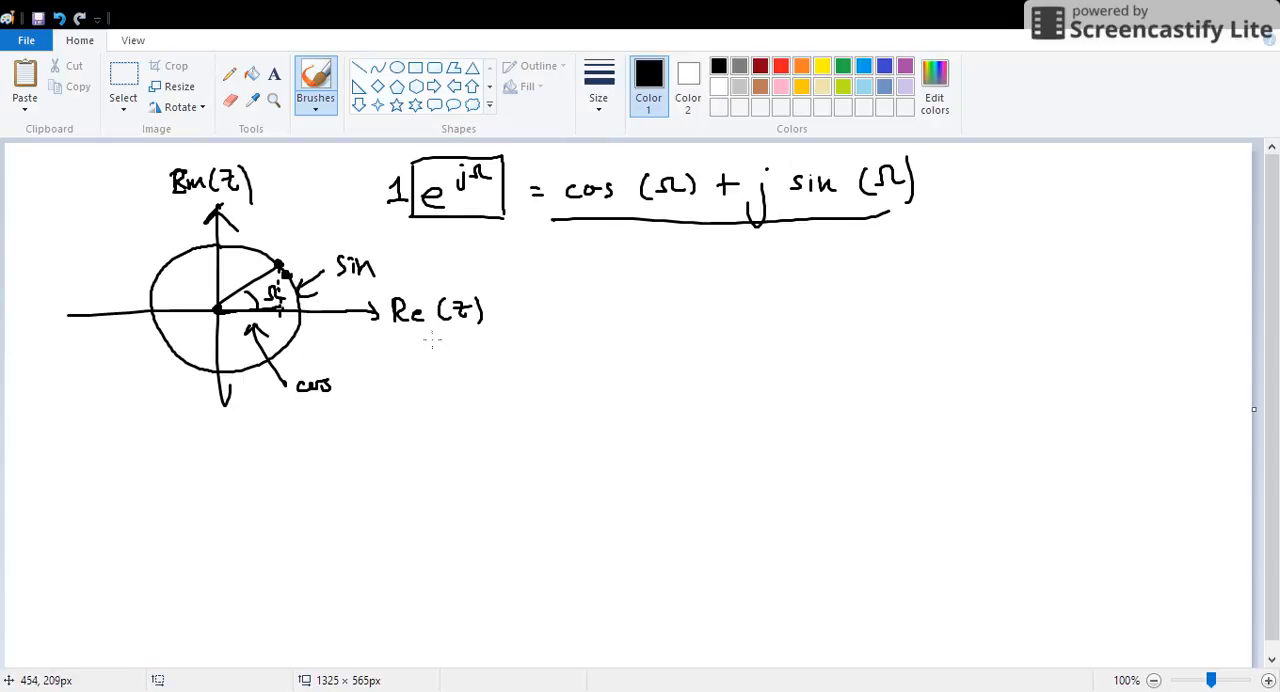
mouse_move(414, 346)
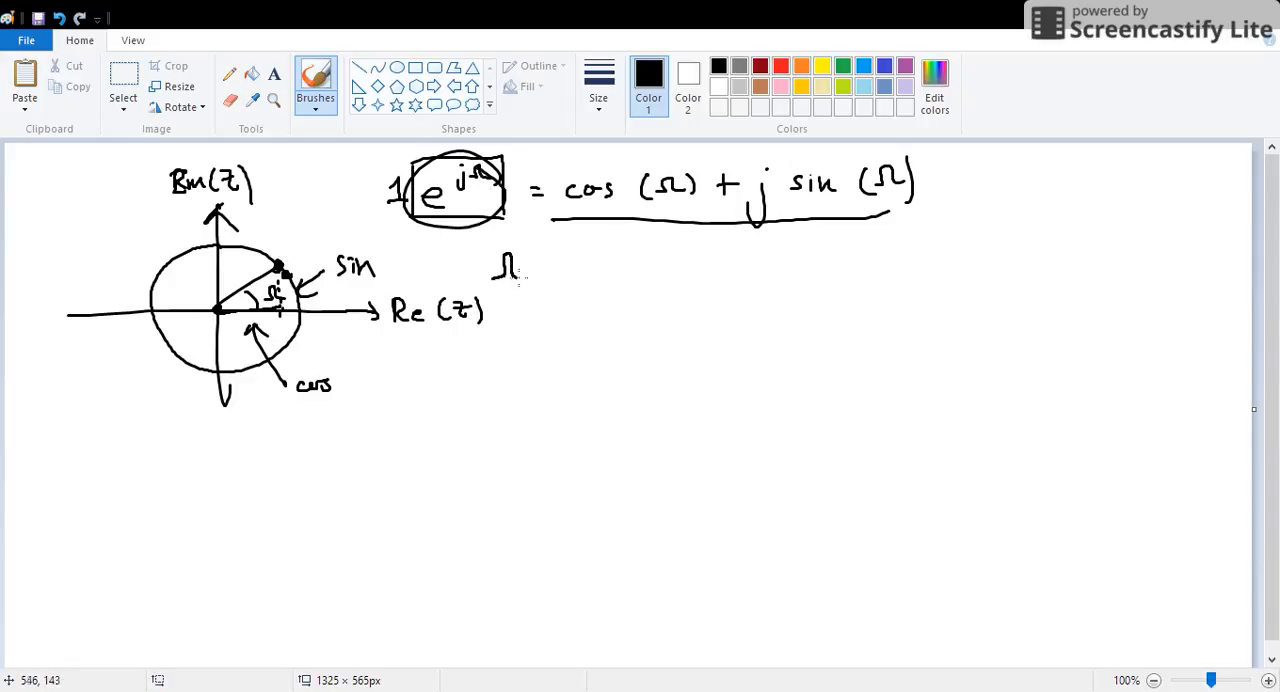
Step: Write Ω = π and Ω = π/2 with their points dotted on the circle, and start a third value
left_click_drag(530, 268, 578, 264)
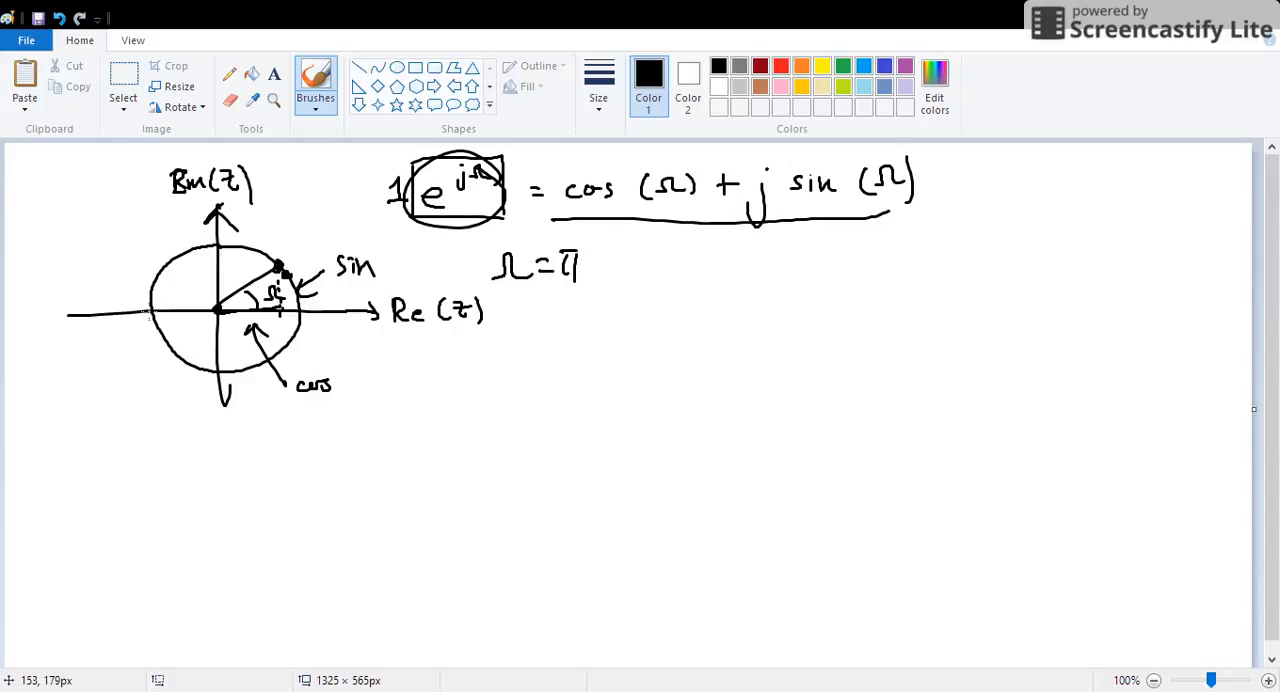
left_click_drag(516, 360, 540, 340)
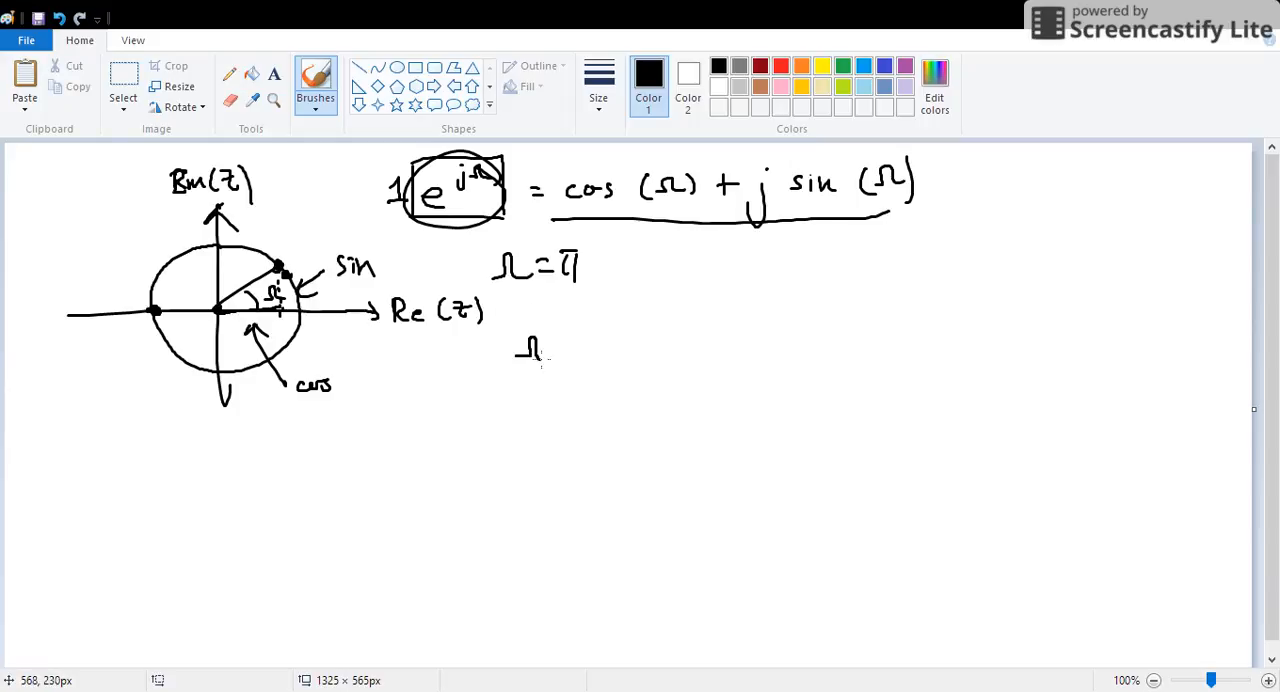
left_click_drag(560, 344, 620, 384)
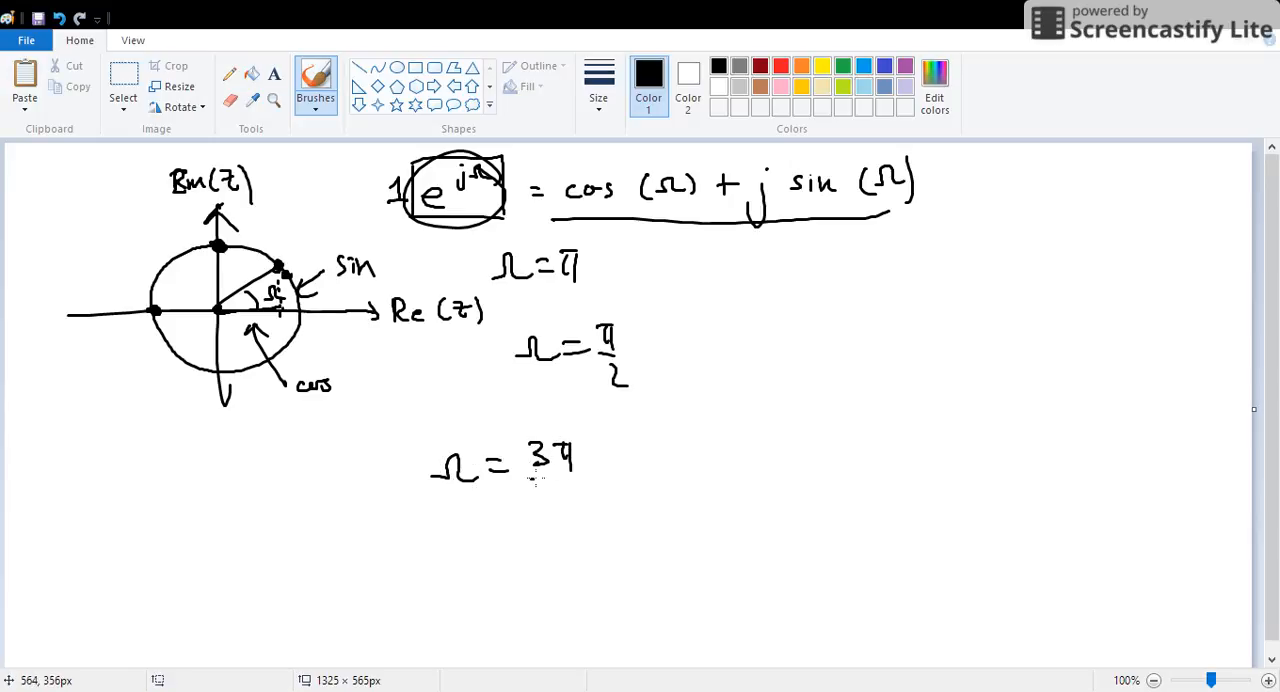
left_click_drag(524, 488, 578, 516)
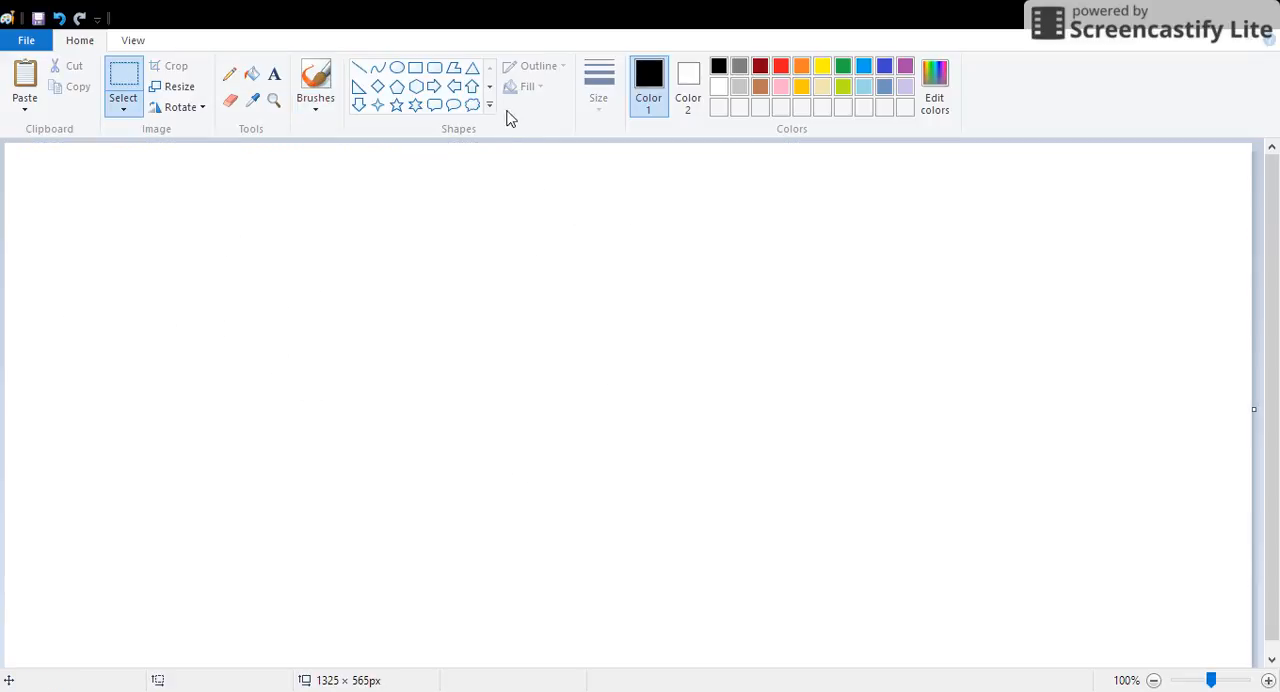
Step: Re-select the freehand brush after clearing the canvas for a fresh sketch
left_click(316, 80)
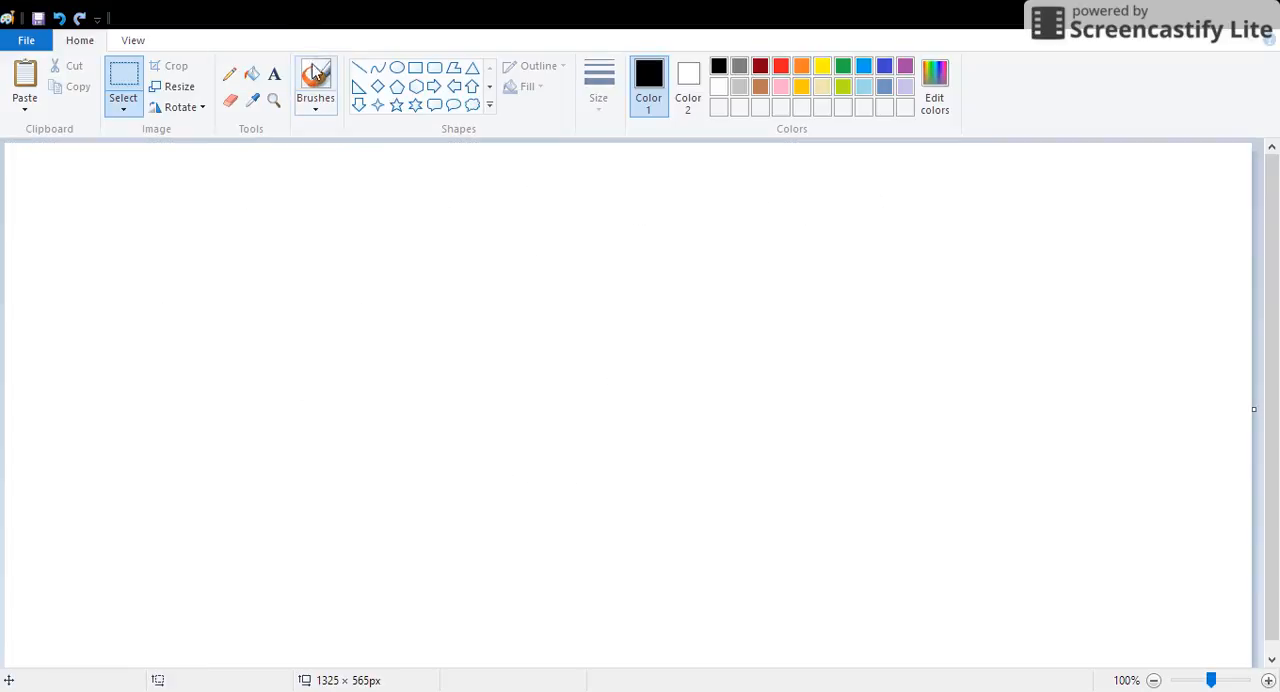
left_click(316, 80)
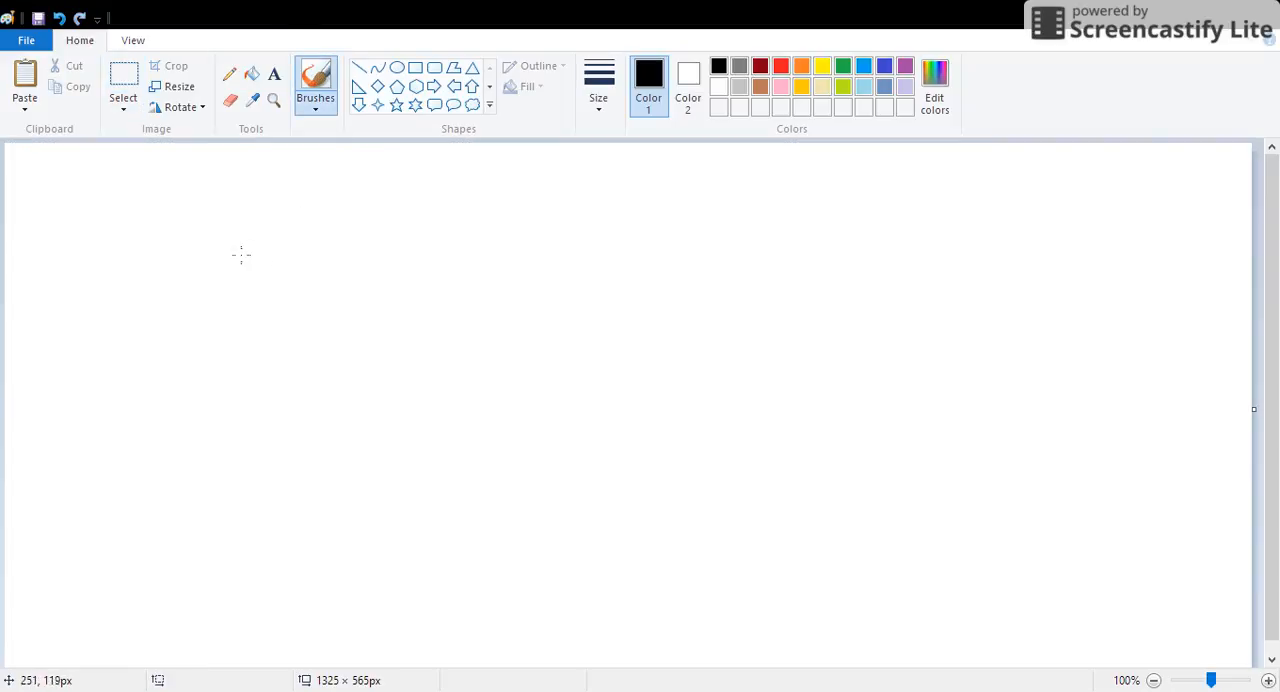
mouse_move(200, 228)
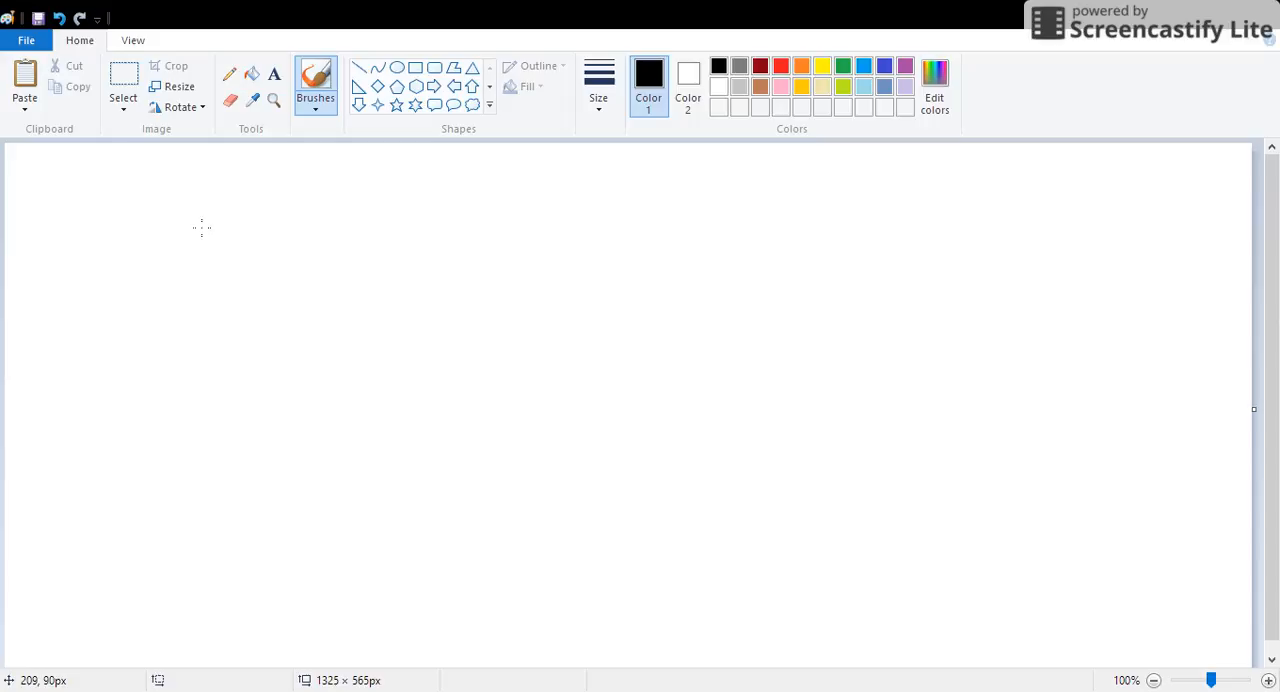
mouse_move(200, 300)
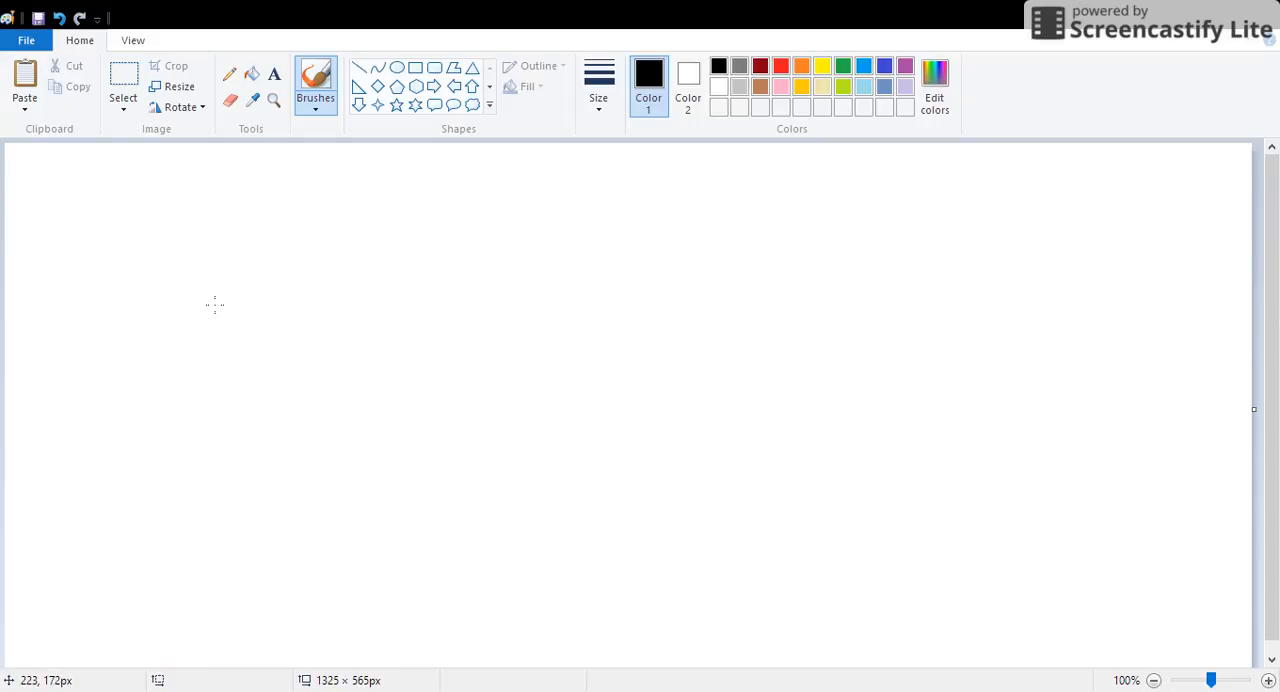
mouse_move(180, 244)
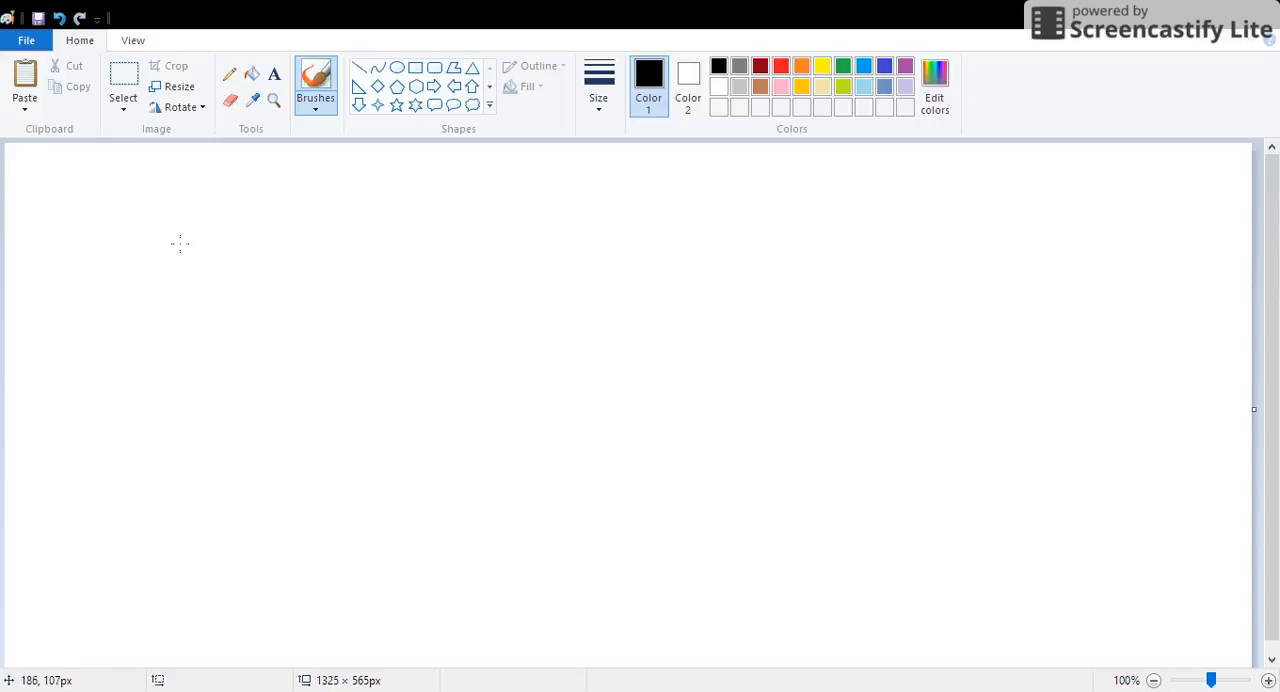
mouse_move(168, 222)
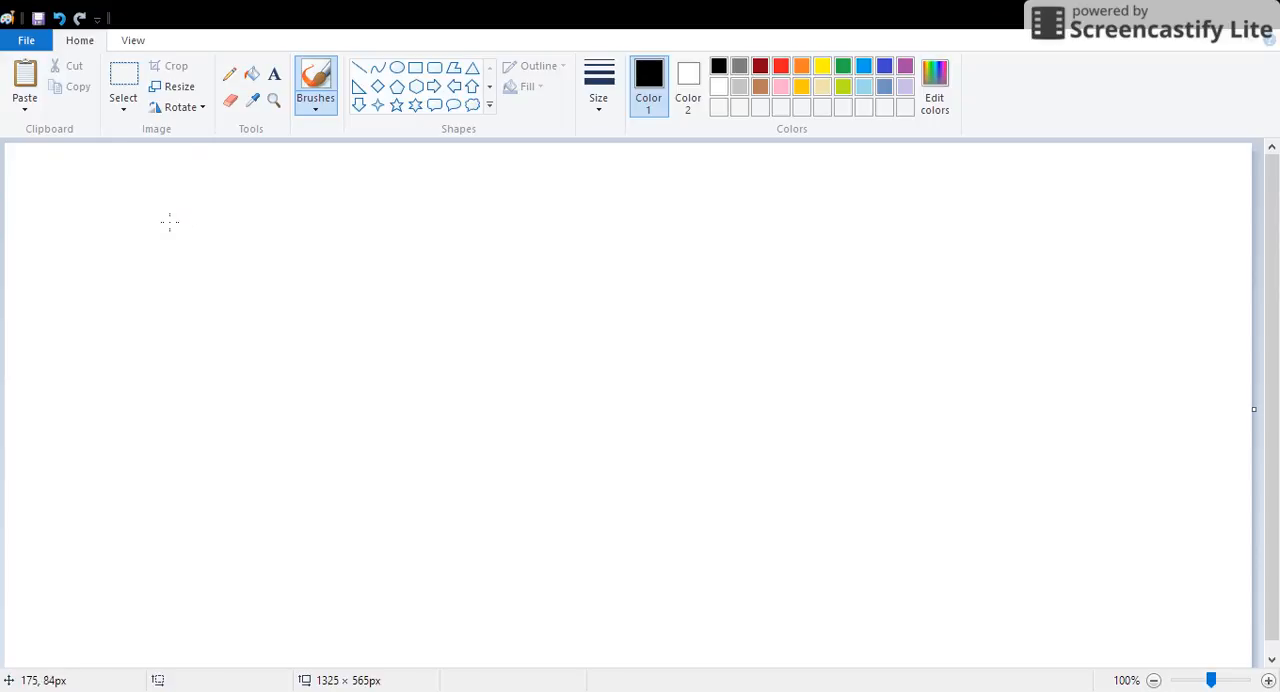
Step: Write (s+a)/(s−b) marked Real!, then draw a circle plot on real axes with −a and b marked
left_click_drag(136, 230, 210, 230)
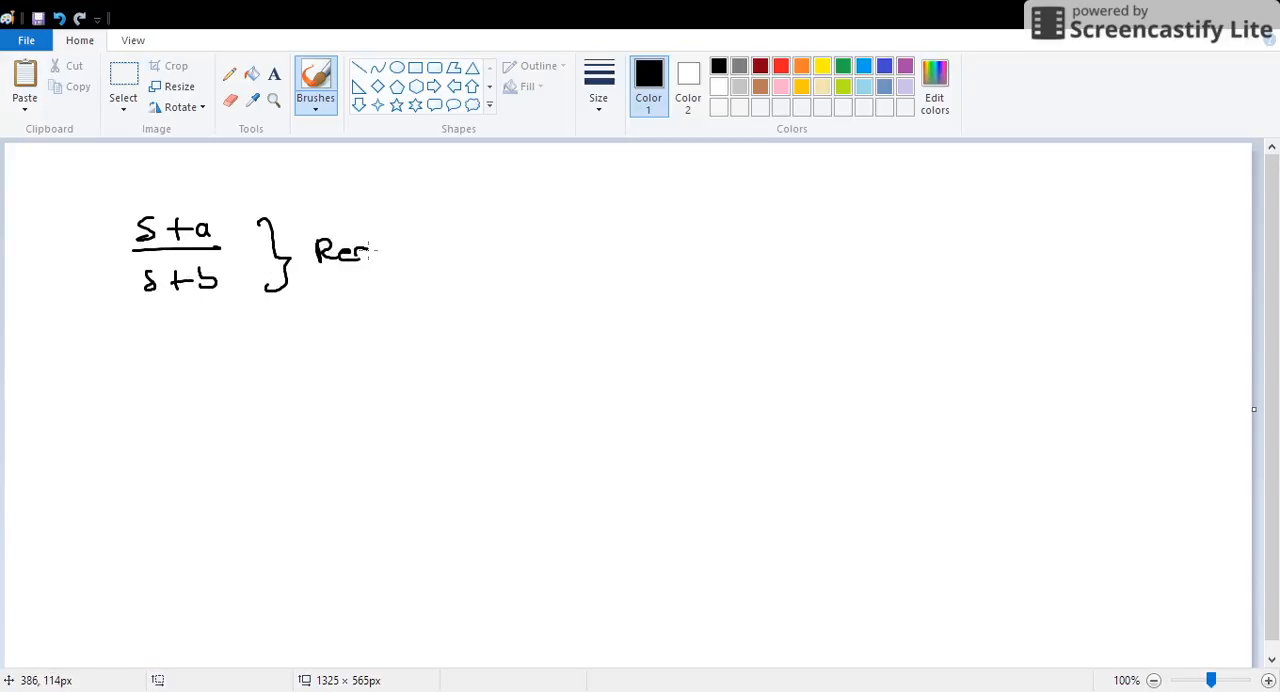
left_click_drag(236, 344, 244, 516)
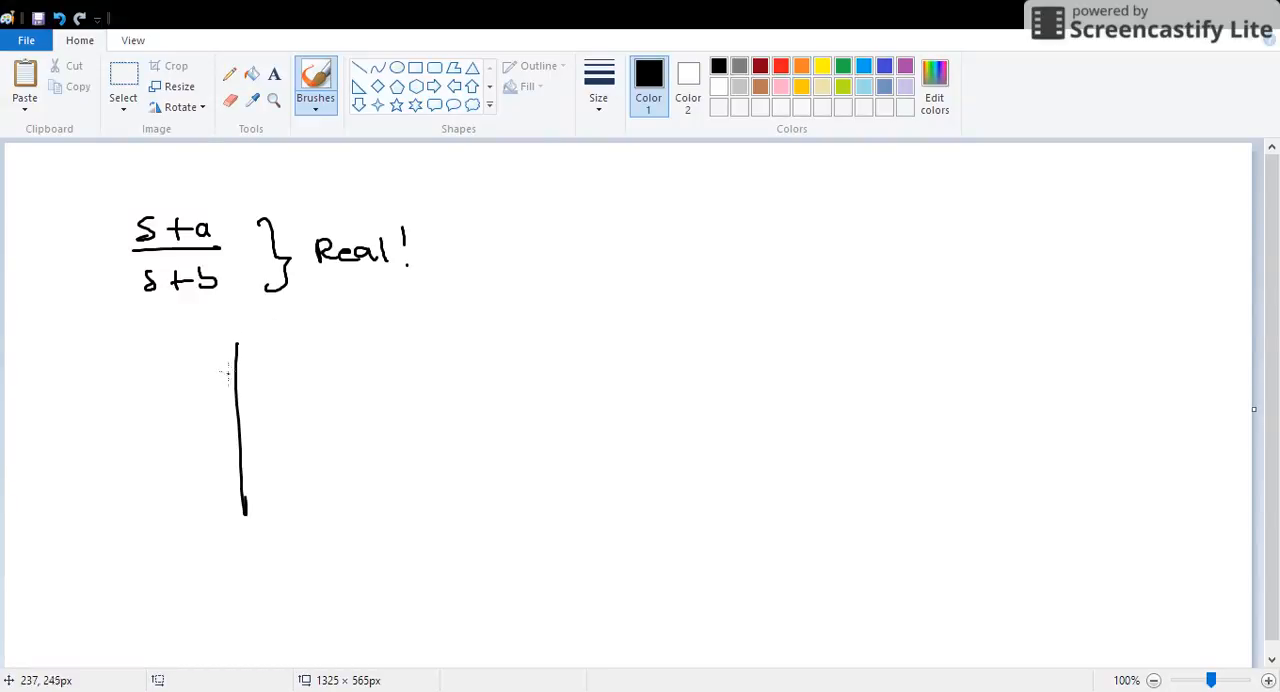
left_click_drag(130, 436, 390, 422)
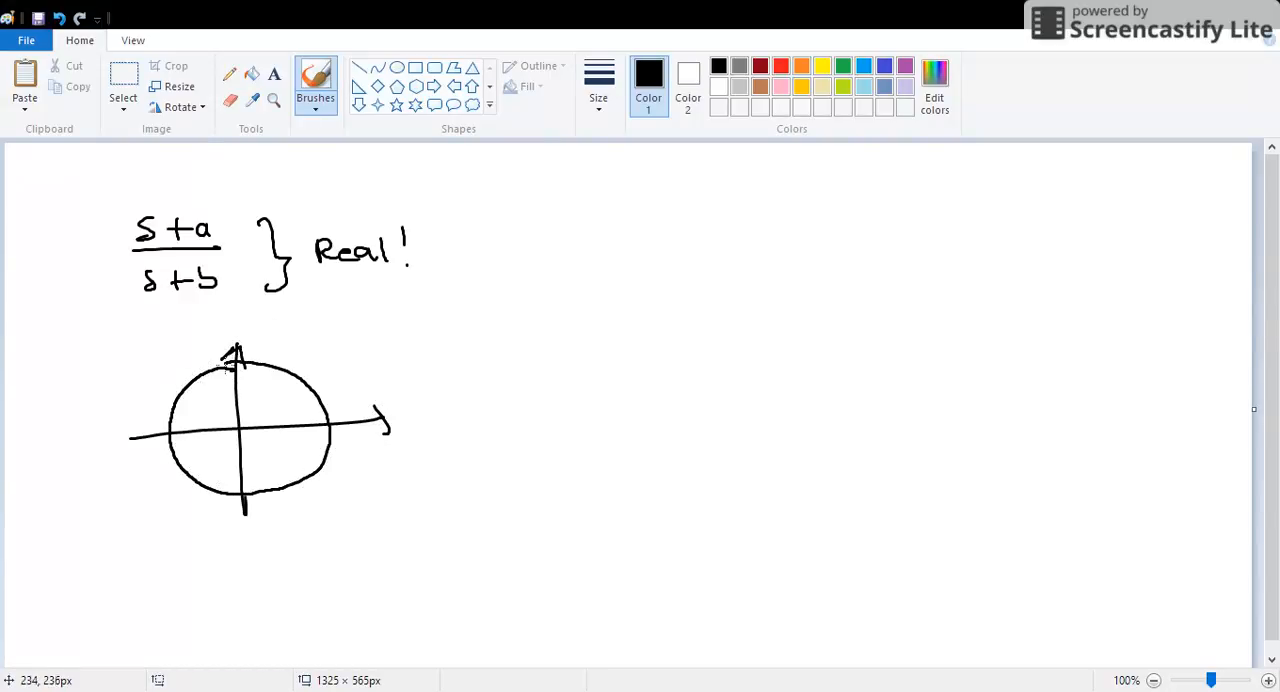
mouse_move(284, 396)
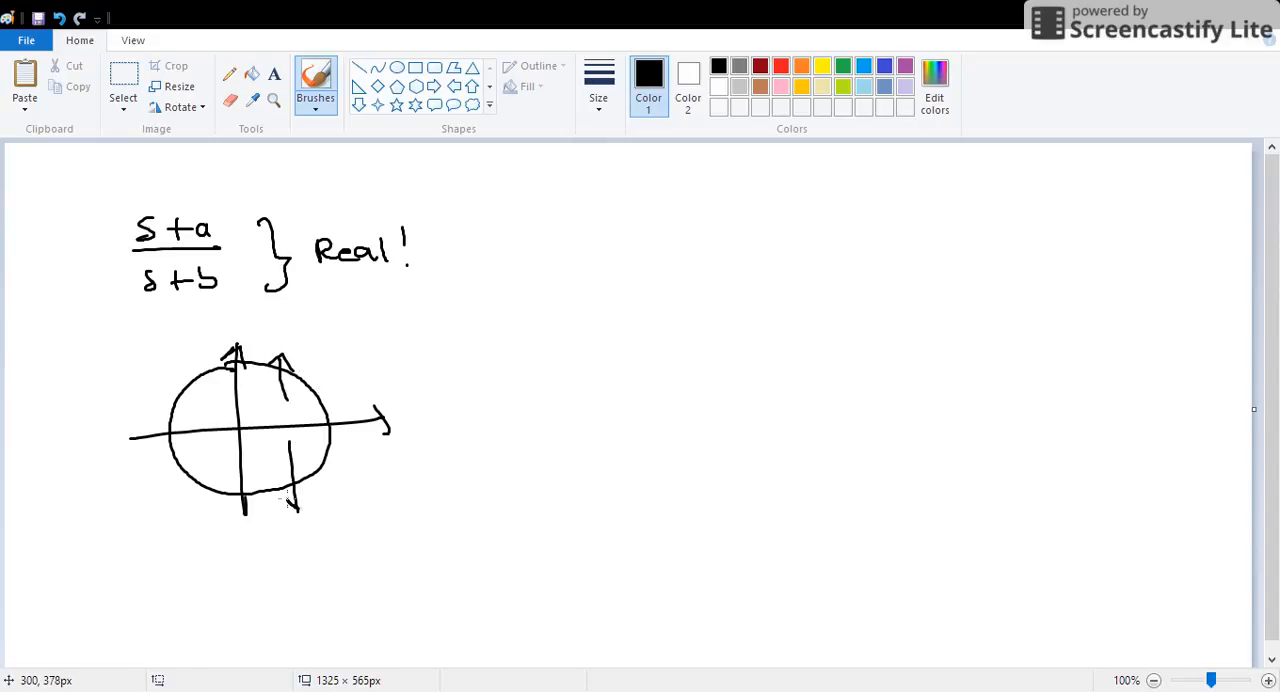
left_click_drag(290, 480, 300, 504)
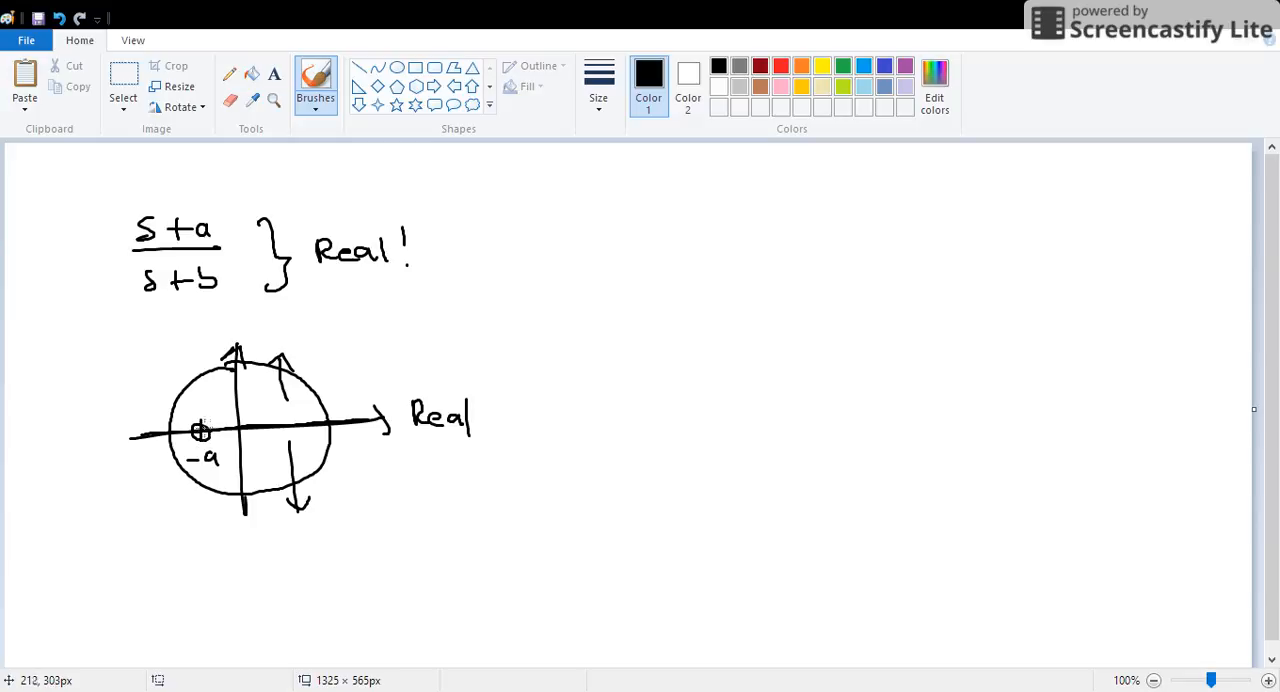
mouse_move(192, 330)
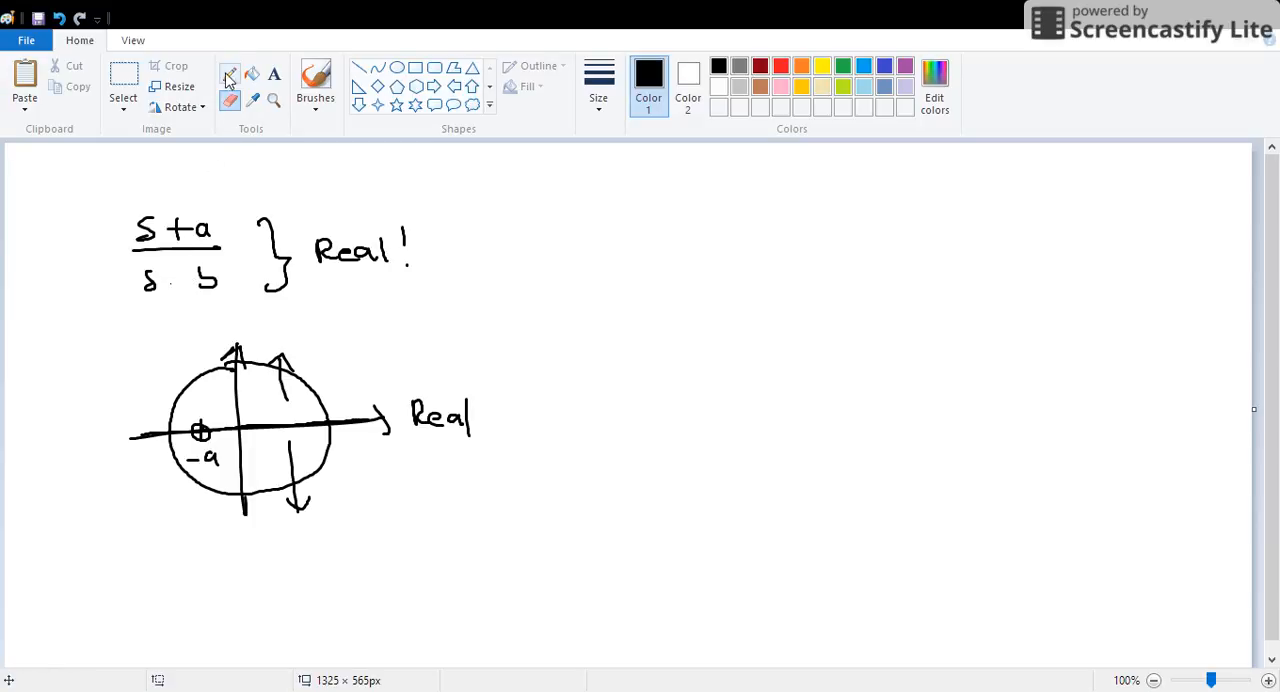
left_click(316, 84)
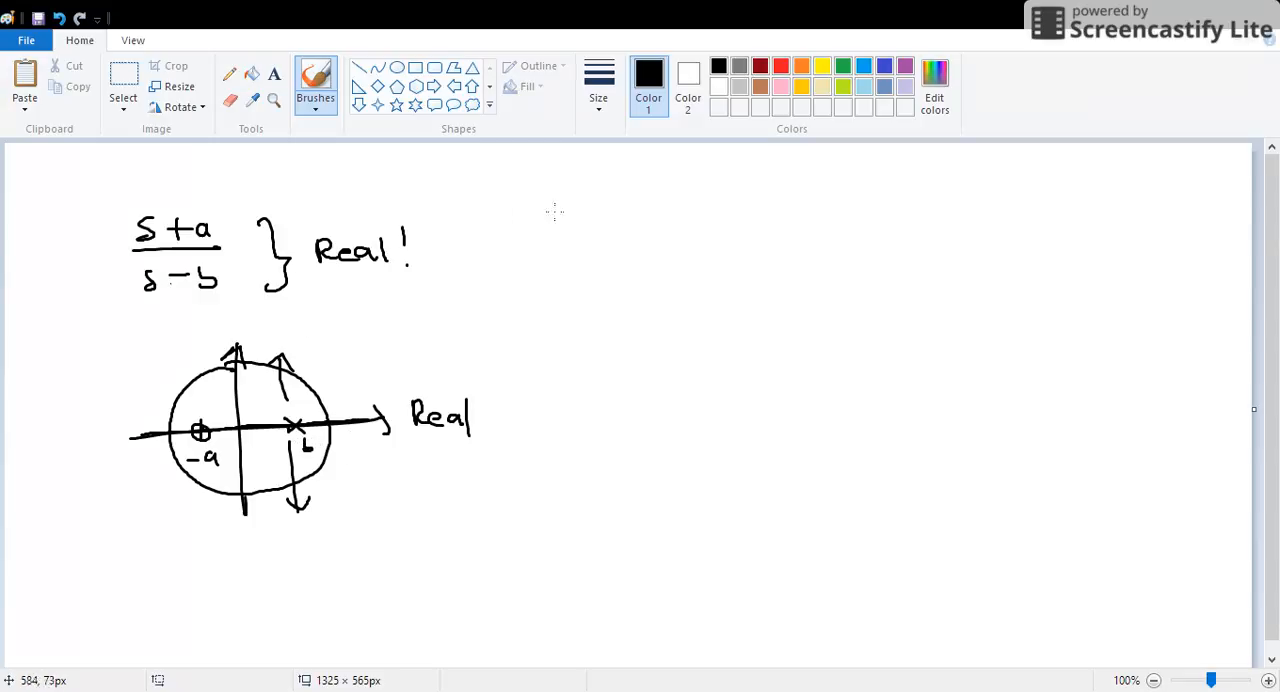
Step: Write s + a, a = Complex Conjugate at the top right
left_click_drag(516, 220, 590, 220)
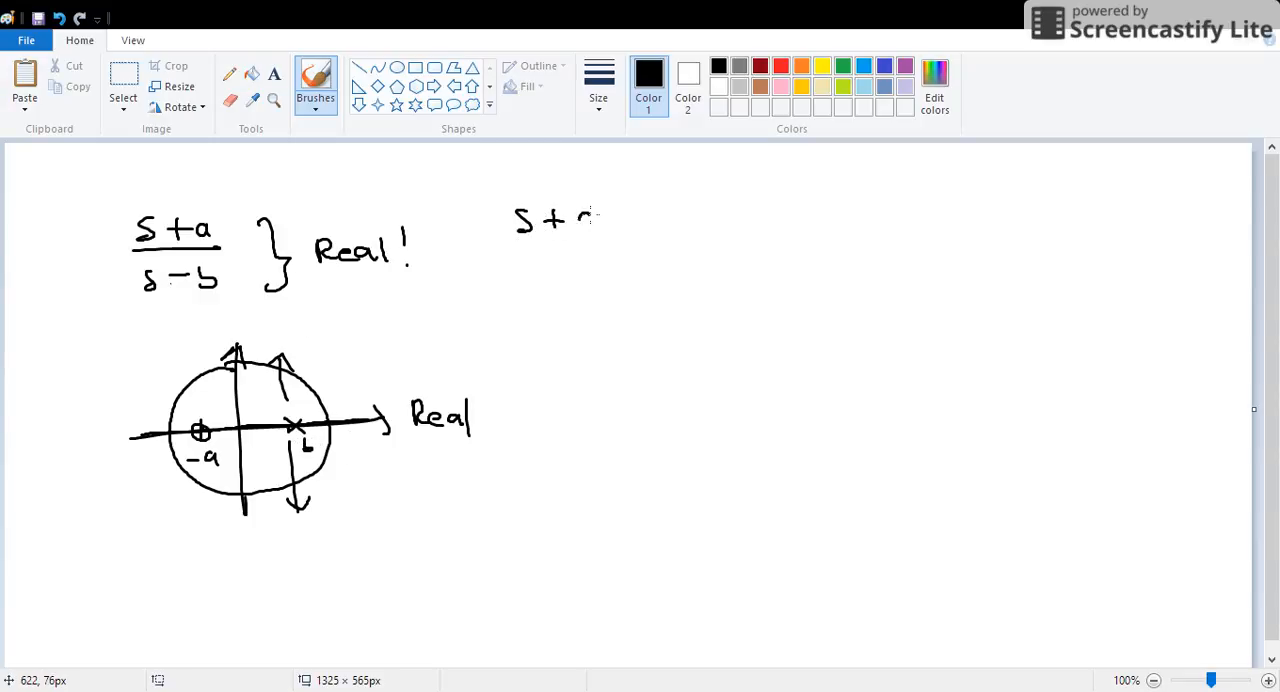
left_click_drag(576, 216, 600, 230)
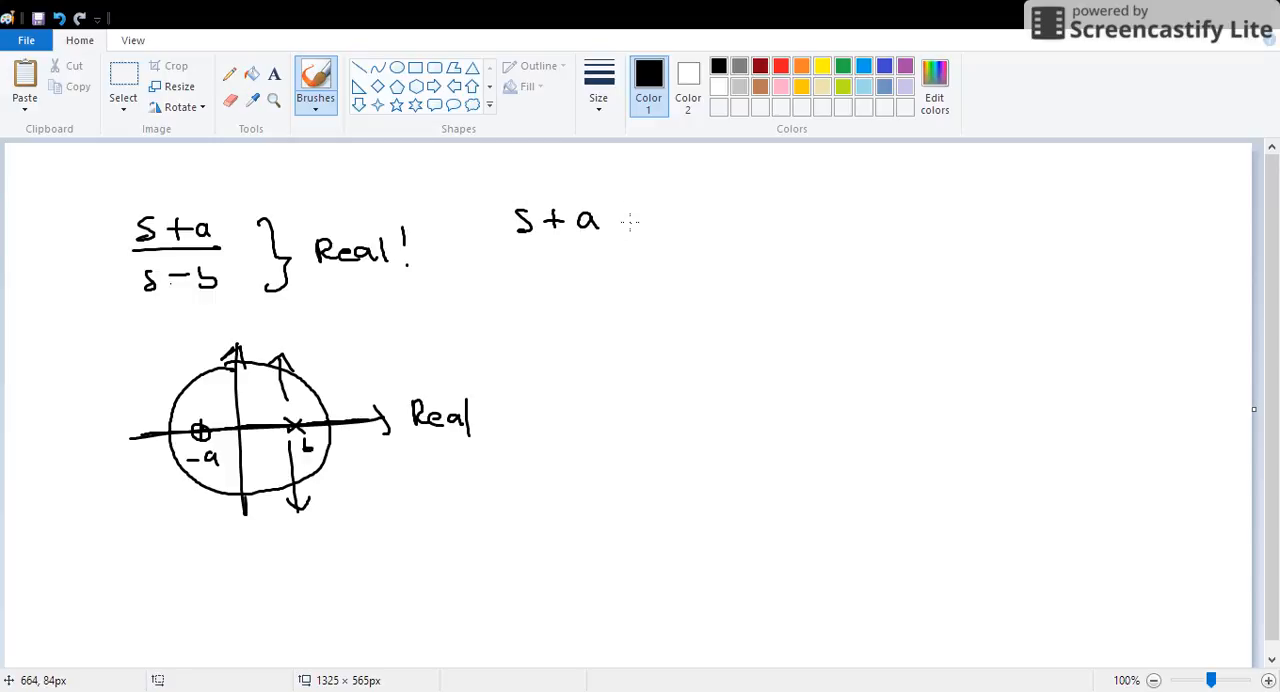
left_click_drag(624, 220, 720, 220)
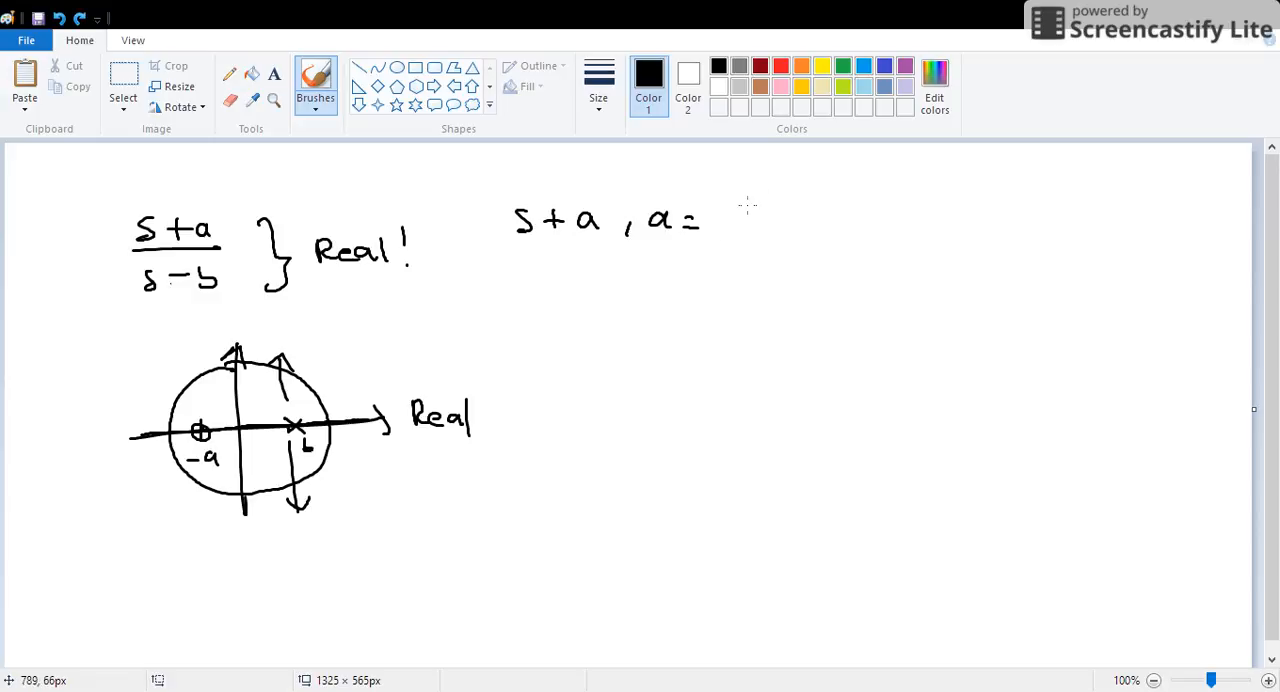
left_click_drag(732, 216, 844, 216)
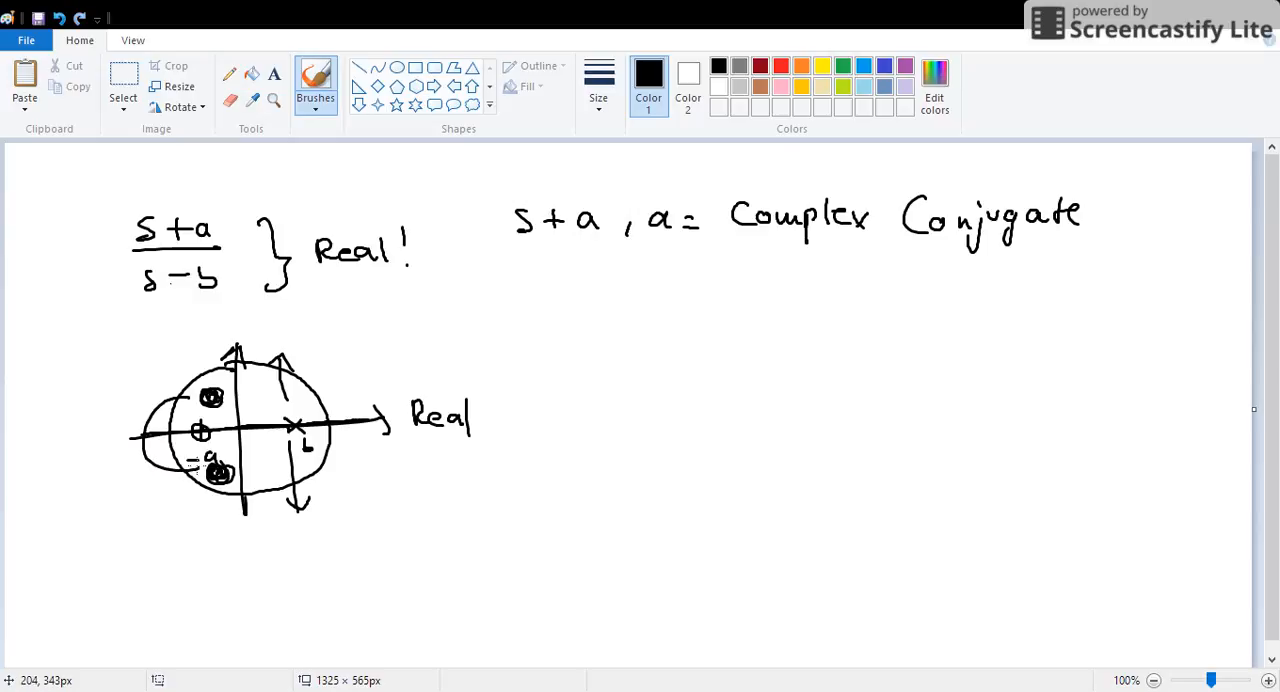
Step: Lead a line out of the circle plot and label the root −a + ja_I
left_click_drag(240, 382, 352, 338)
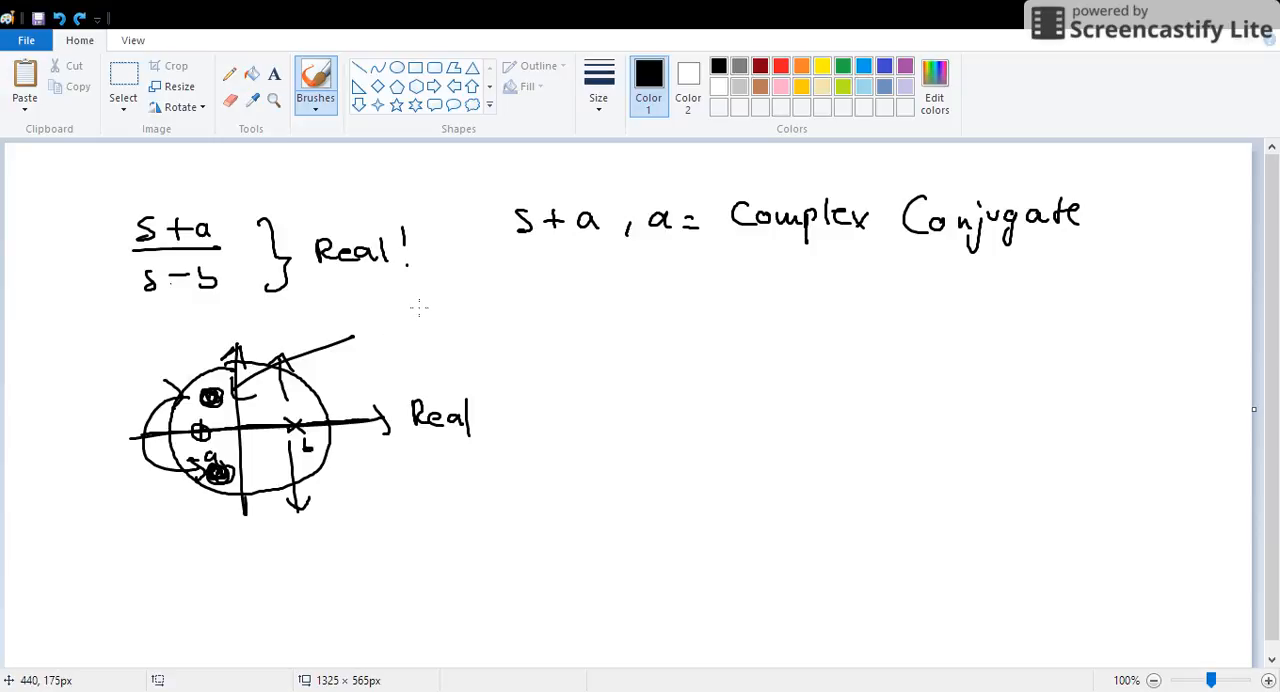
left_click_drag(404, 322, 456, 318)
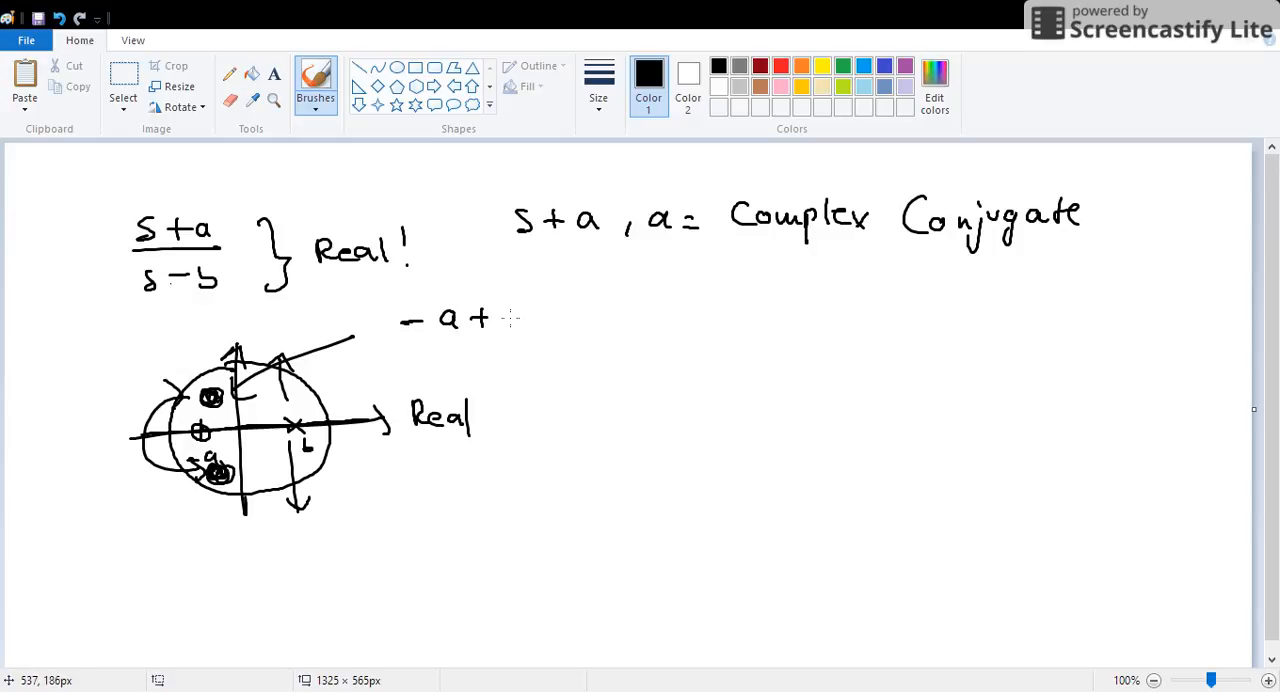
left_click_drag(508, 340, 544, 316)
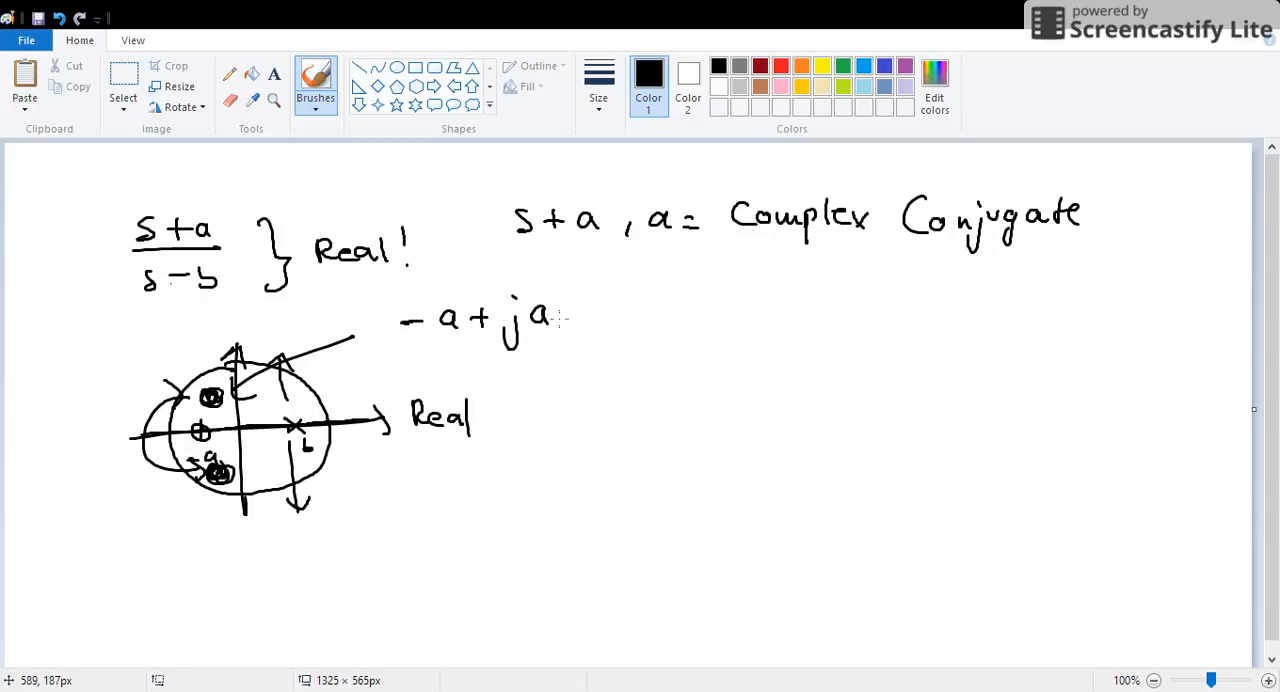
left_click(560, 320)
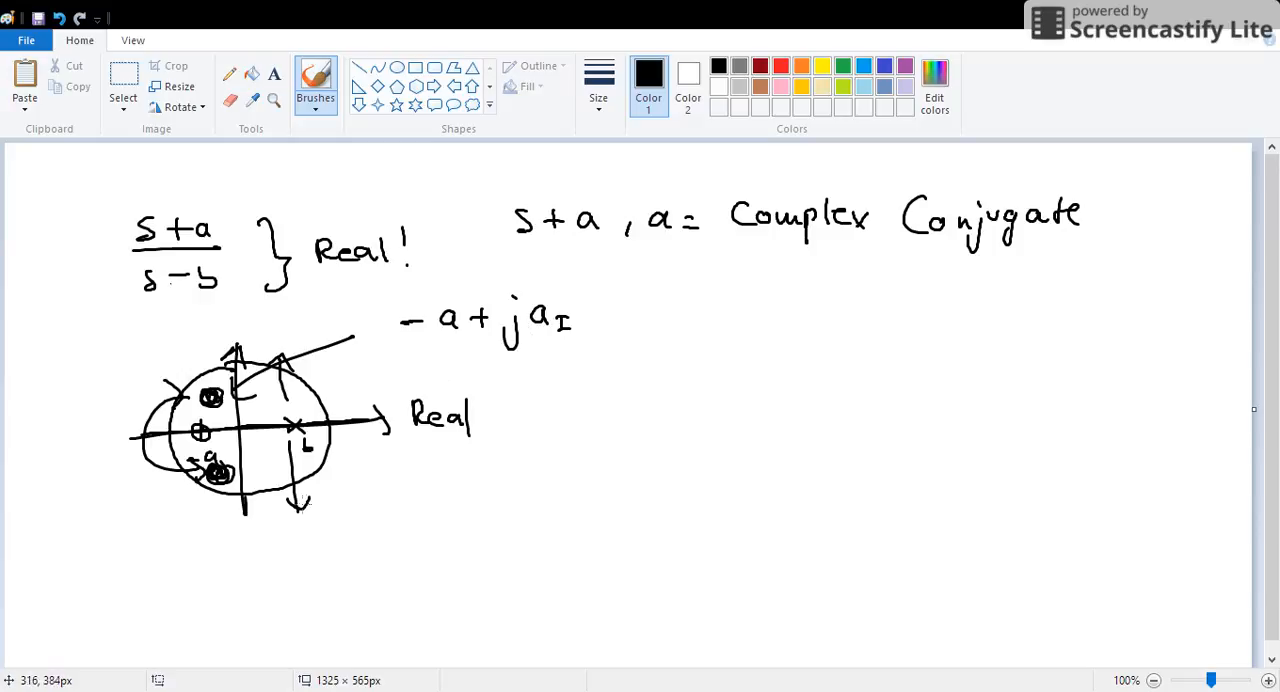
Step: Write the conjugate root −a − ja_I below the sketch
left_click_drag(240, 490, 290, 564)
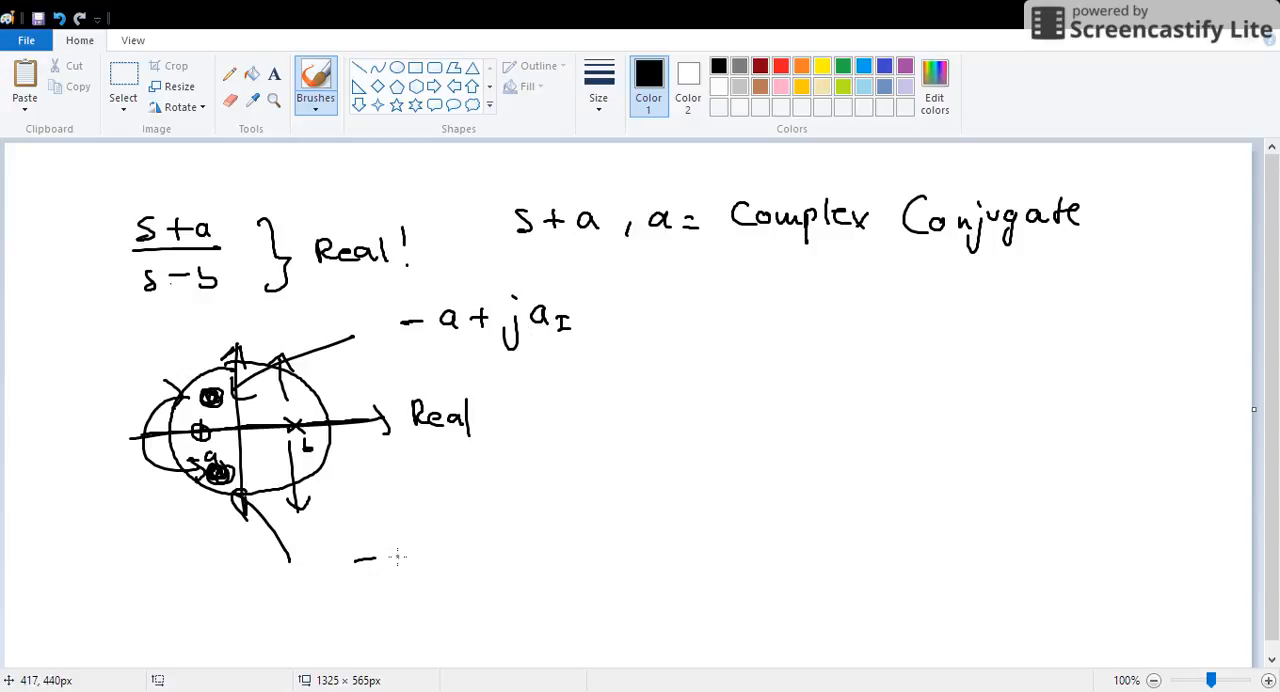
left_click_drag(356, 560, 476, 584)
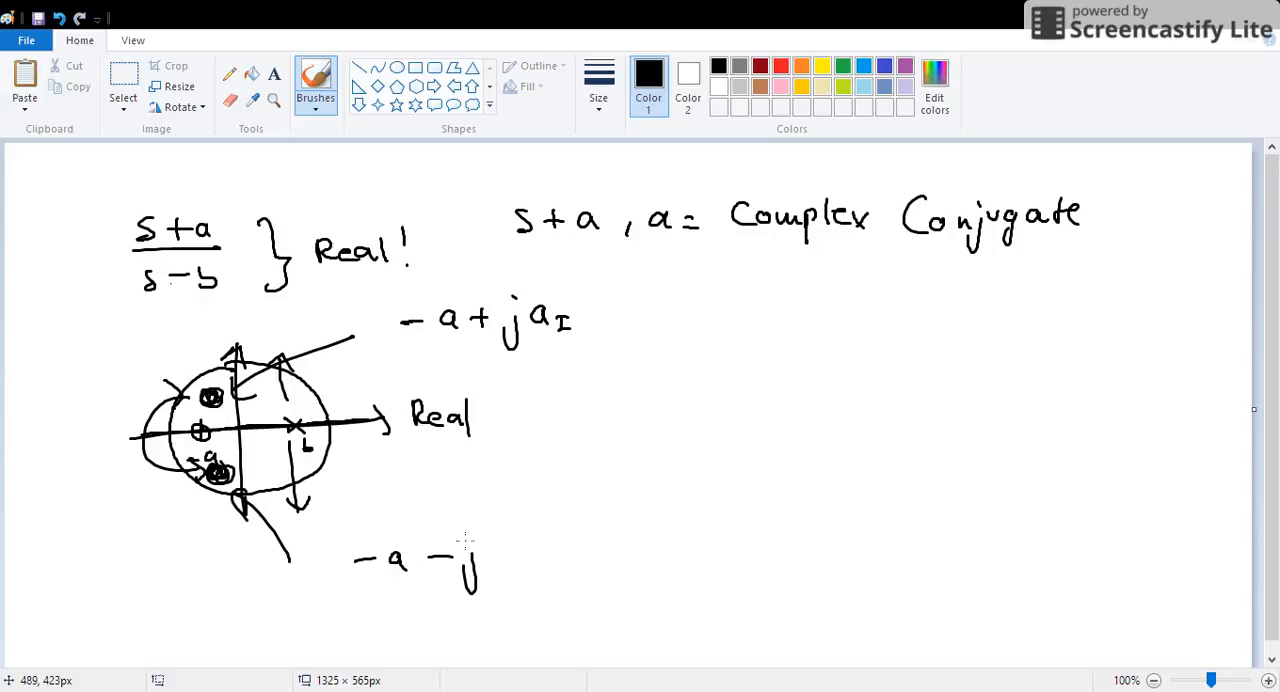
left_click_drag(490, 550, 536, 580)
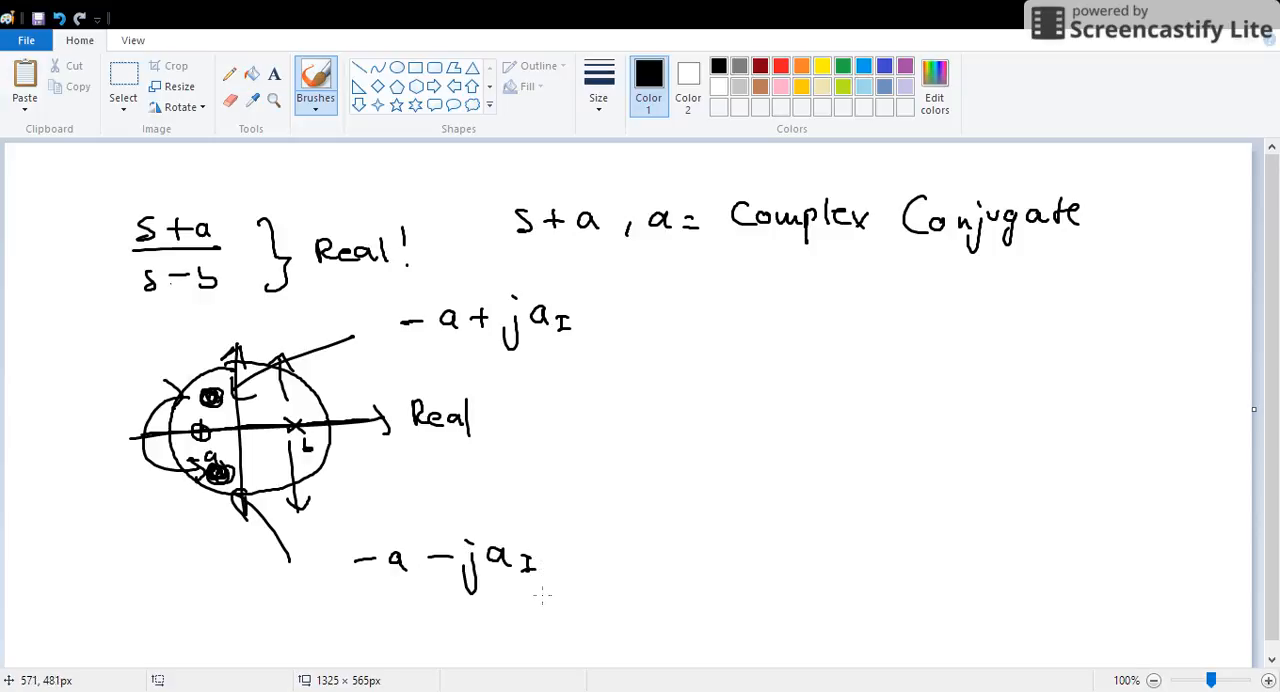
mouse_move(584, 484)
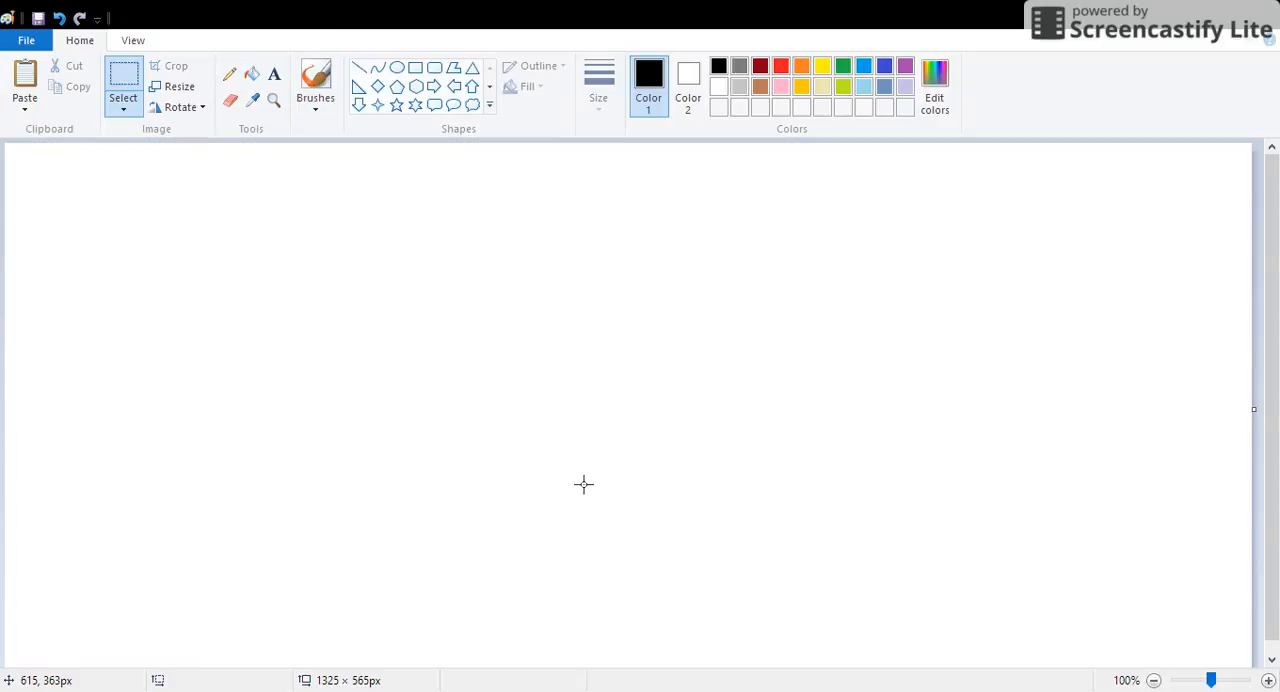
Step: With the brush, handwrite H(z) = Q(z)/P(z) = at the top left
left_click(316, 82)
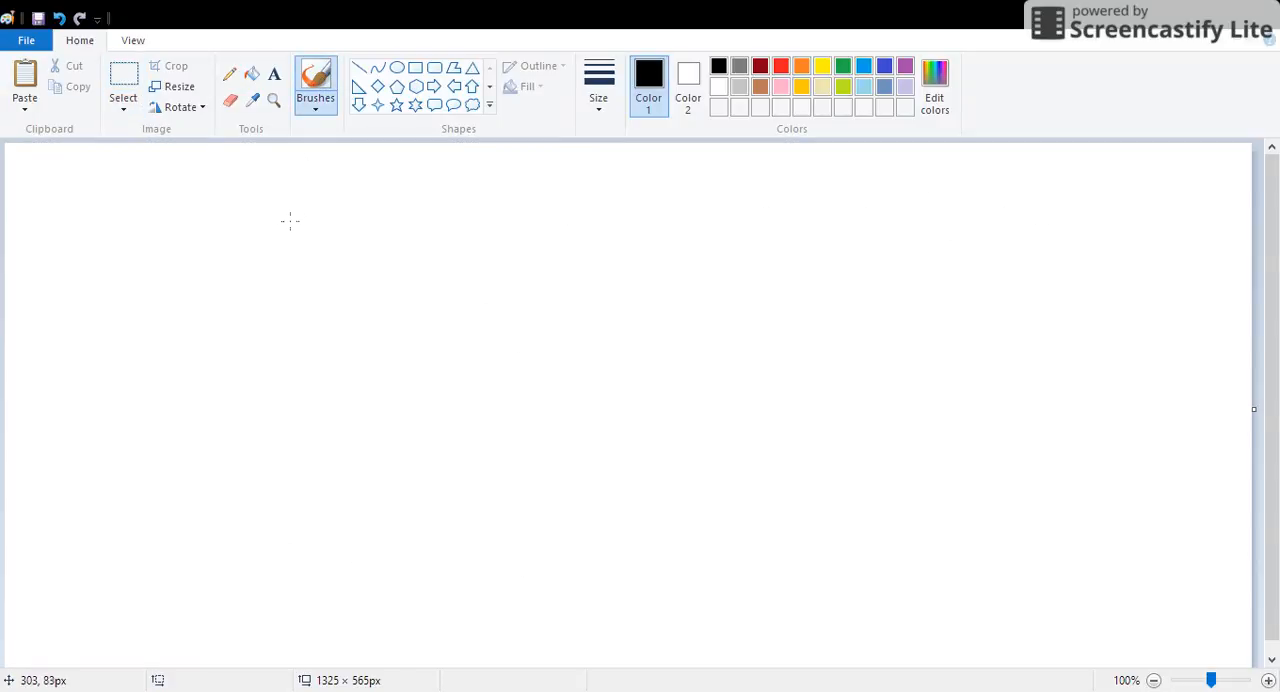
mouse_move(248, 222)
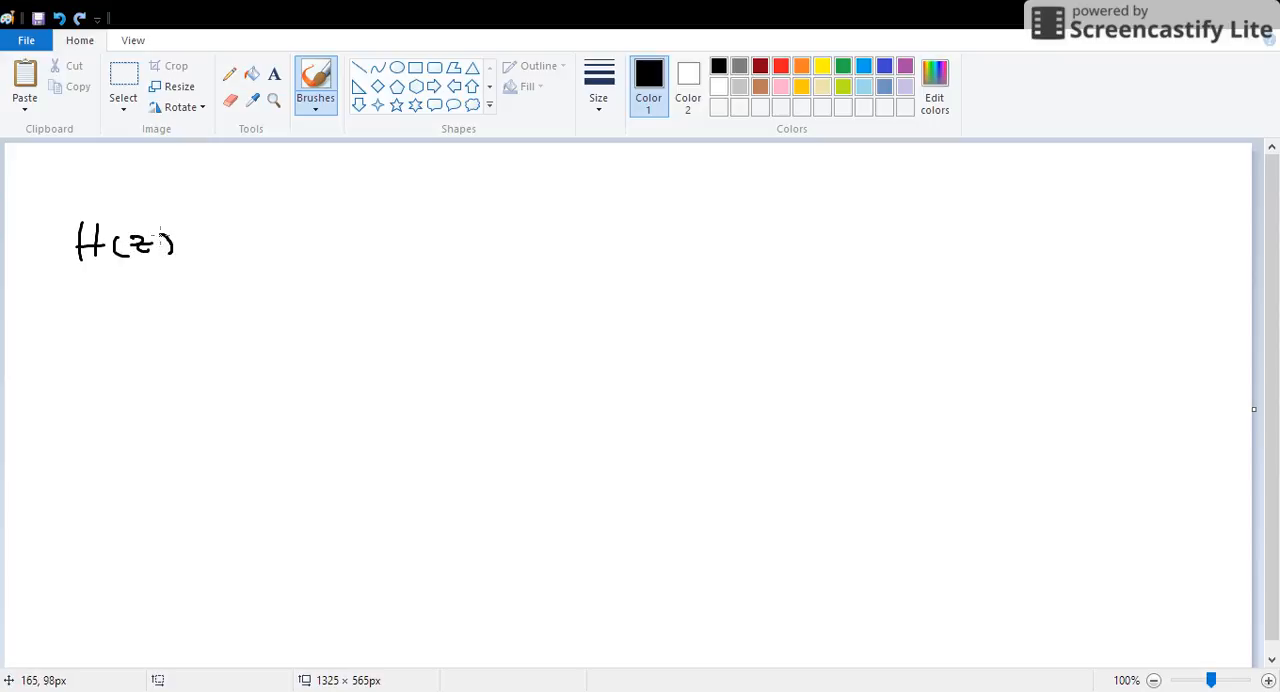
left_click_drag(200, 240, 216, 244)
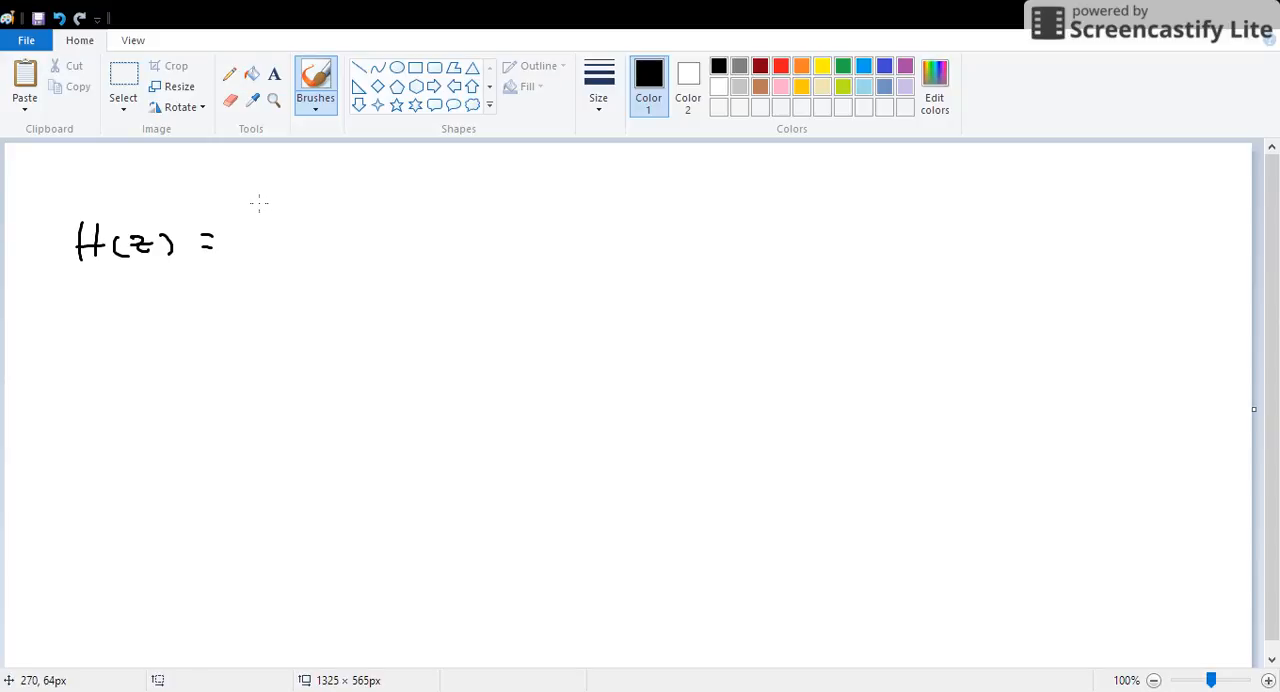
mouse_move(260, 204)
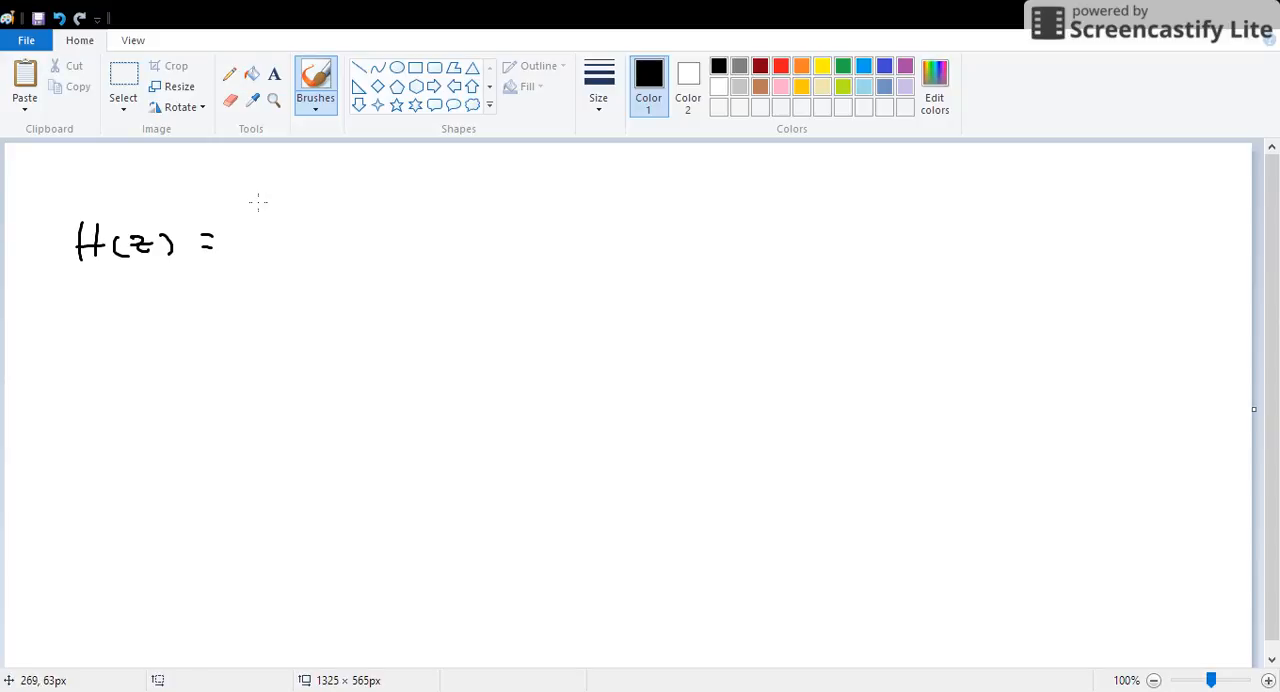
mouse_move(254, 204)
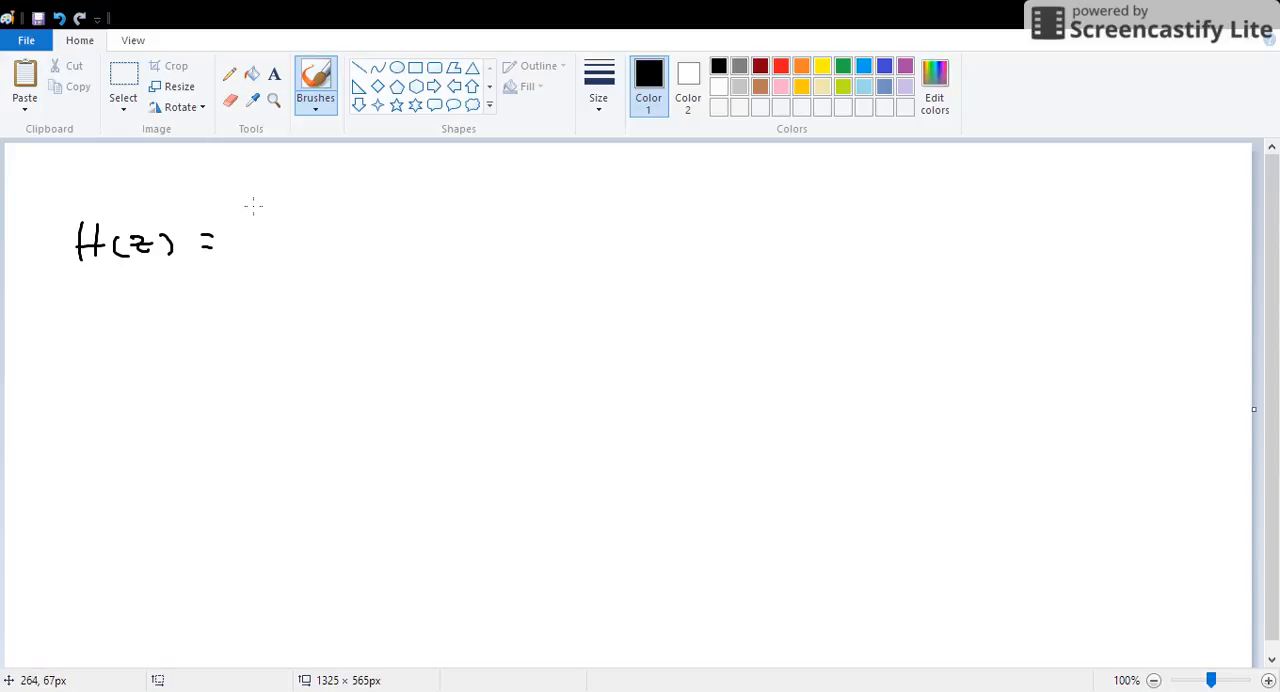
left_click_drag(256, 216, 304, 210)
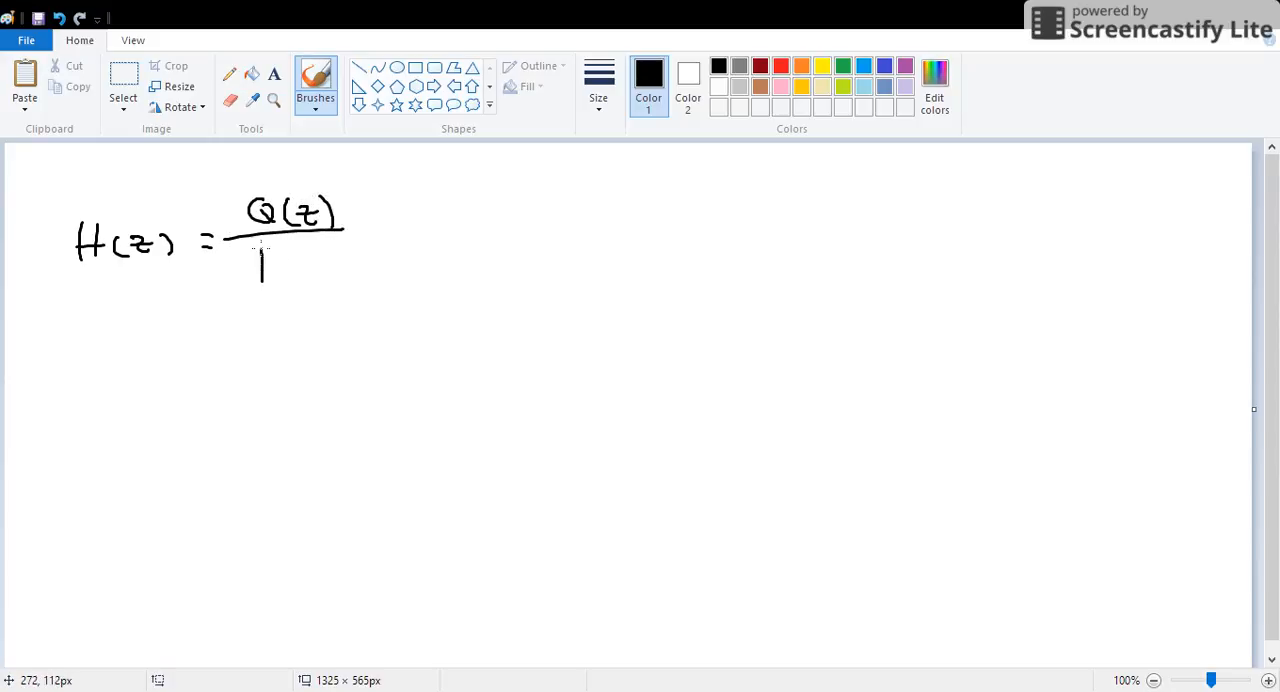
left_click_drag(260, 256, 340, 280)
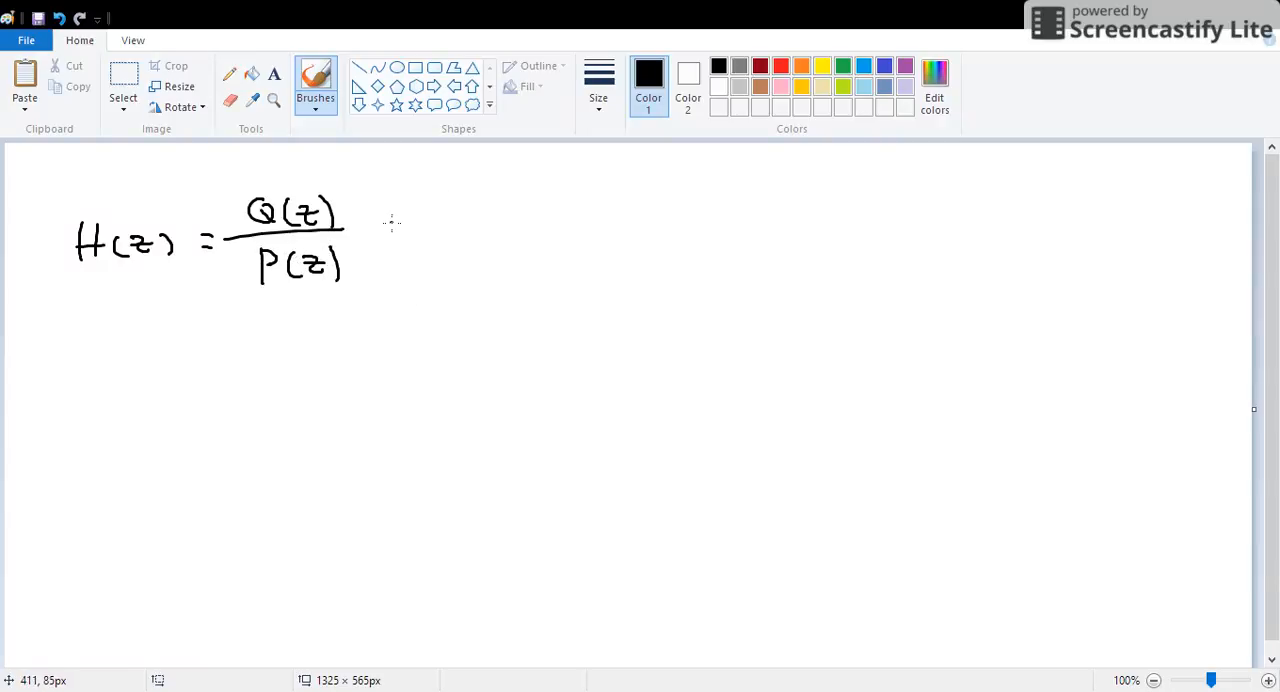
left_click_drag(384, 224, 404, 230)
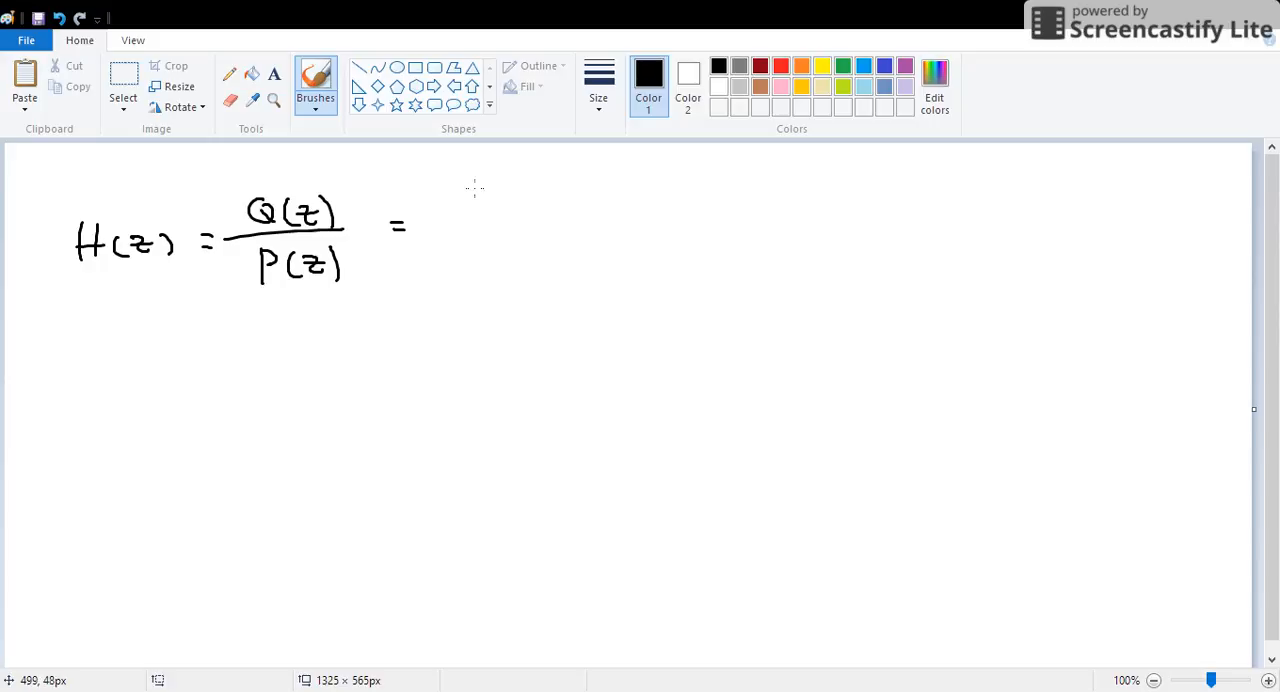
mouse_move(436, 200)
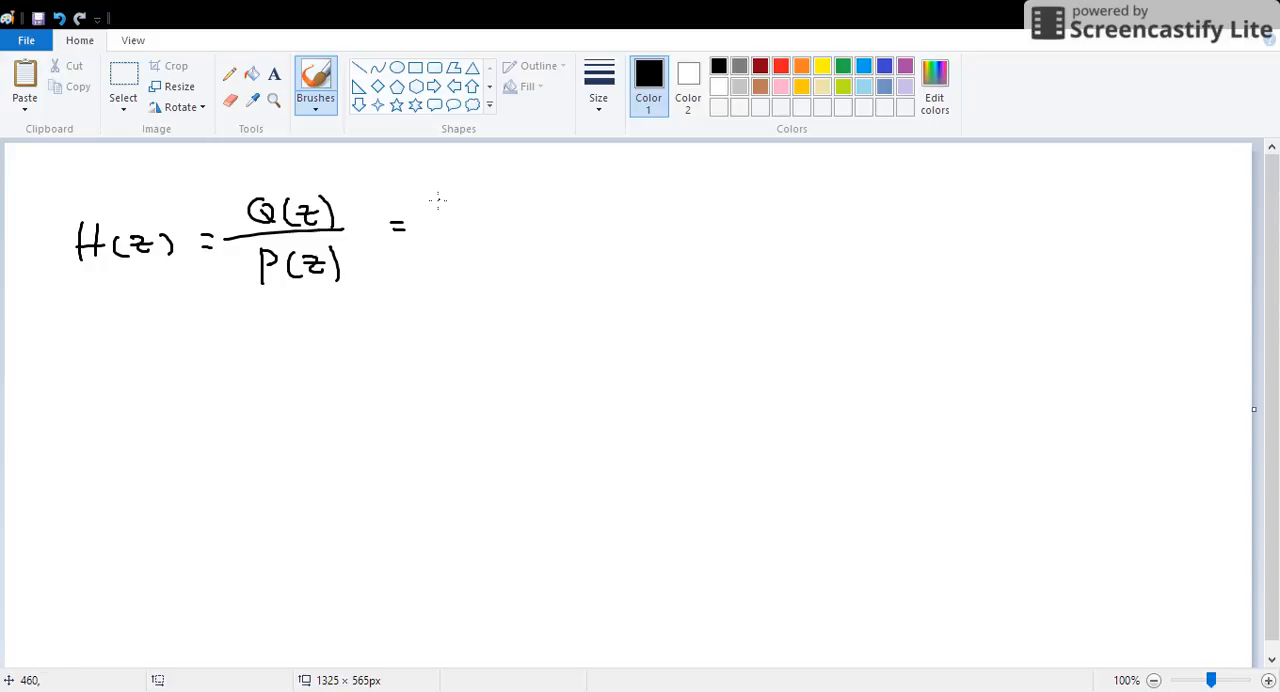
Step: Continue with the factored form (z+a1)(z+a2)… over (z+b1)(z+b2)…
left_click_drag(436, 204, 464, 200)
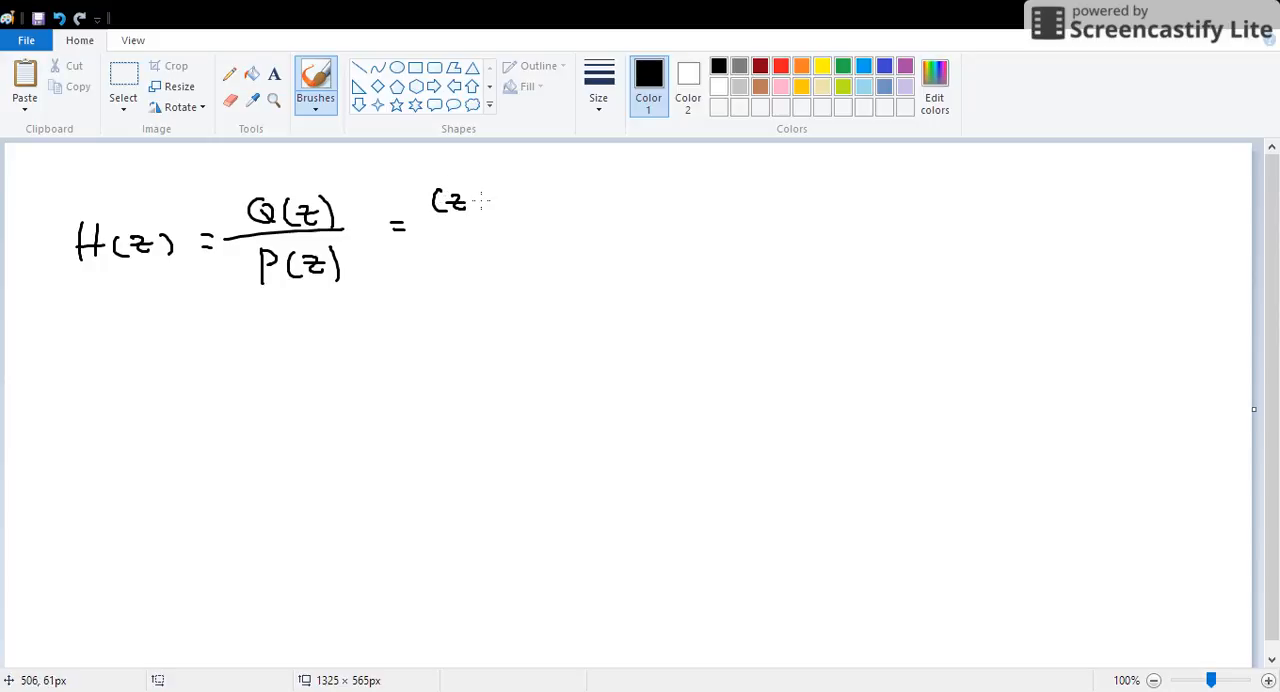
left_click_drag(480, 200, 496, 200)
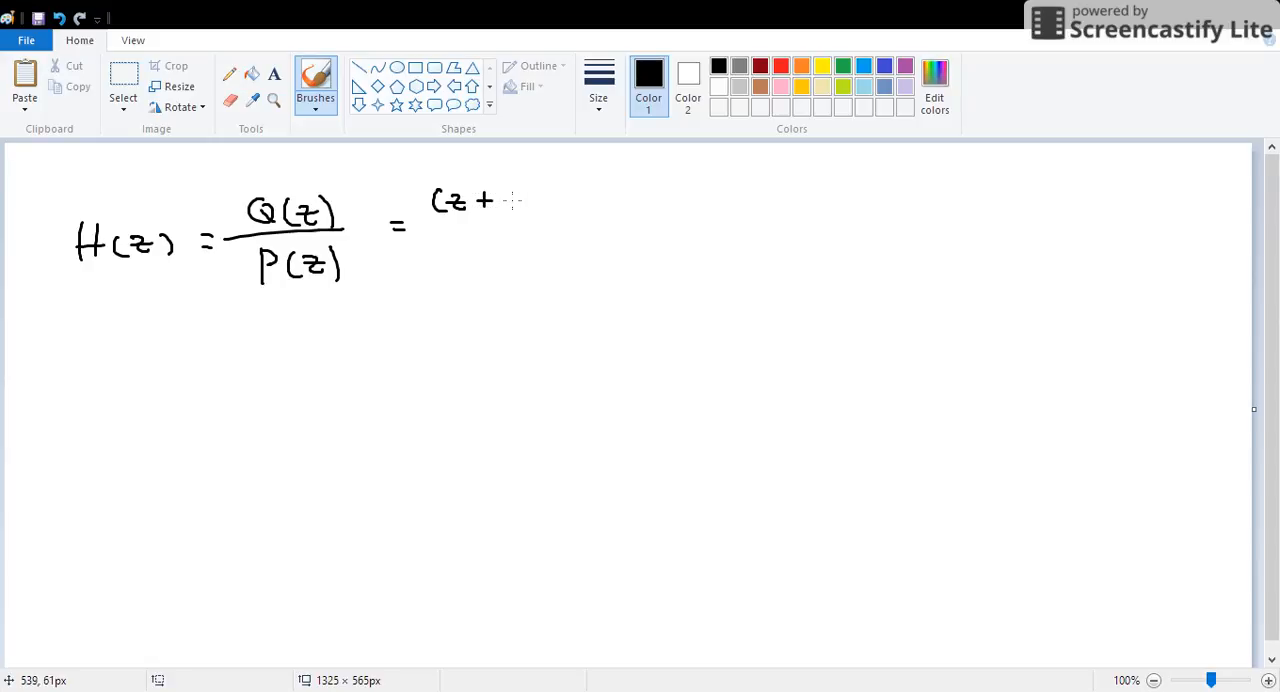
left_click_drag(504, 204, 518, 200)
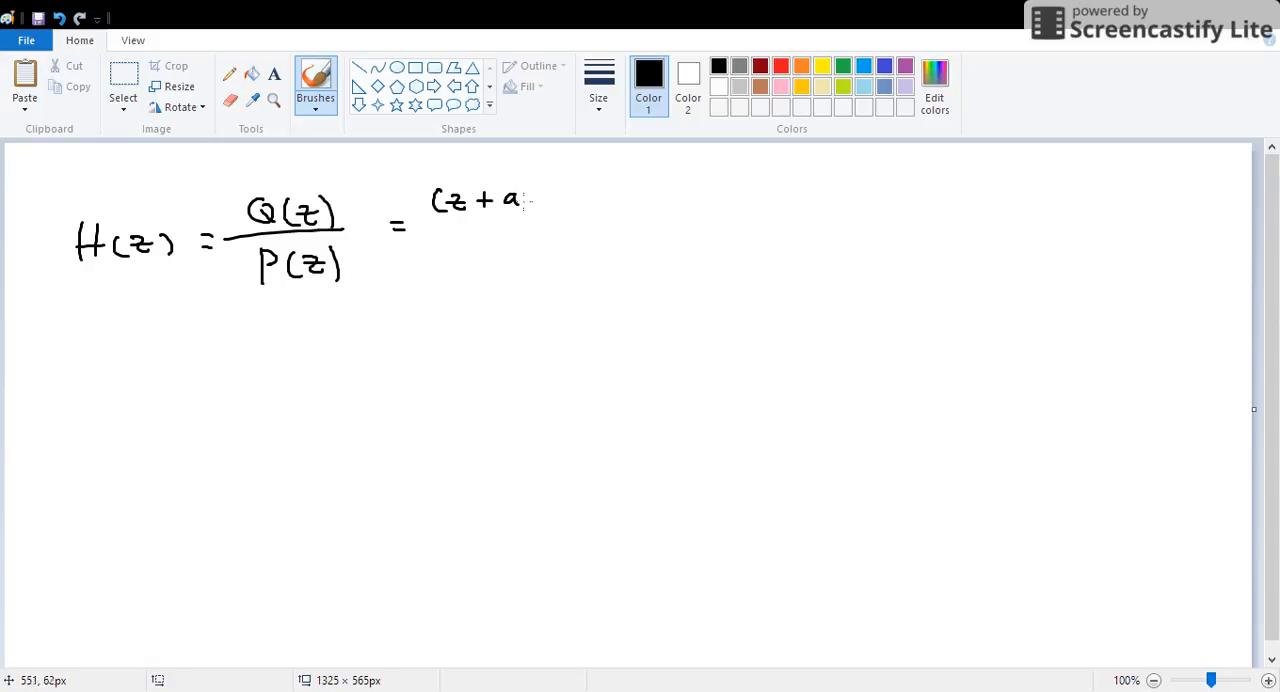
left_click_drag(530, 200, 630, 200)
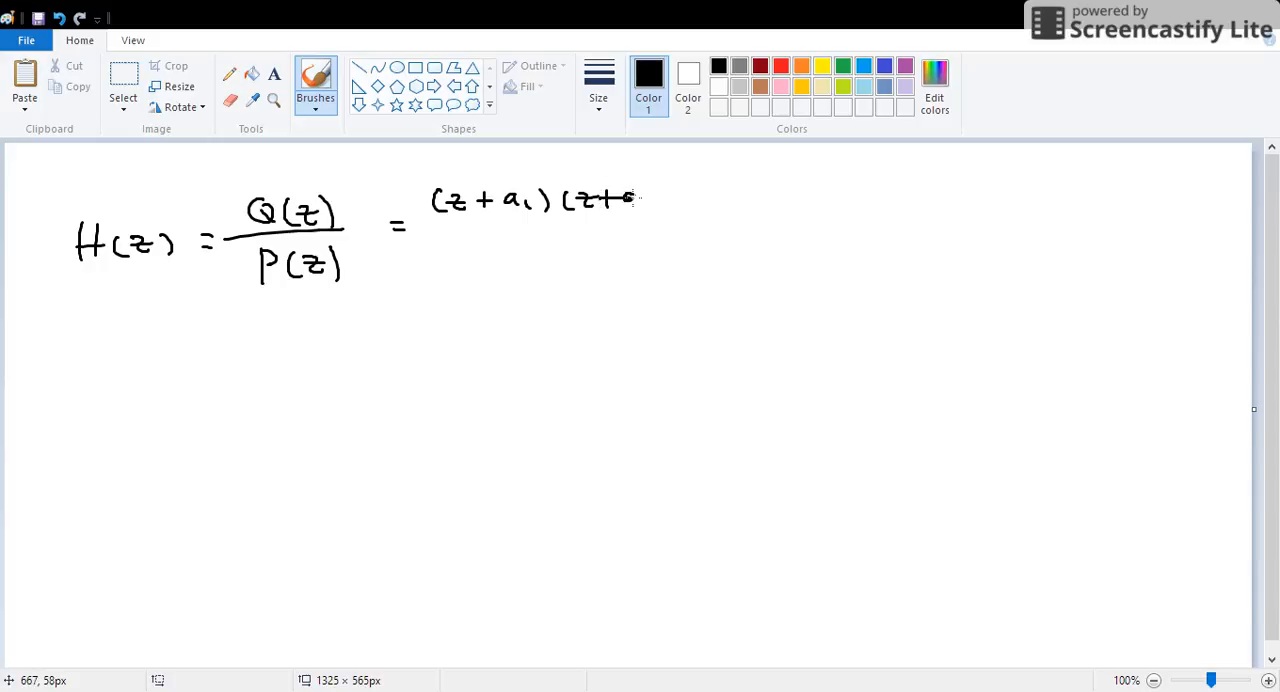
left_click_drag(420, 228, 724, 230)
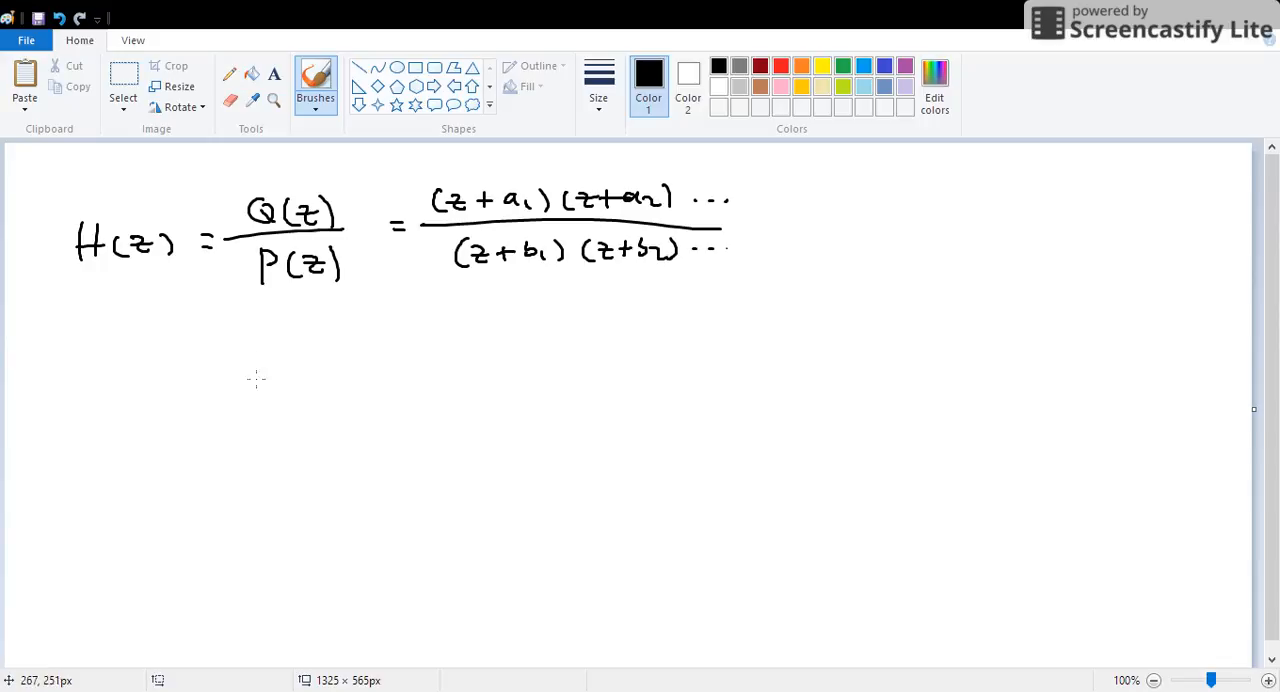
Step: Draw axes and a unit circle below the formula, marking a point labelled e^jω
left_click_drag(268, 354, 248, 660)
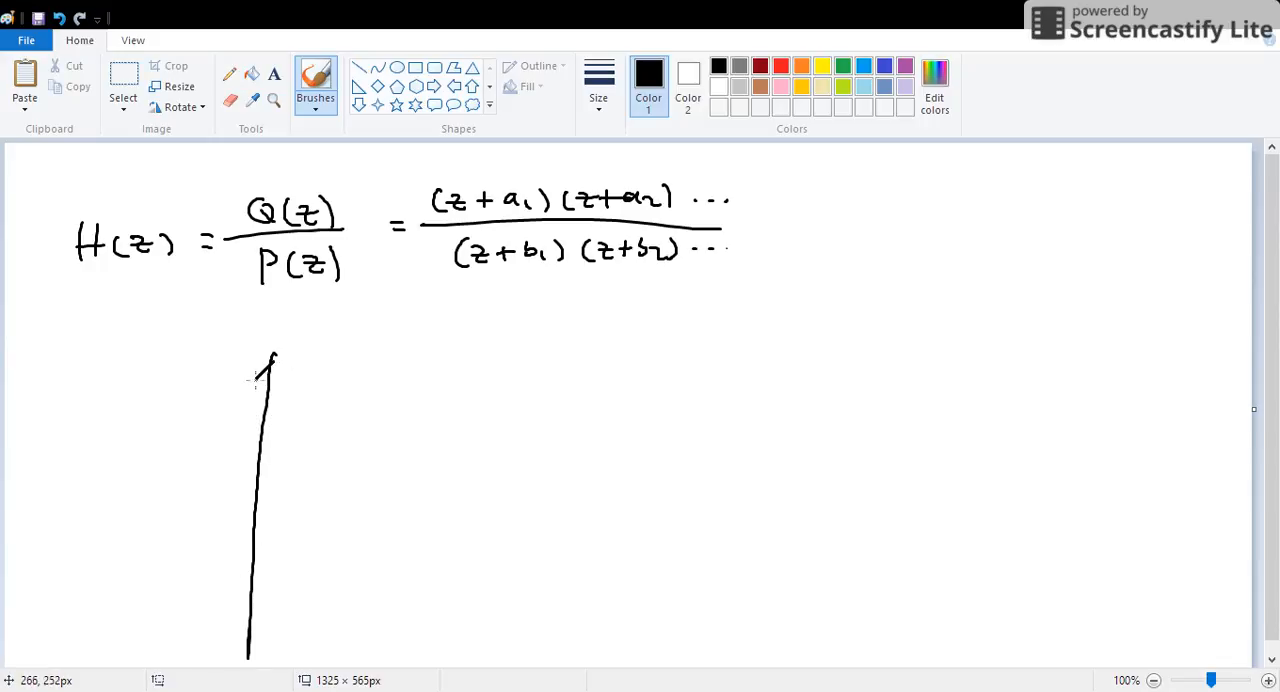
left_click_drag(104, 518, 516, 520)
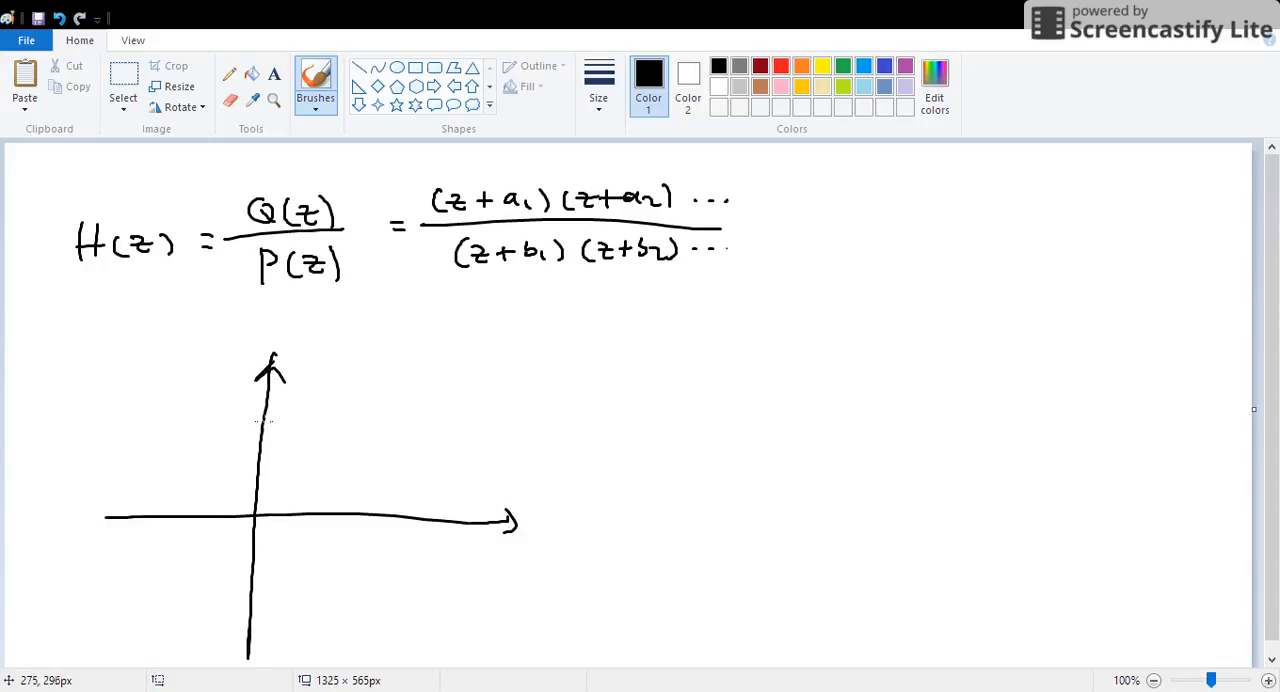
left_click_drag(270, 410, 370, 540)
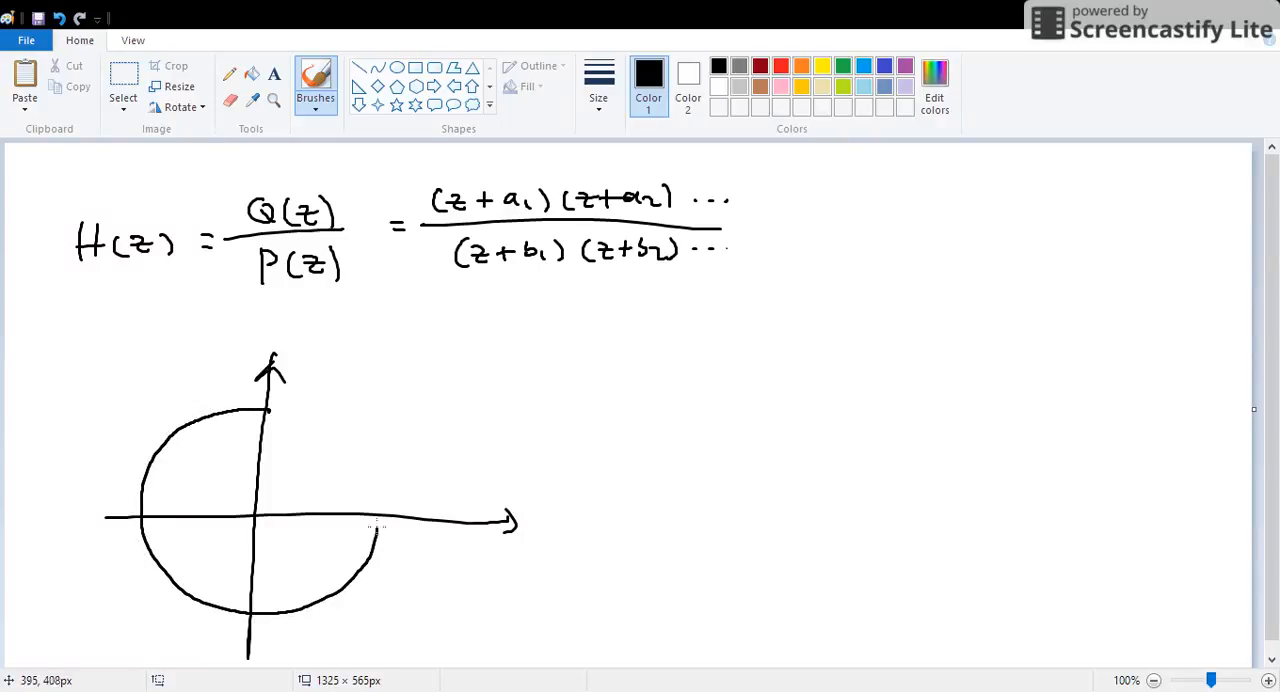
left_click_drag(270, 410, 376, 520)
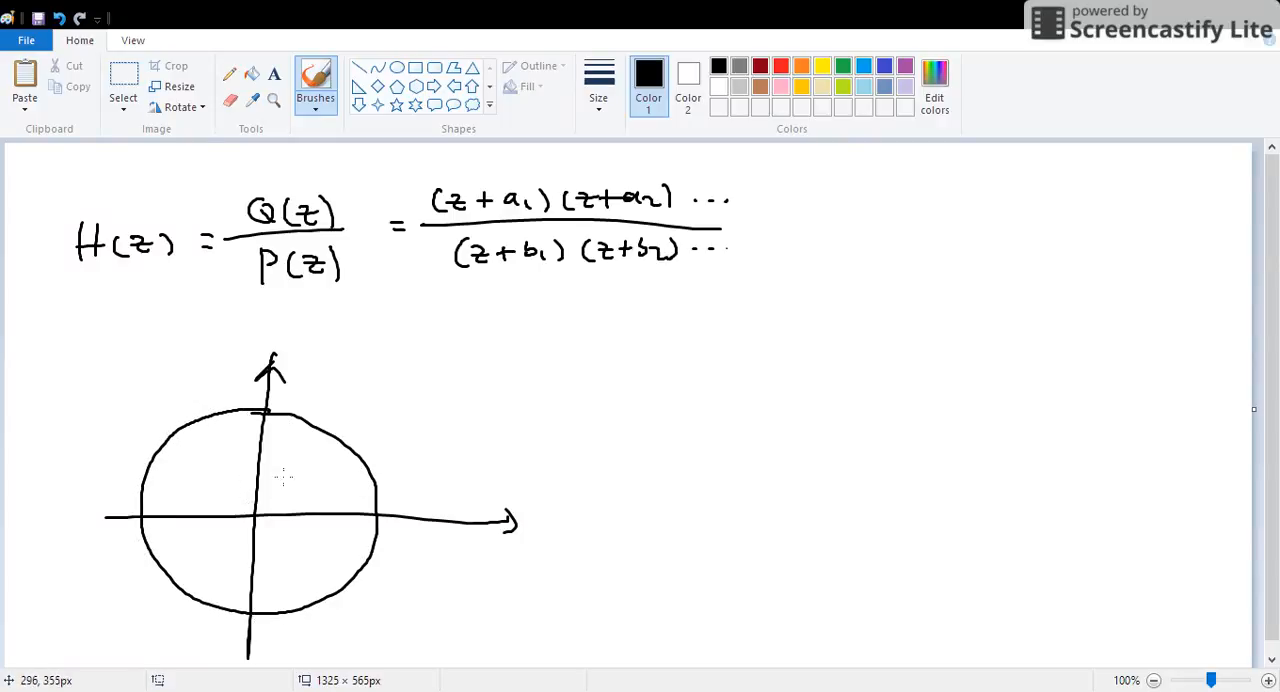
left_click(198, 472)
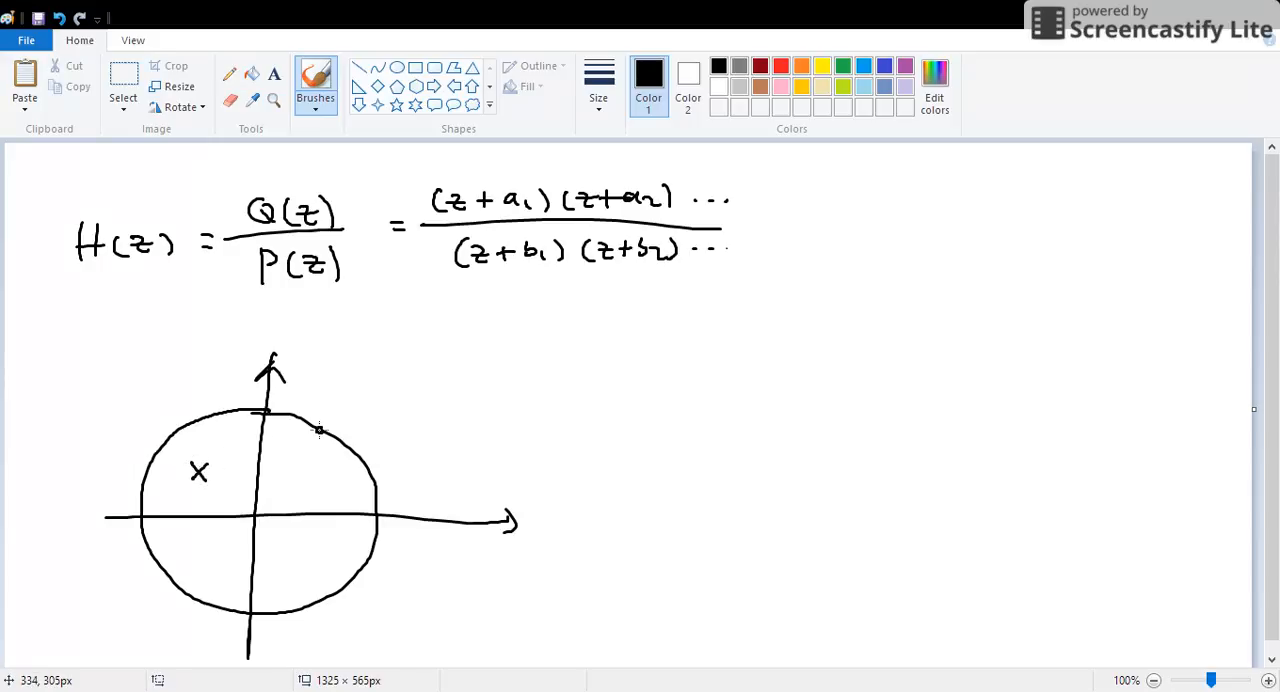
left_click_drag(330, 360, 320, 410)
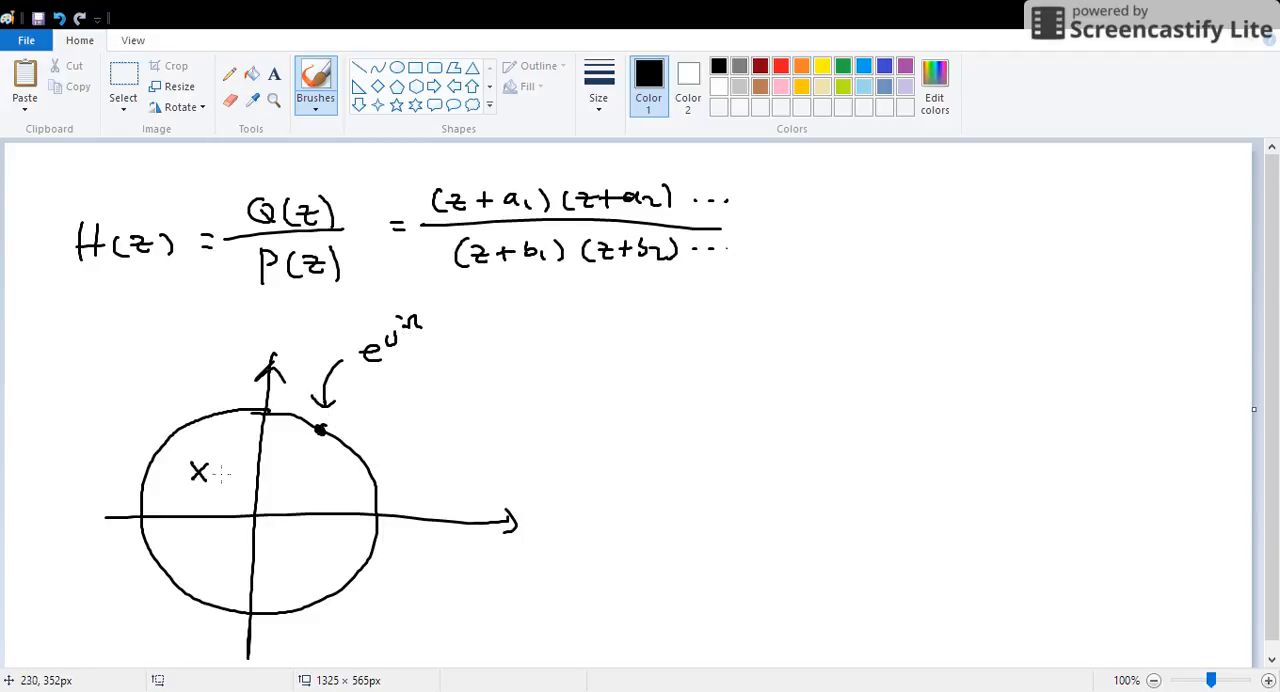
Step: Draw vector p from the pole to the point with angle φp, and start H(z) = beside it
left_click_drag(200, 470, 320, 430)
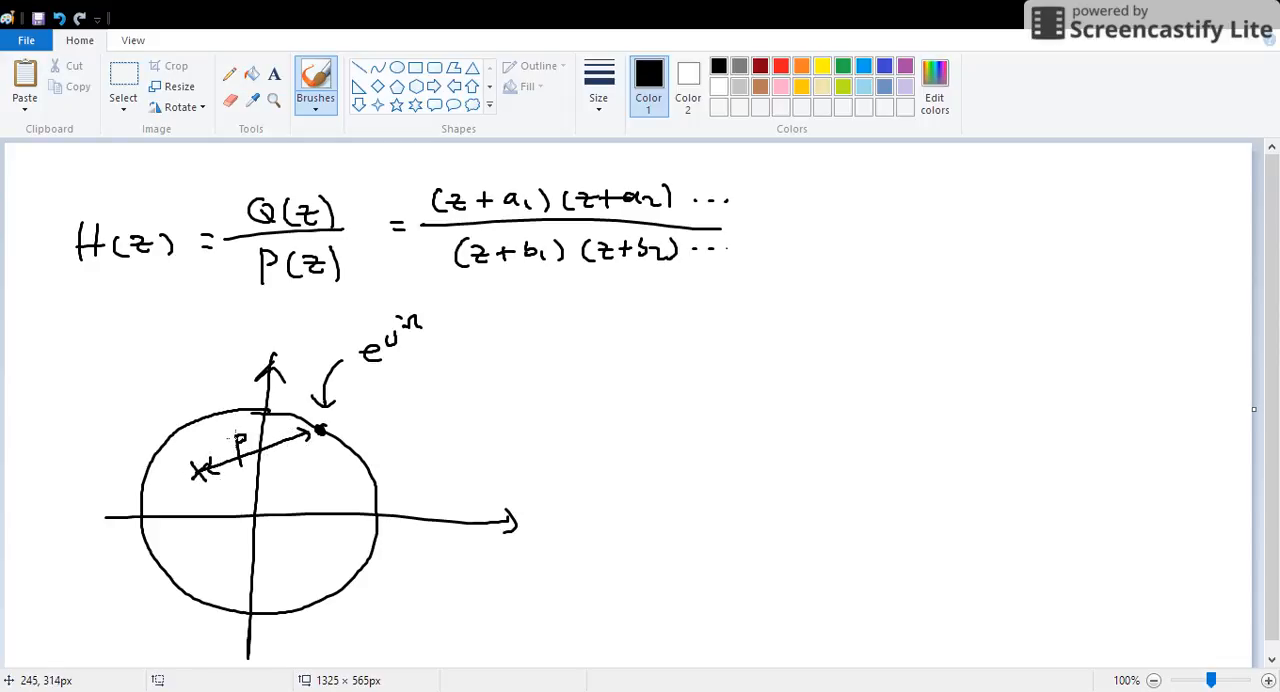
left_click_drag(270, 420, 440, 418)
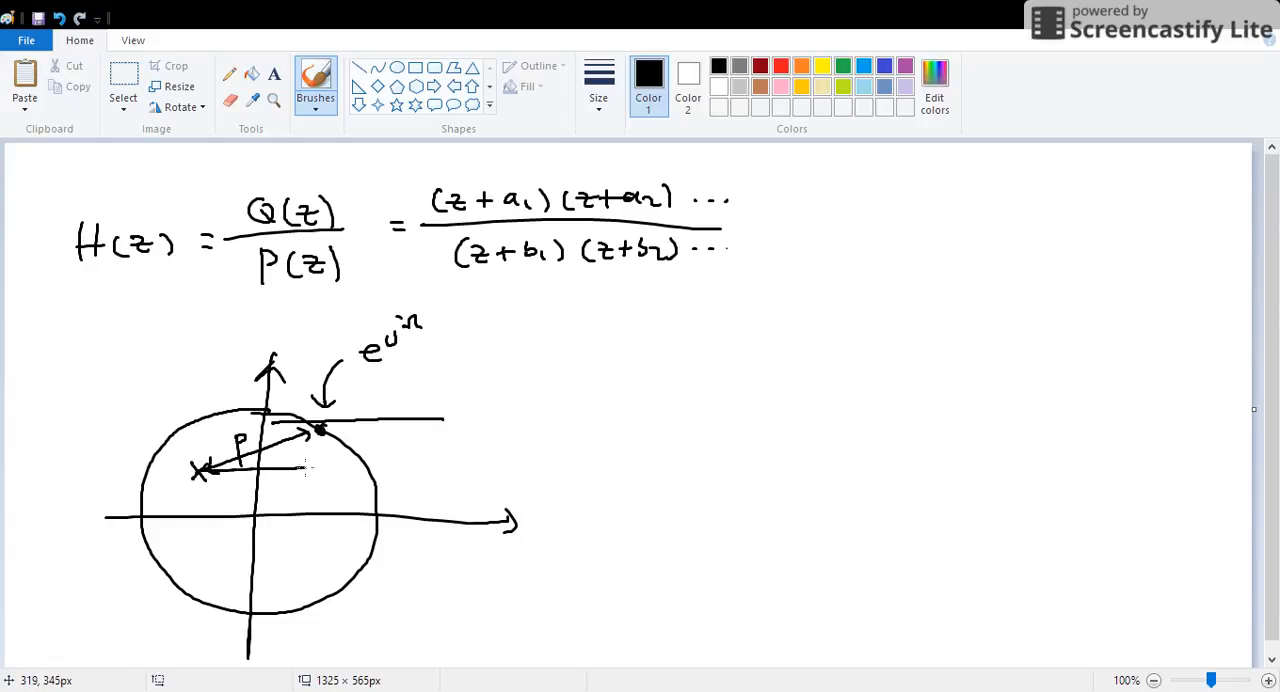
left_click_drag(260, 460, 310, 460)
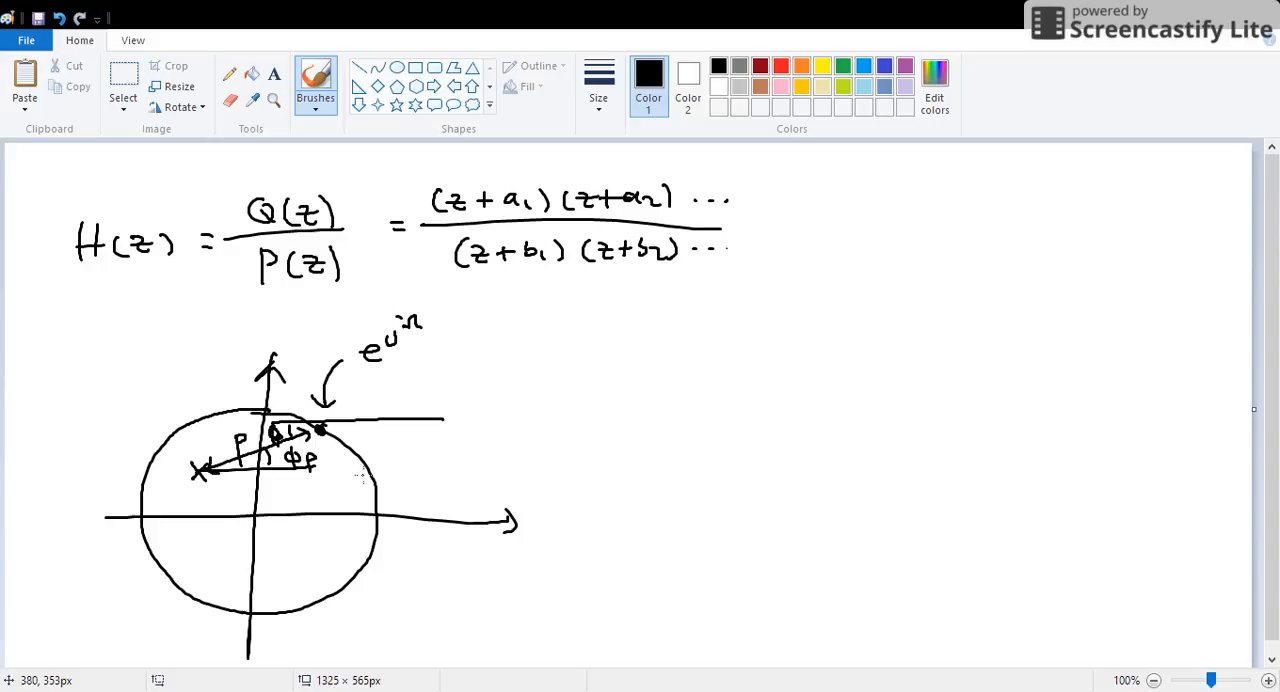
mouse_move(500, 368)
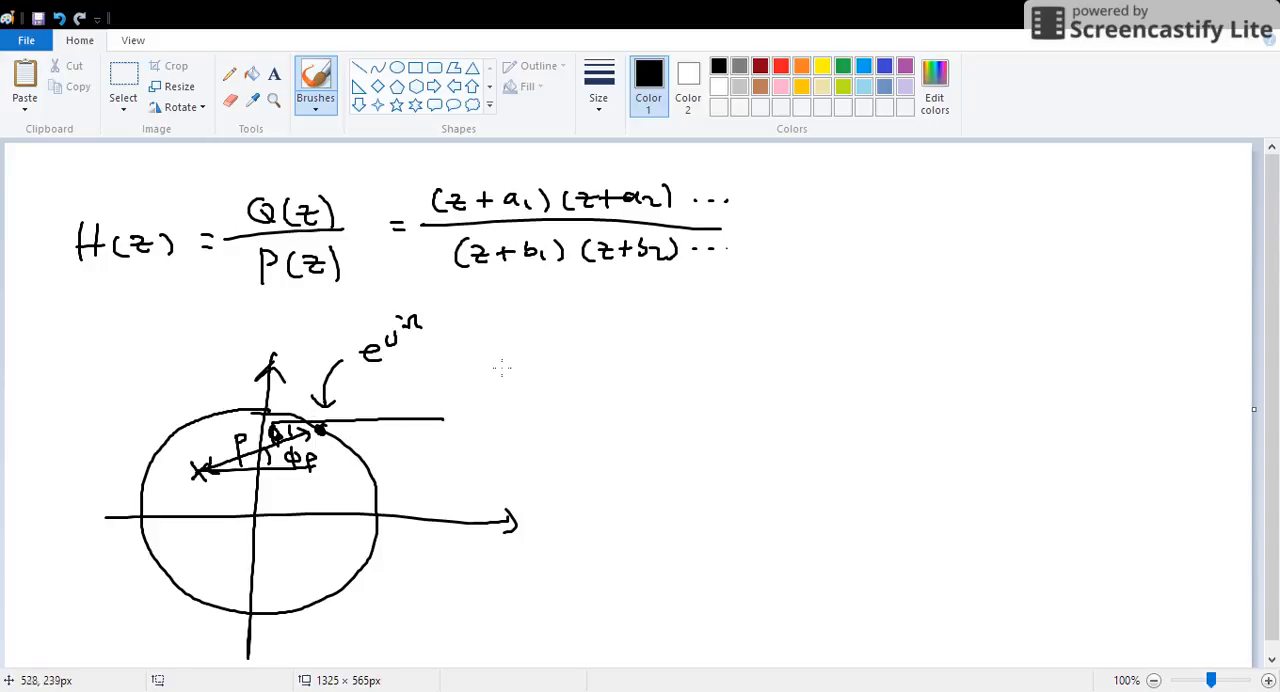
left_click_drag(476, 340, 544, 384)
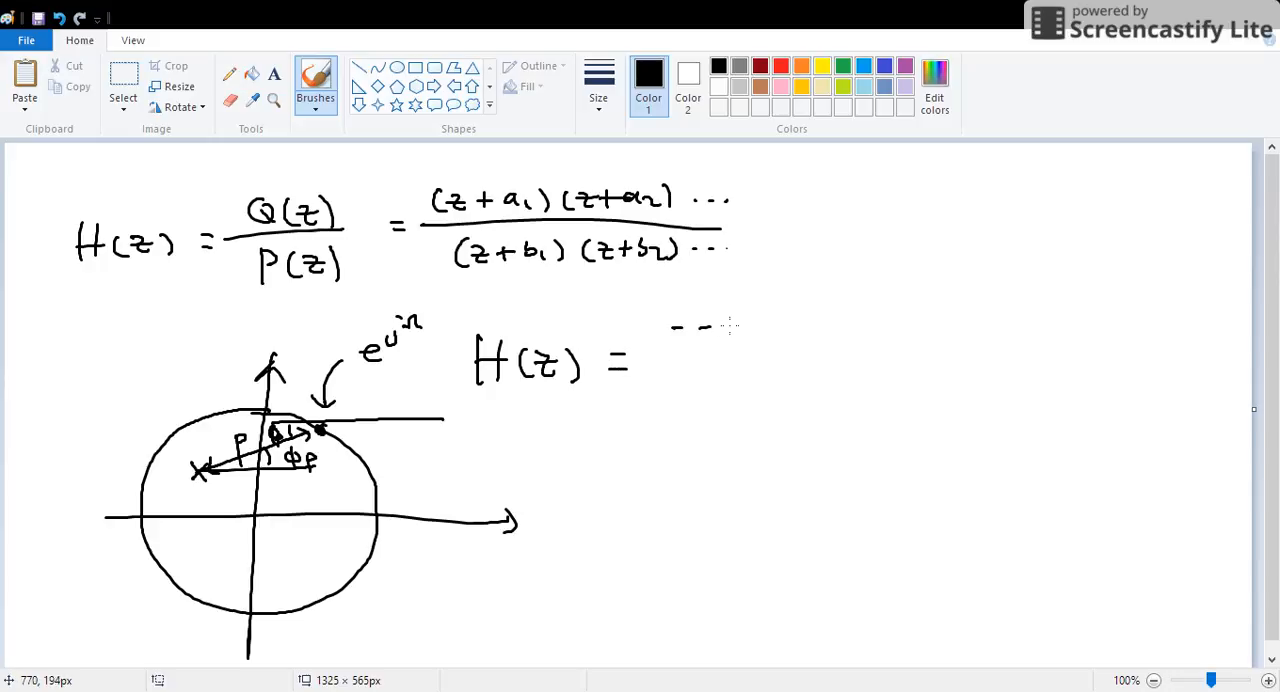
Step: Write P in the denominator of H(z), dot a circle point, and begin 'decreas p →'
left_click_drag(650, 354, 776, 354)
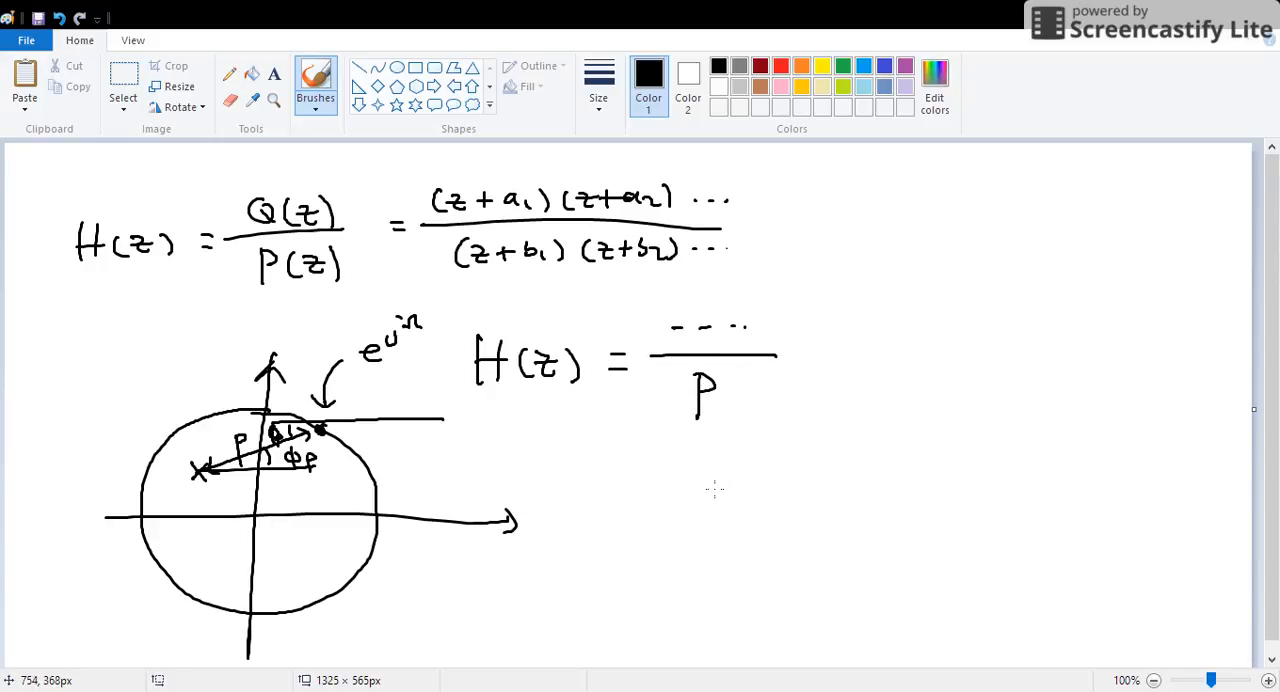
mouse_move(652, 452)
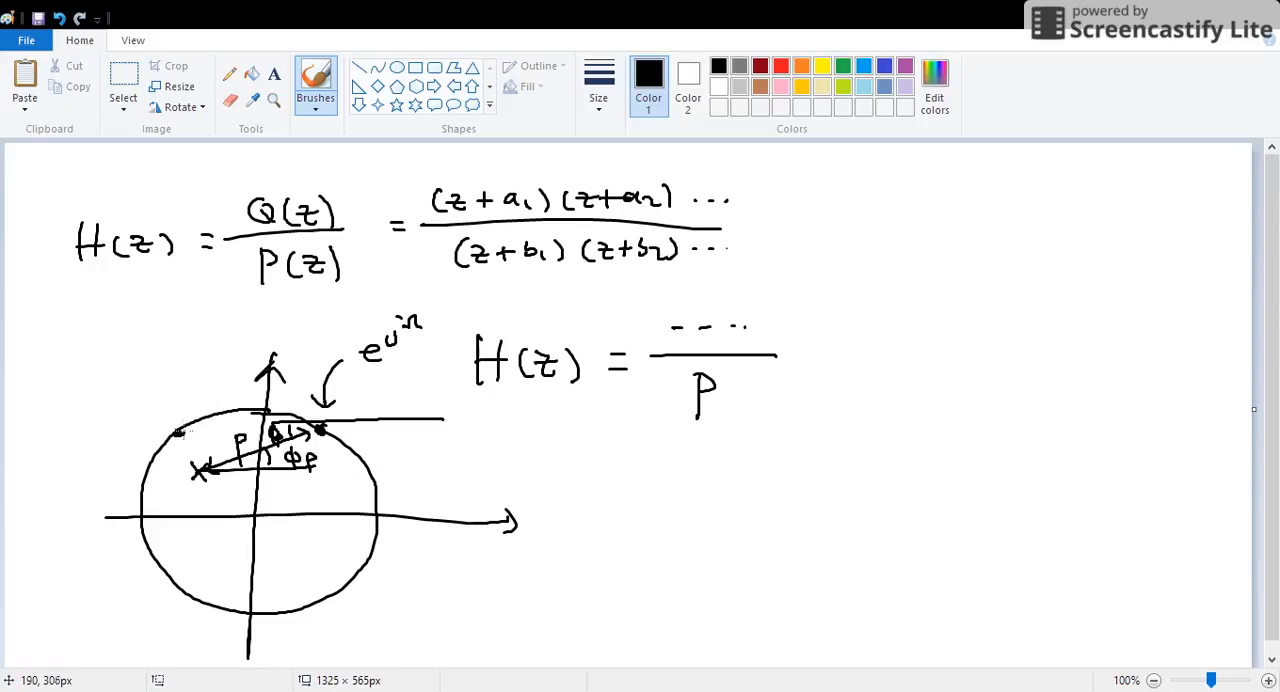
left_click(176, 430)
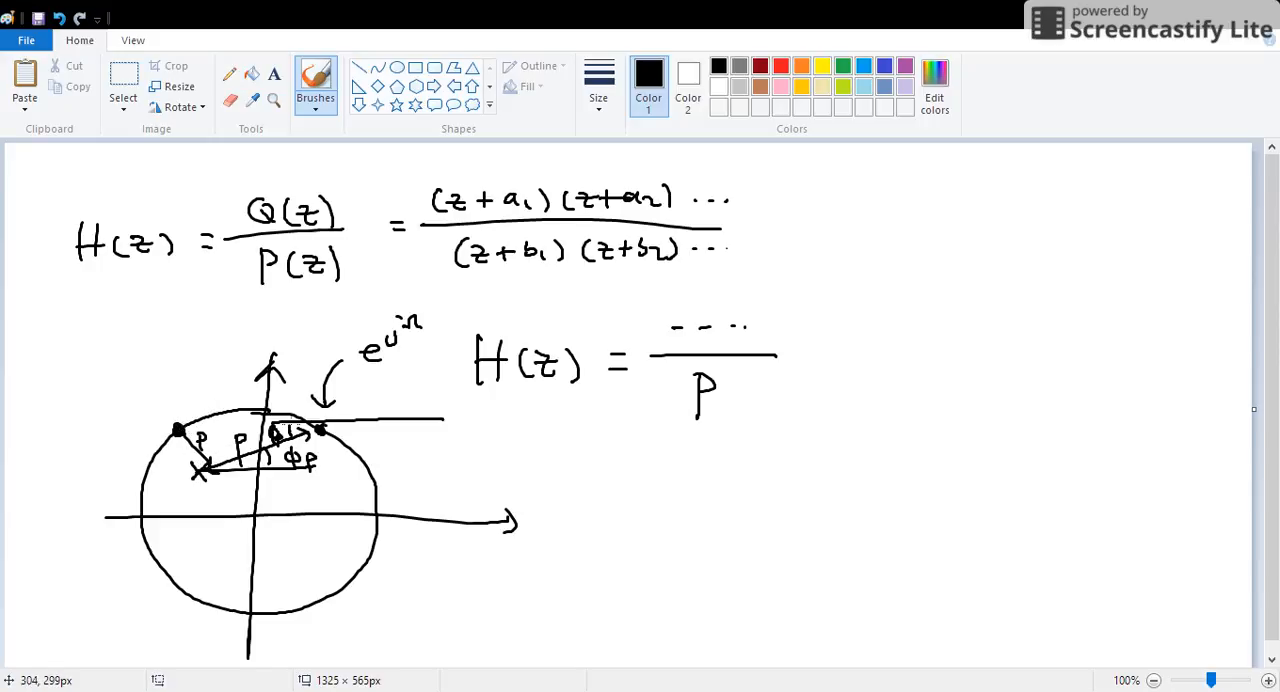
mouse_move(844, 360)
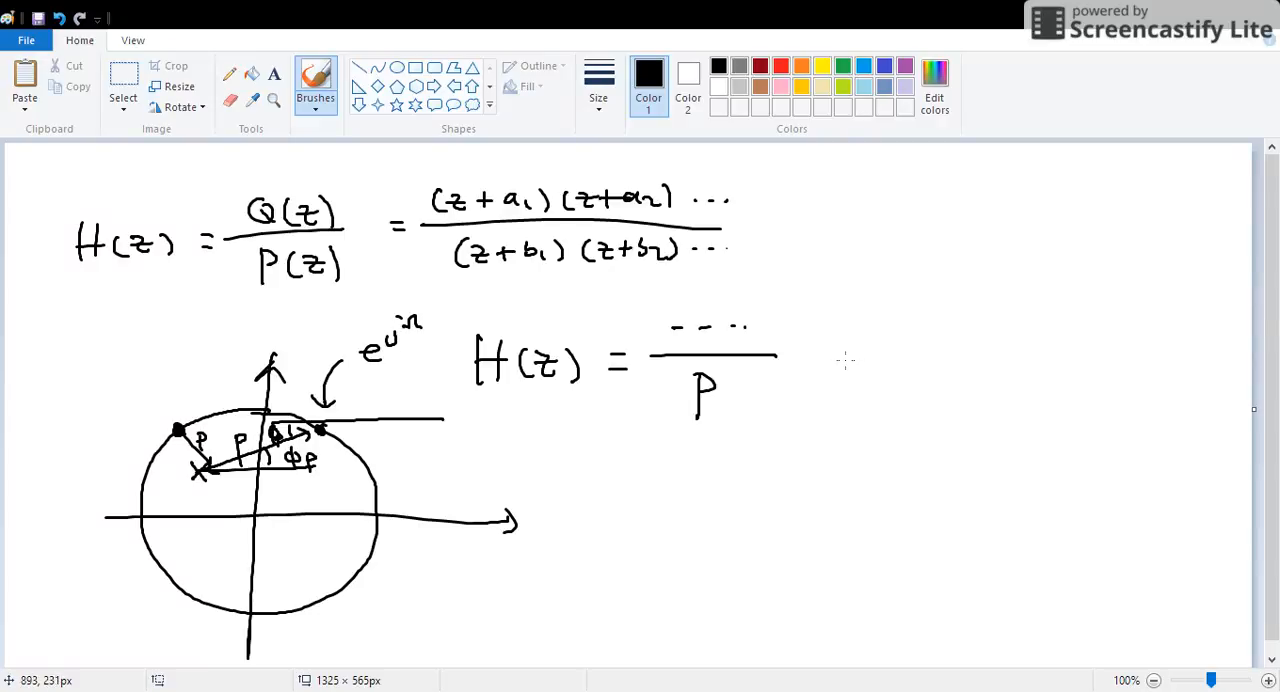
left_click_drag(590, 490, 680, 484)
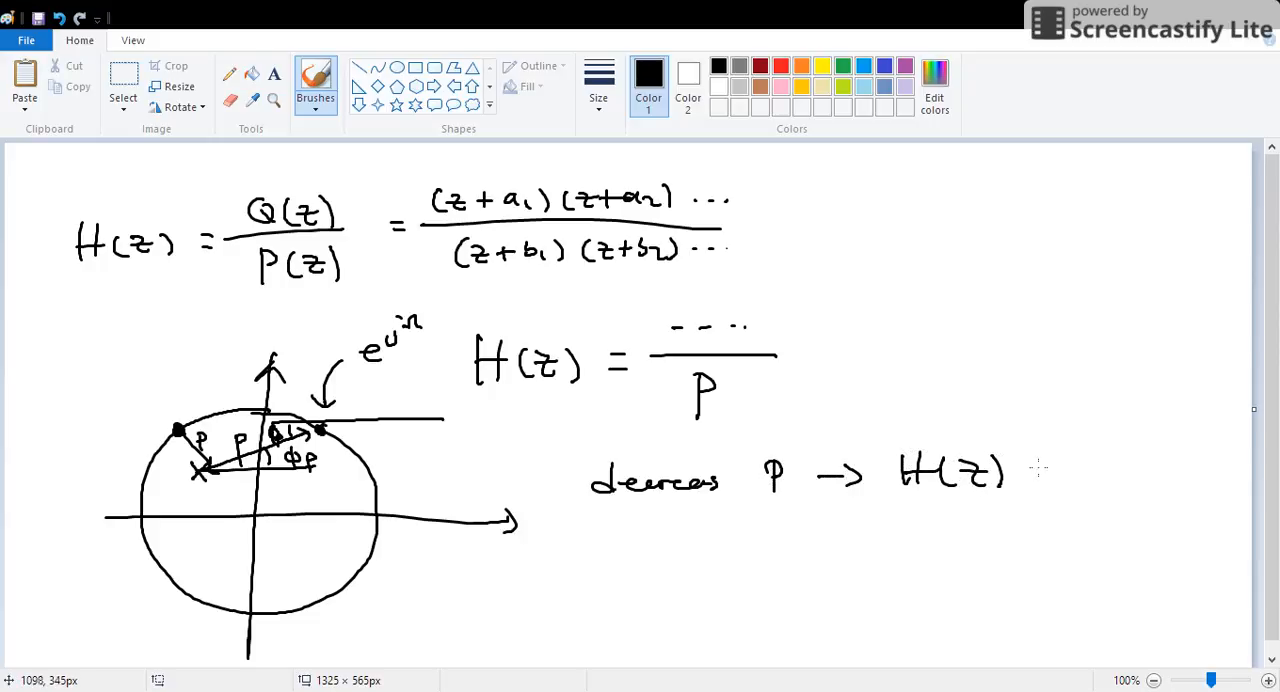
Step: Finish the note with 'H(z) inc', circle the P denominator, then begin clearing the canvas
left_click_drag(1016, 470, 1084, 480)
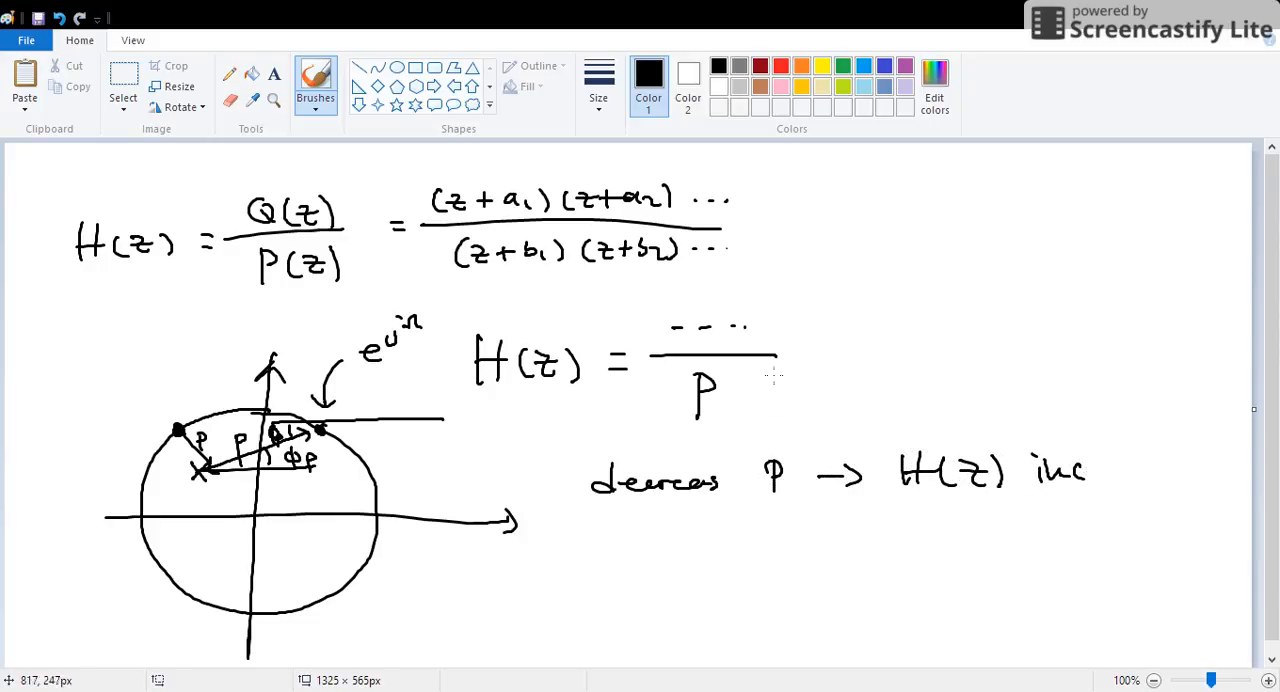
left_click_drag(820, 340, 780, 410)
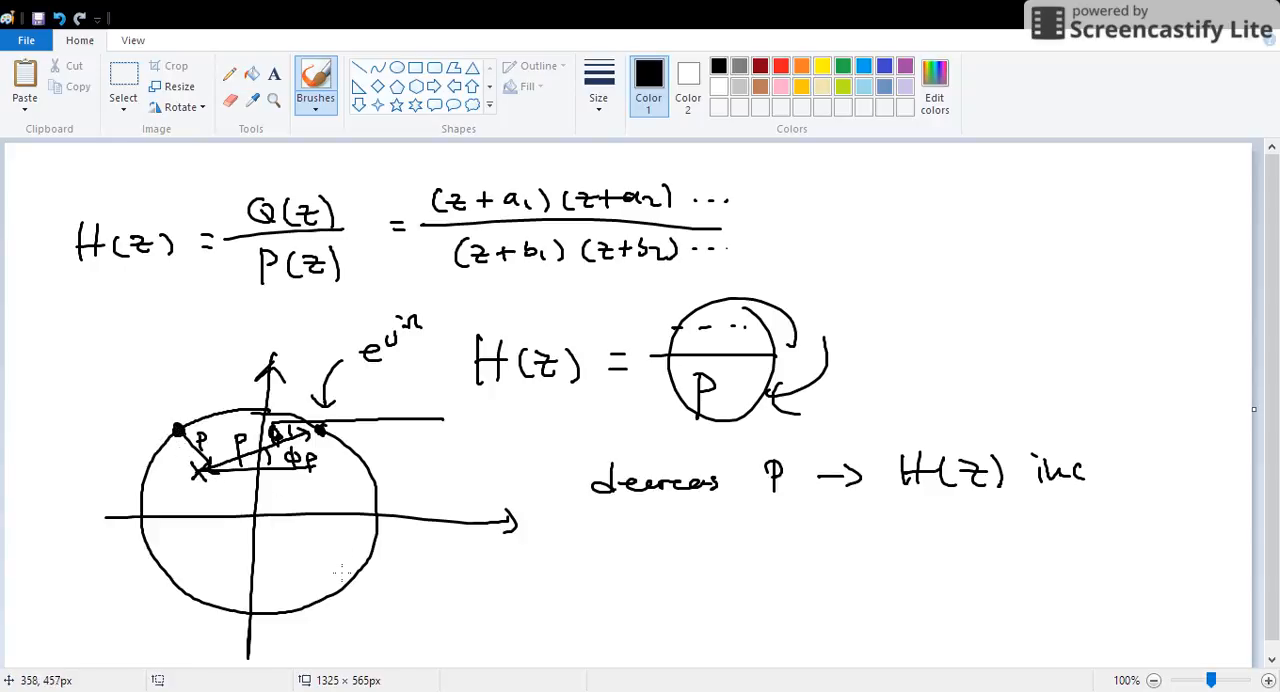
left_click(300, 610)
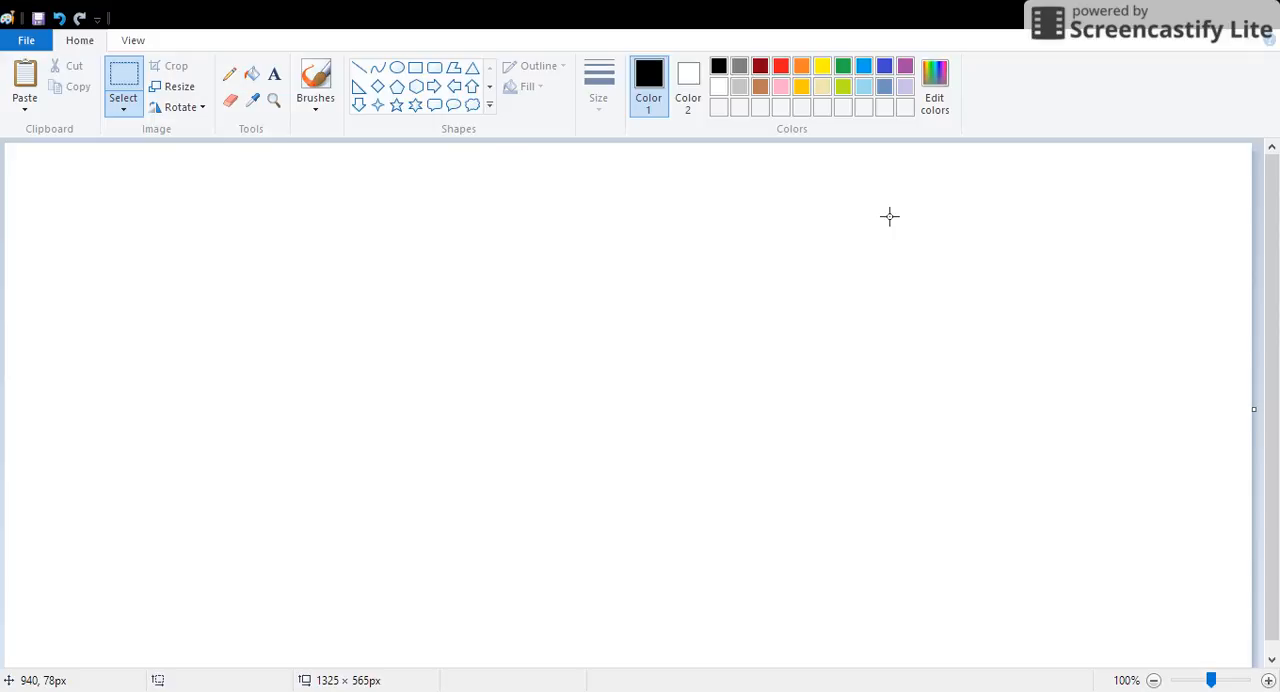
Step: On the fresh page draw a unit circle, mark an e^jΩ point and a zero with angle and distance lines
left_click(316, 80)
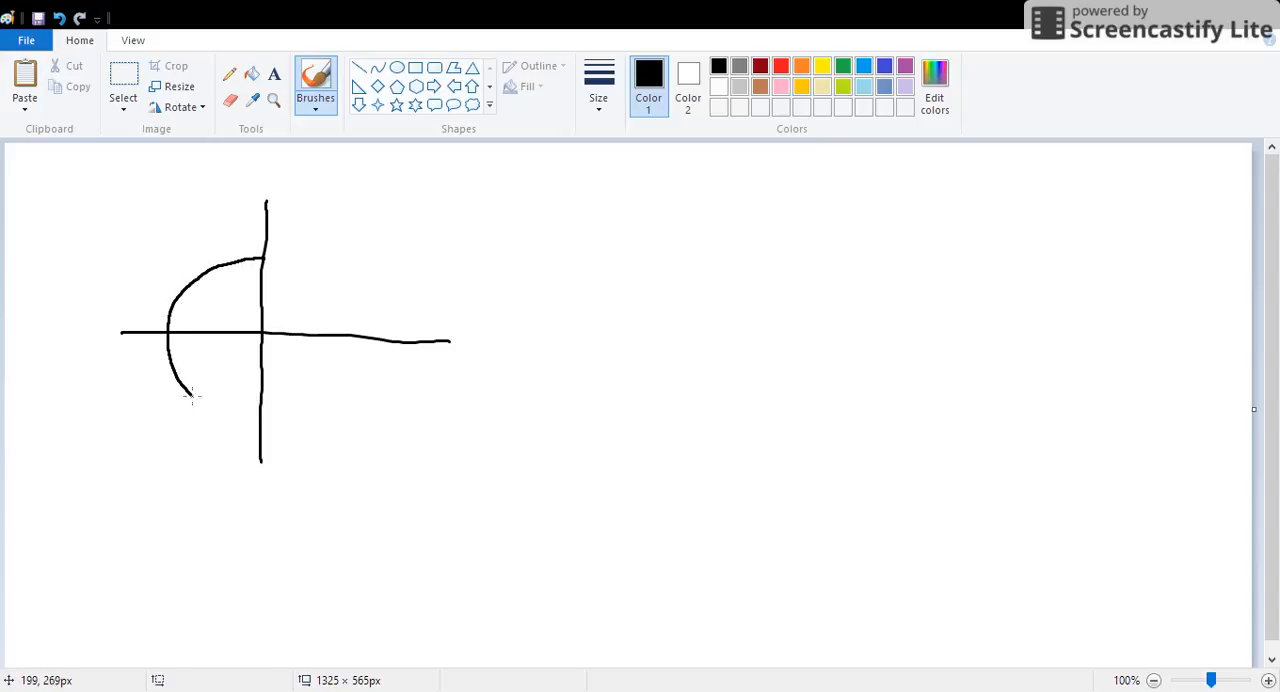
left_click_drag(184, 396, 340, 264)
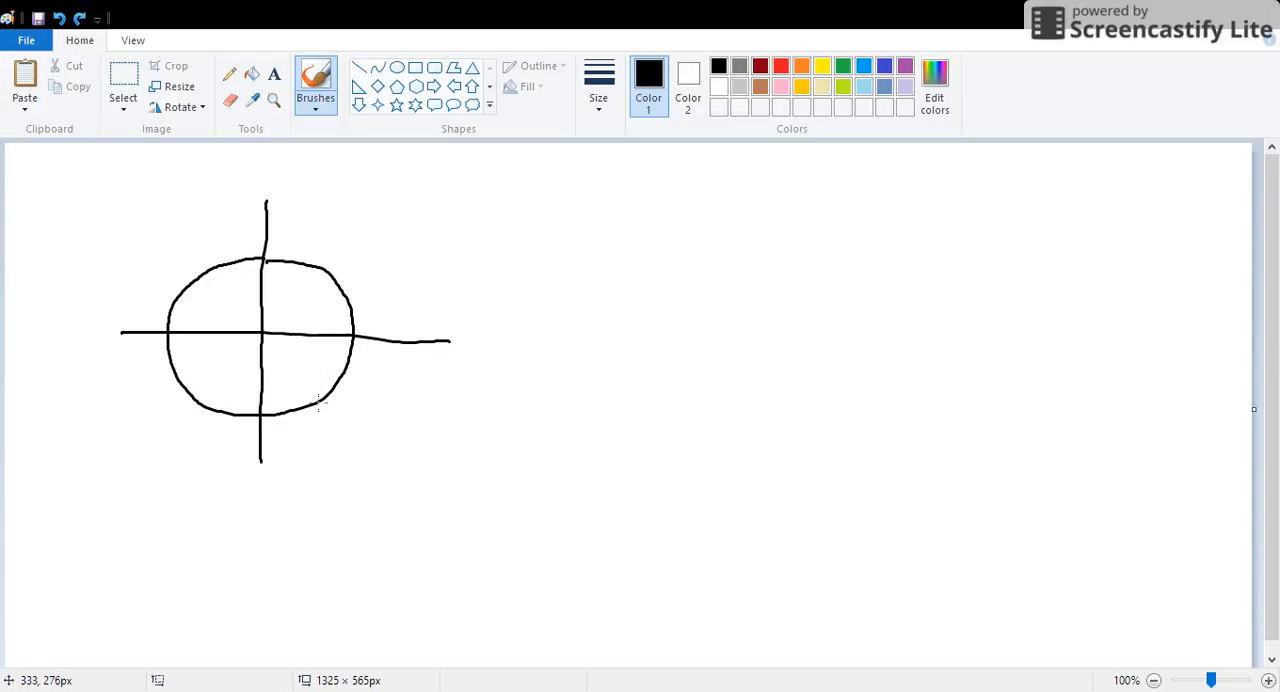
left_click_drag(304, 400, 324, 406)
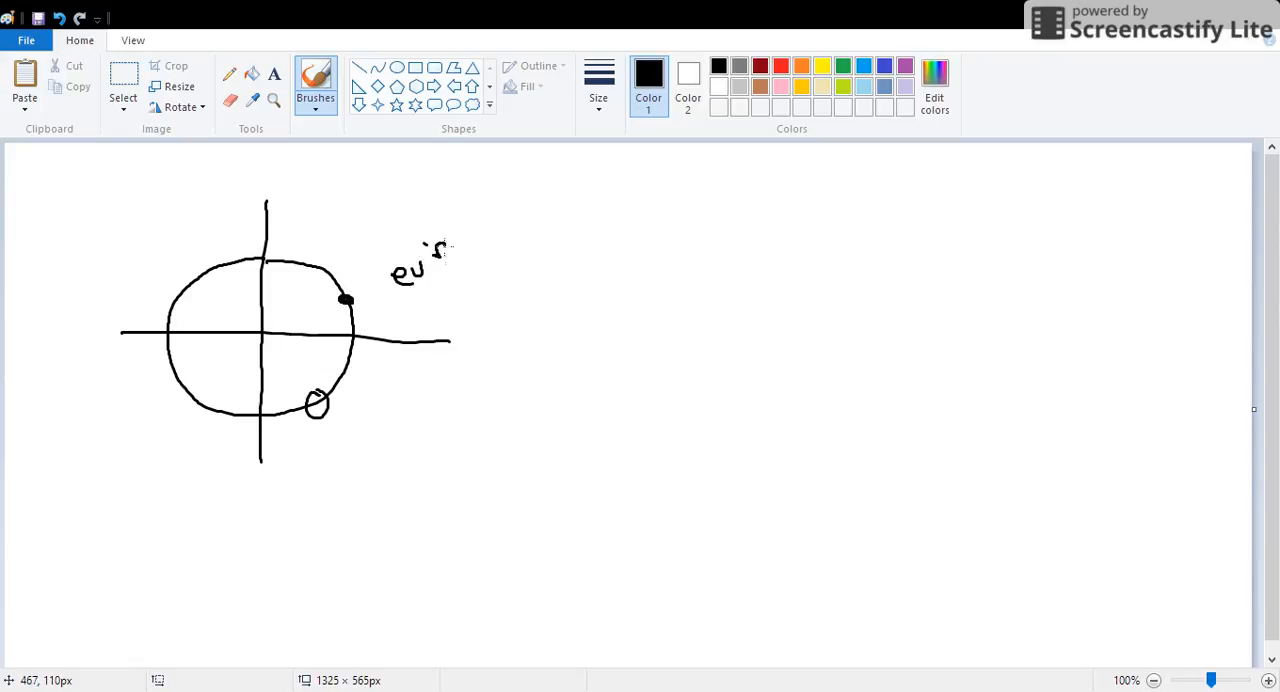
left_click_drag(344, 300, 318, 400)
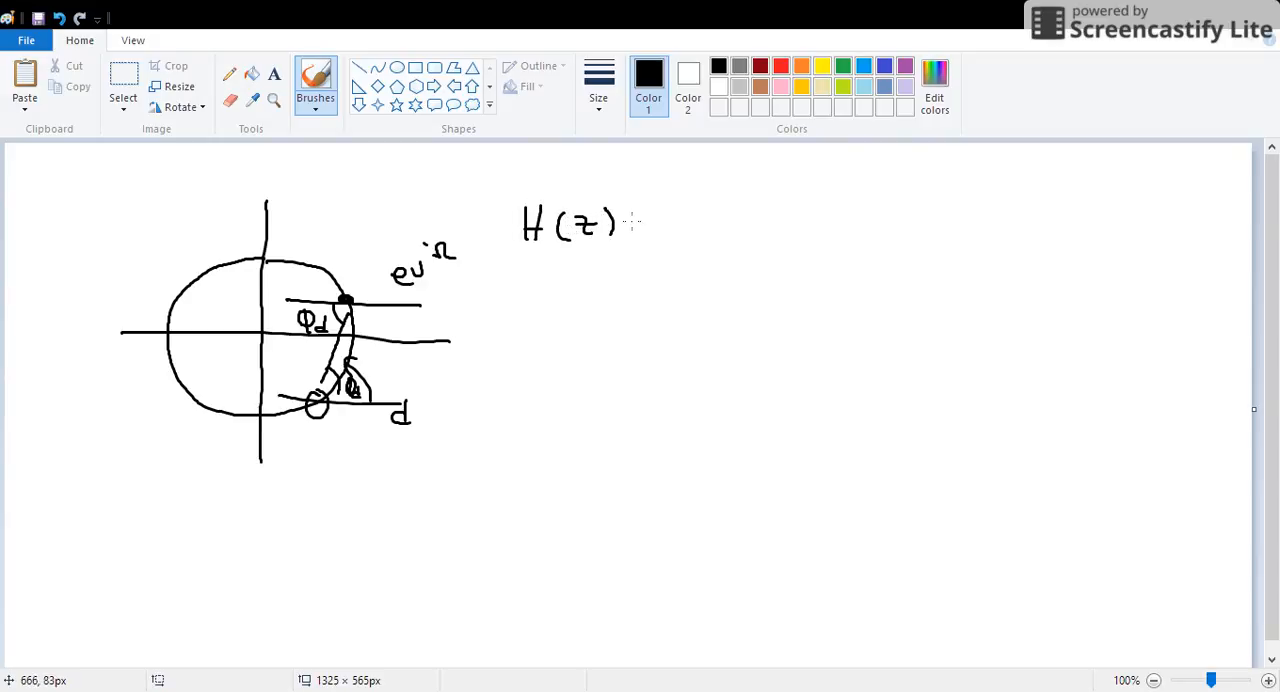
Step: Write H(z) = d/… with a downward arrow beside the fraction
left_click_drag(640, 222, 710, 190)
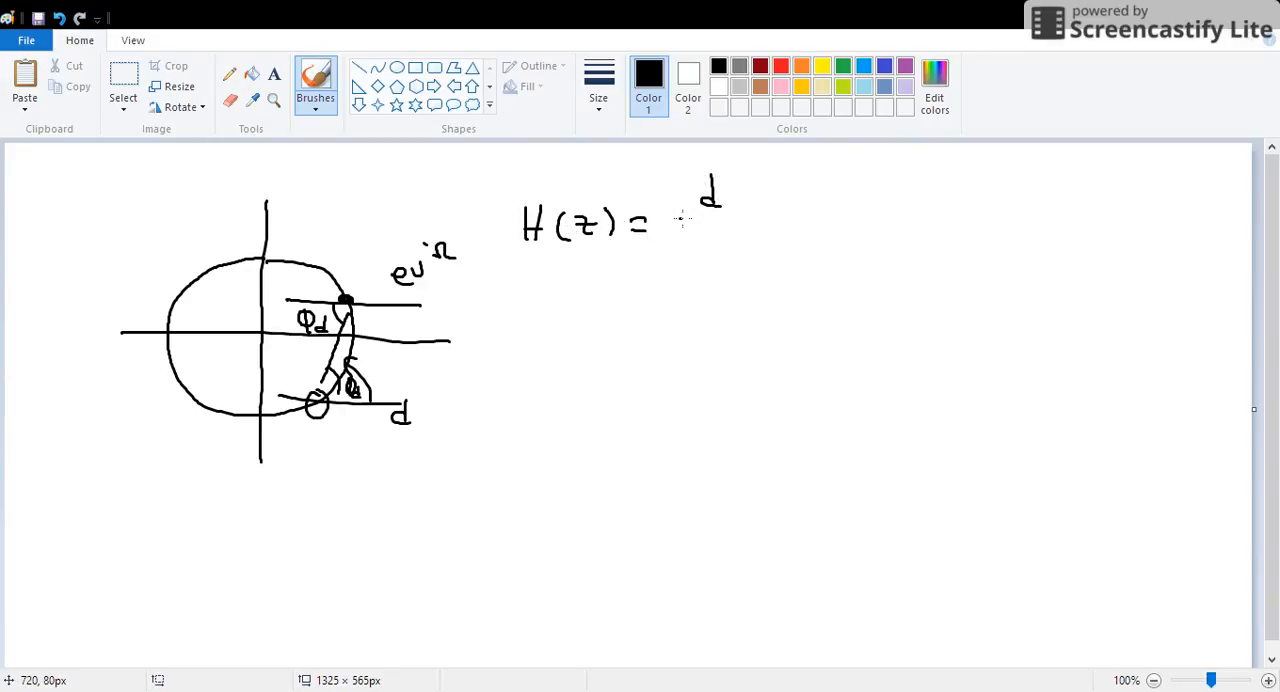
left_click_drag(688, 238, 740, 238)
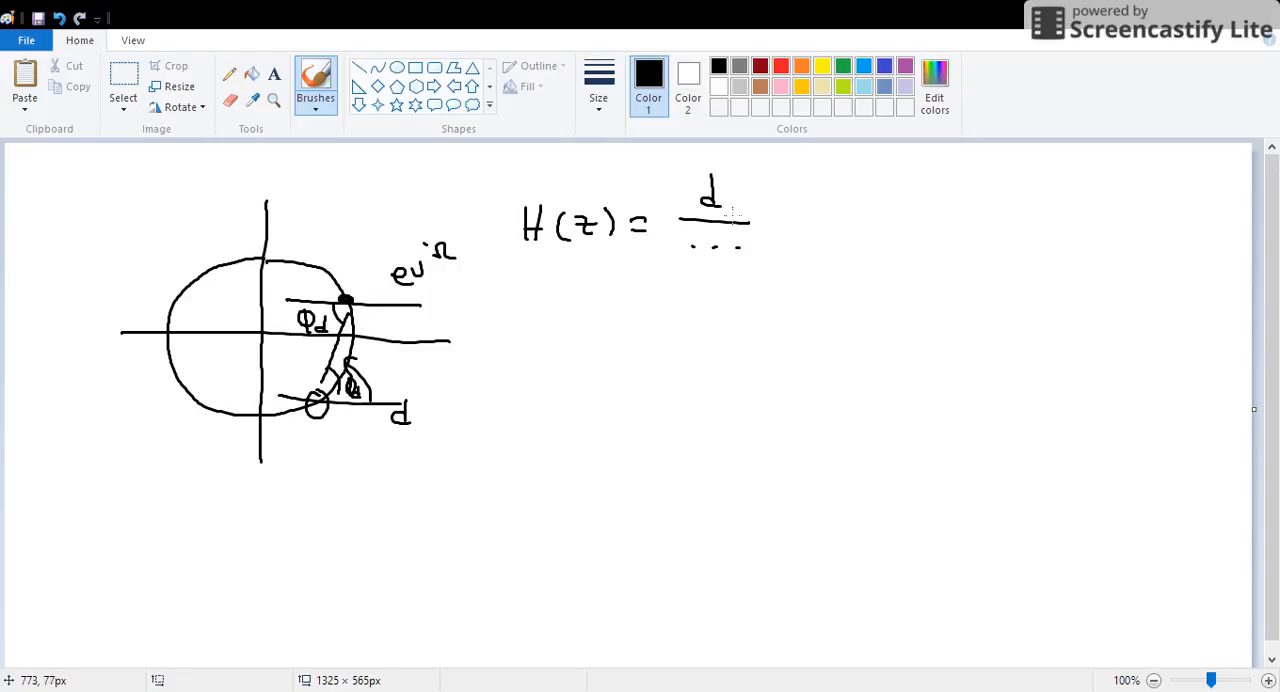
left_click_drag(810, 230, 810, 196)
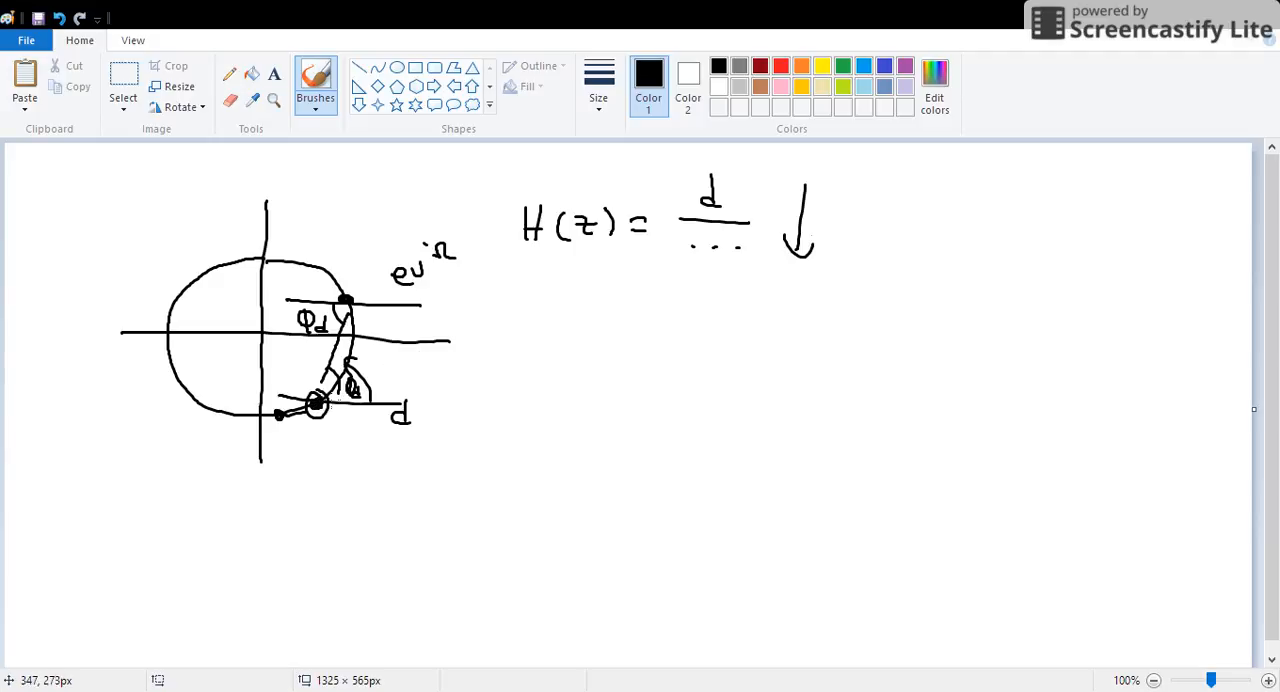
Step: Below it note the condition d = 0, H(z) = 0
left_click_drag(548, 344, 570, 320)
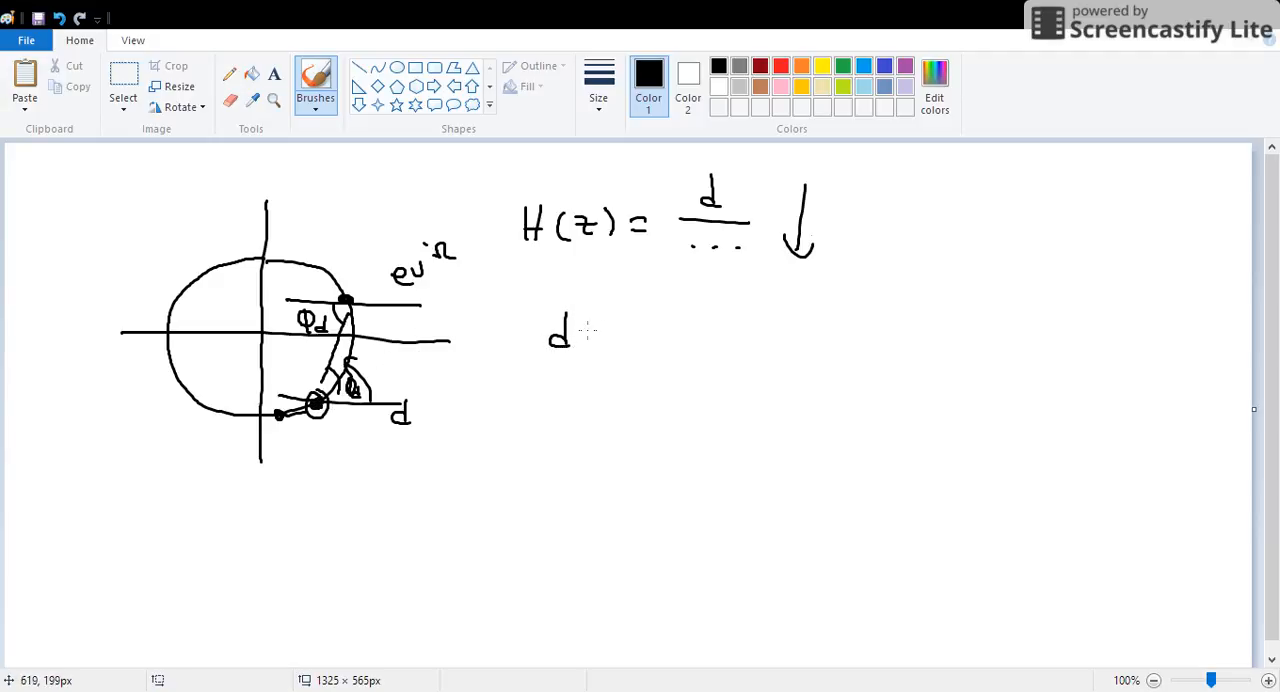
left_click_drag(590, 332, 644, 332)
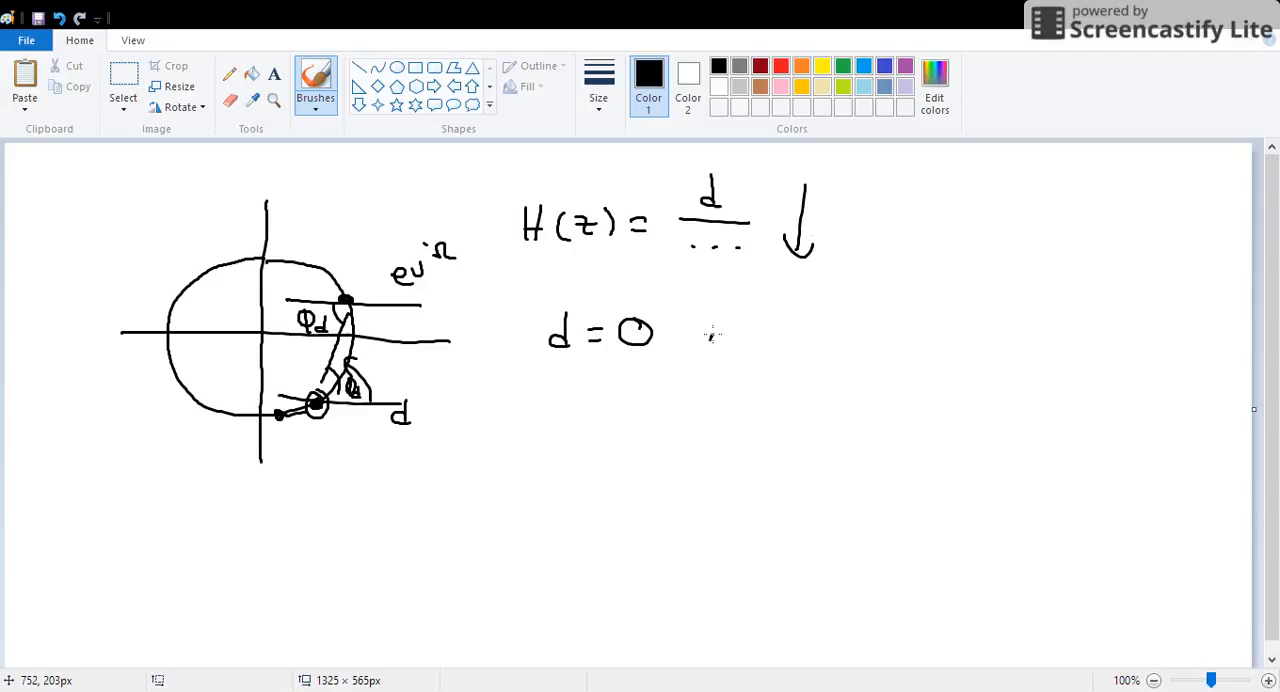
left_click_drag(756, 320, 844, 320)
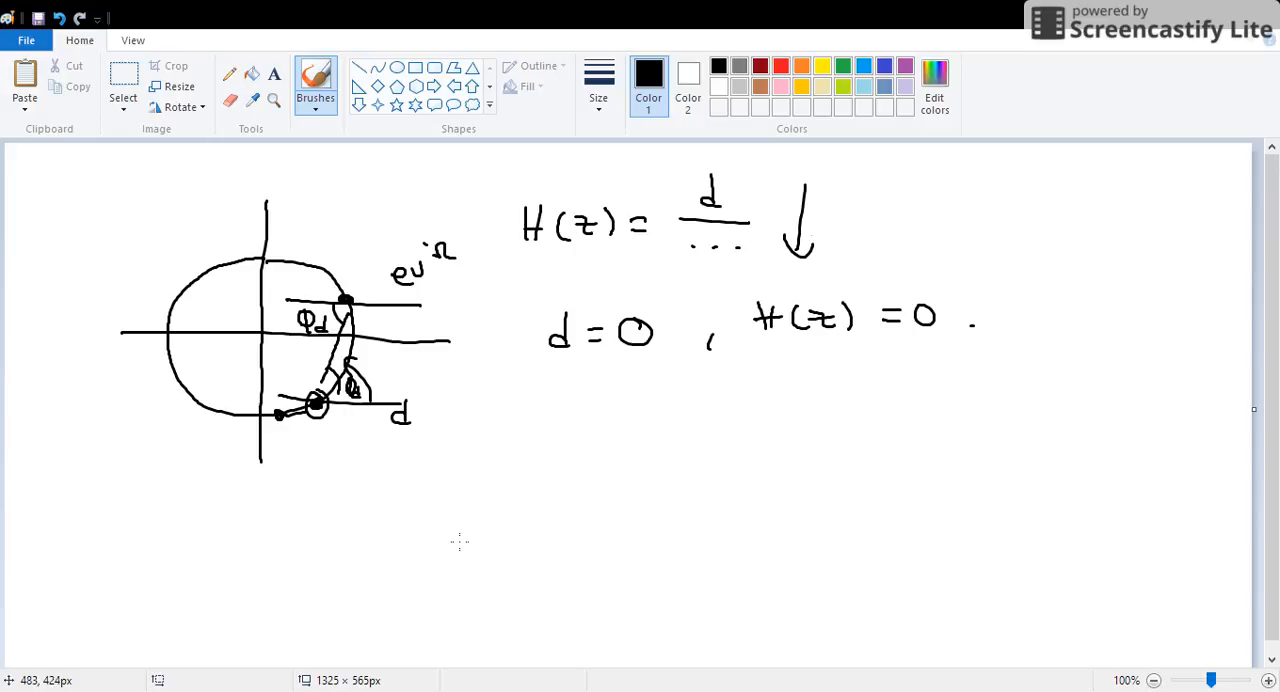
mouse_move(476, 520)
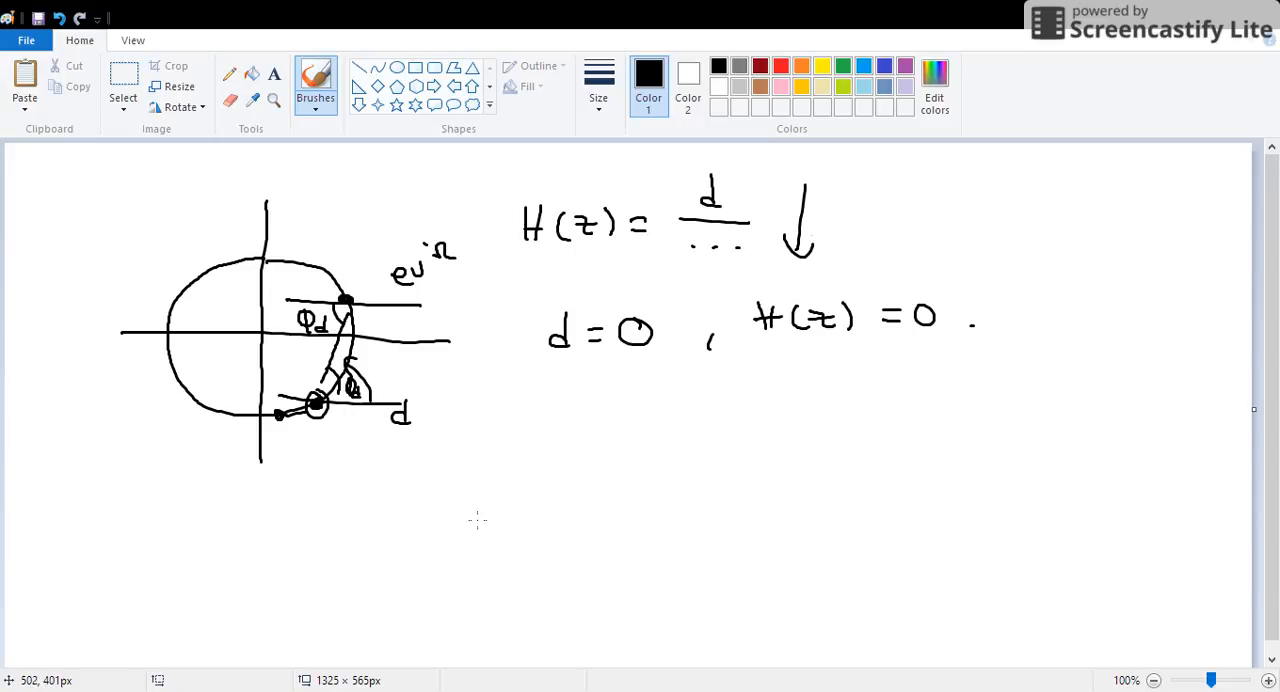
mouse_move(356, 256)
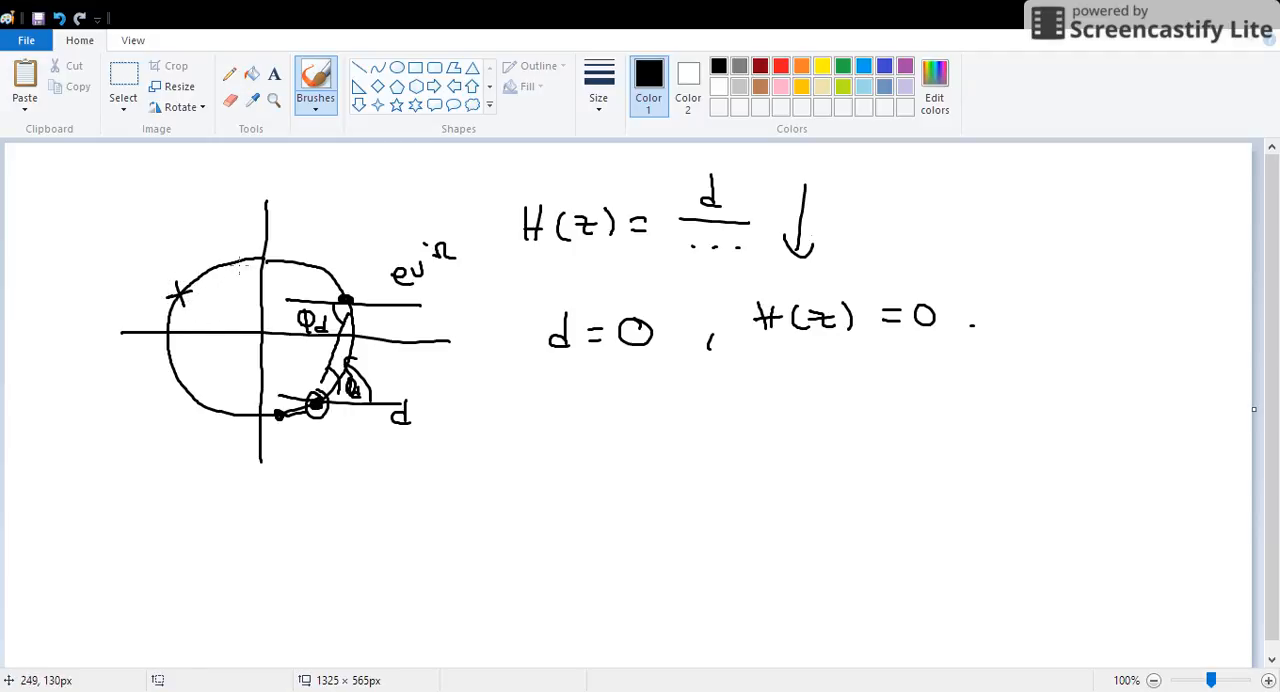
Step: Mark another point on the circle and sketch a bell-shaped peak response curve at left
left_click(242, 262)
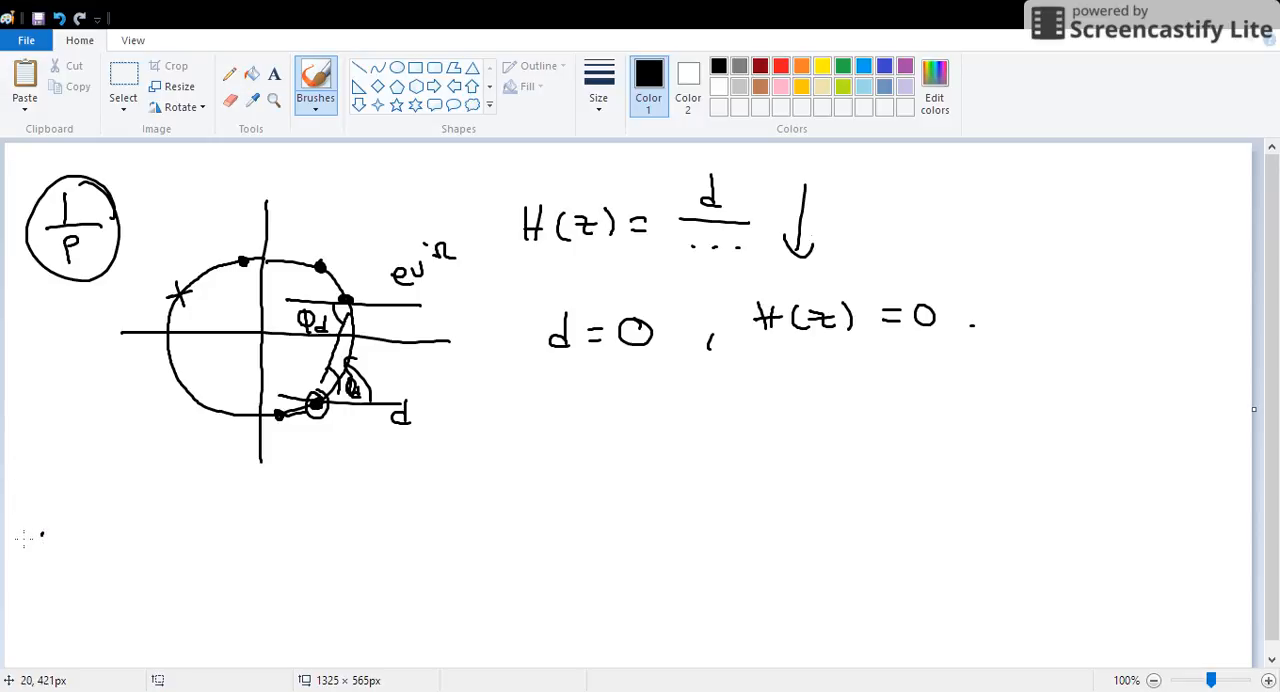
left_click_drag(12, 540, 118, 428)
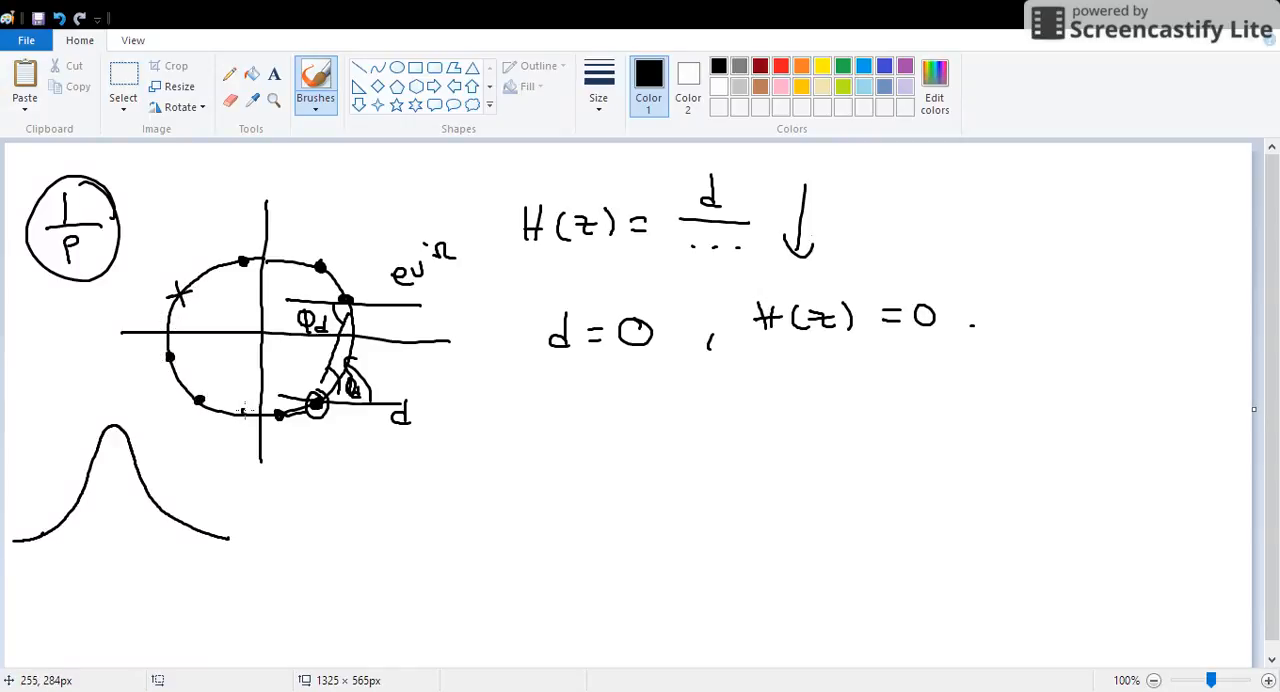
mouse_move(120, 412)
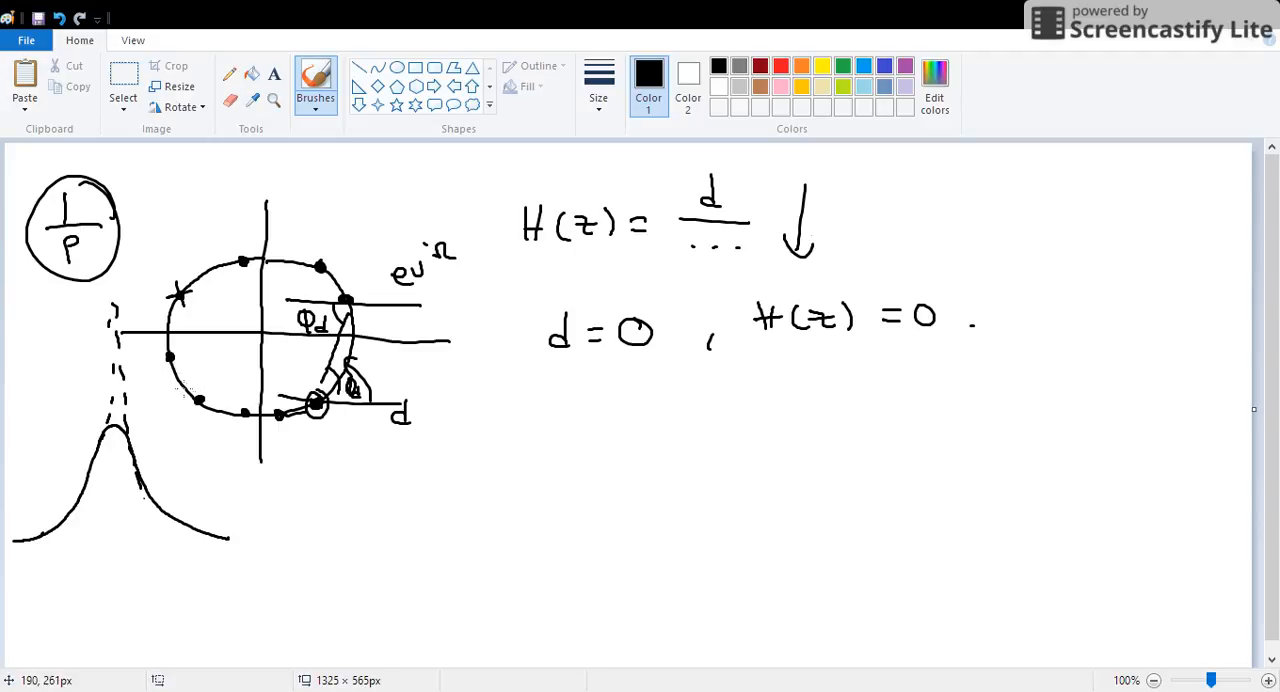
mouse_move(330, 472)
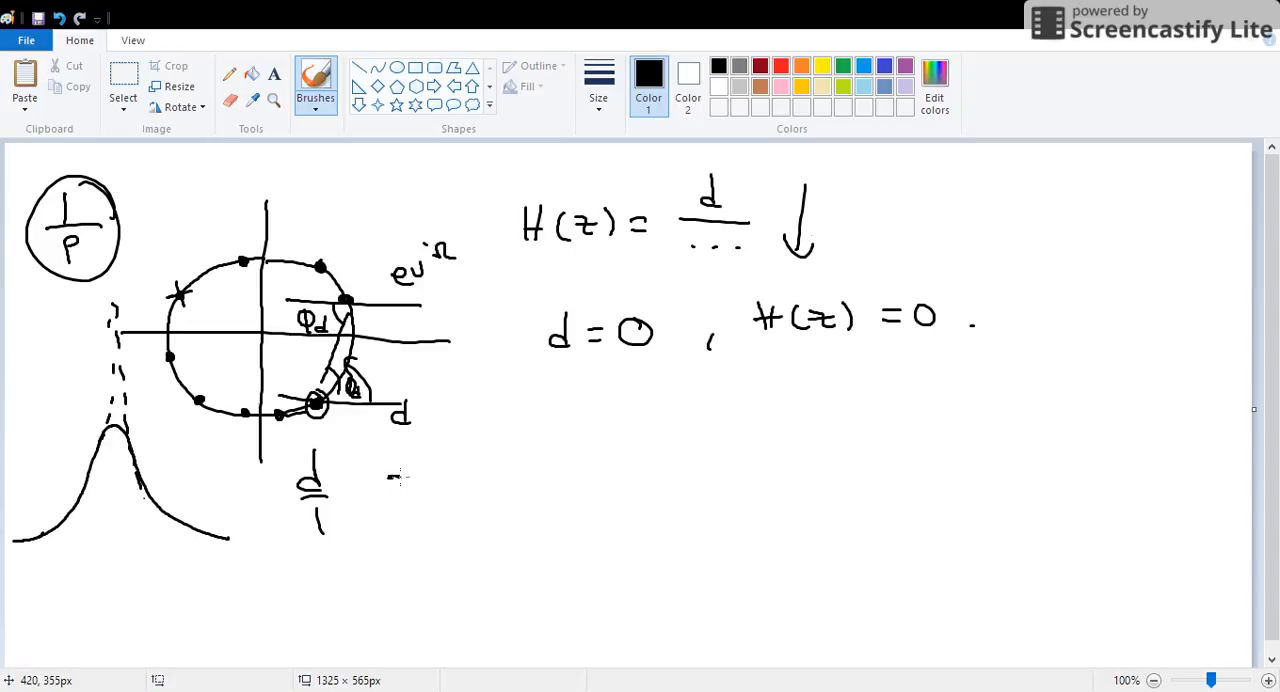
Step: Sketch a V-shaped magnitude dip touching 0 beneath the circle
left_click_drag(388, 476, 452, 556)
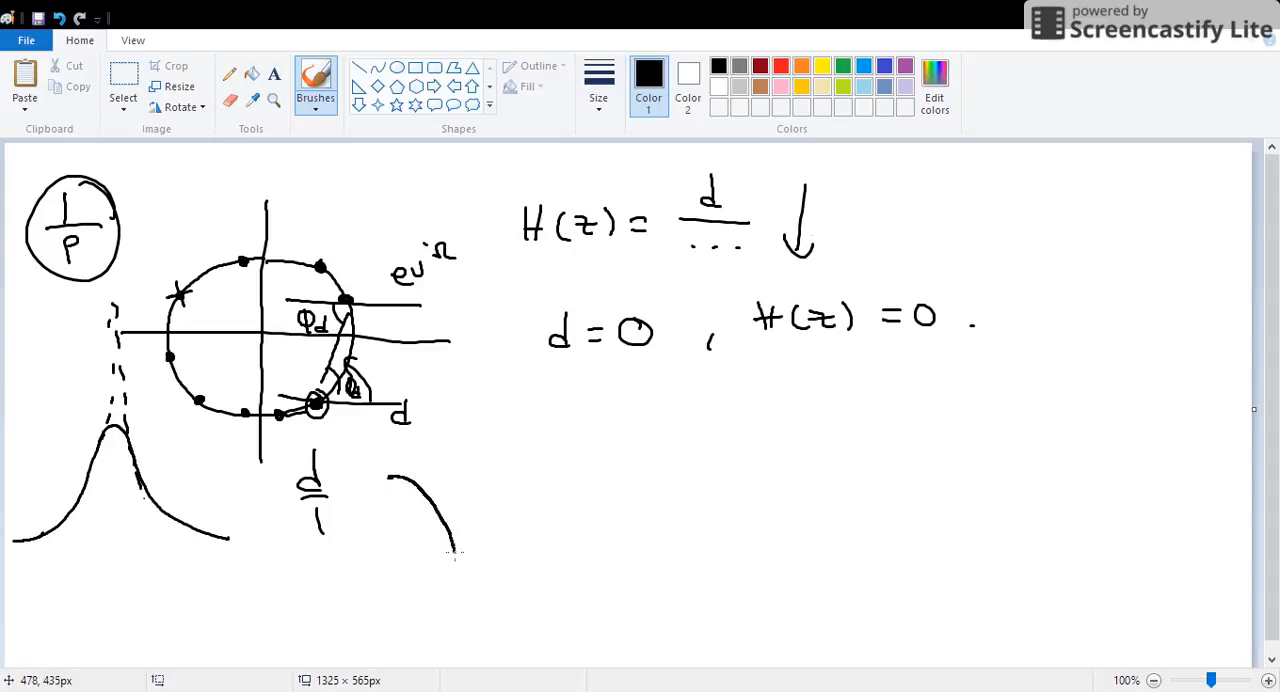
left_click_drag(452, 548, 472, 608)
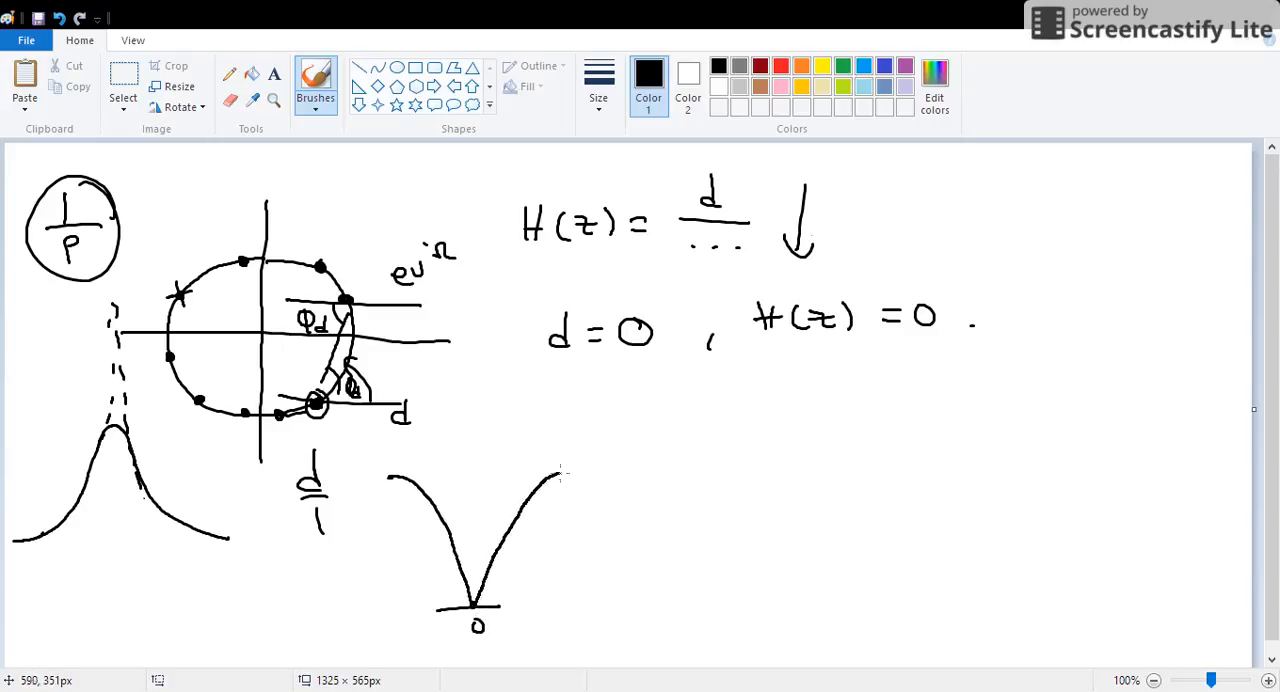
left_click_drag(476, 620, 564, 472)
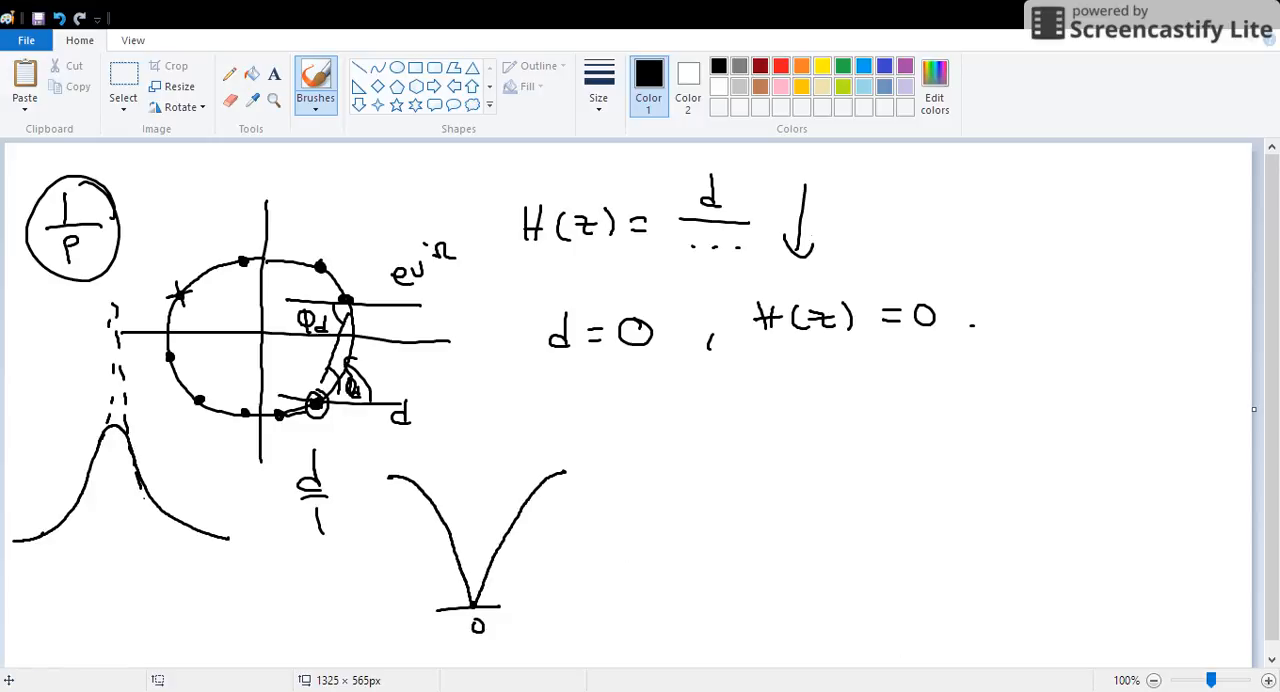
mouse_move(604, 400)
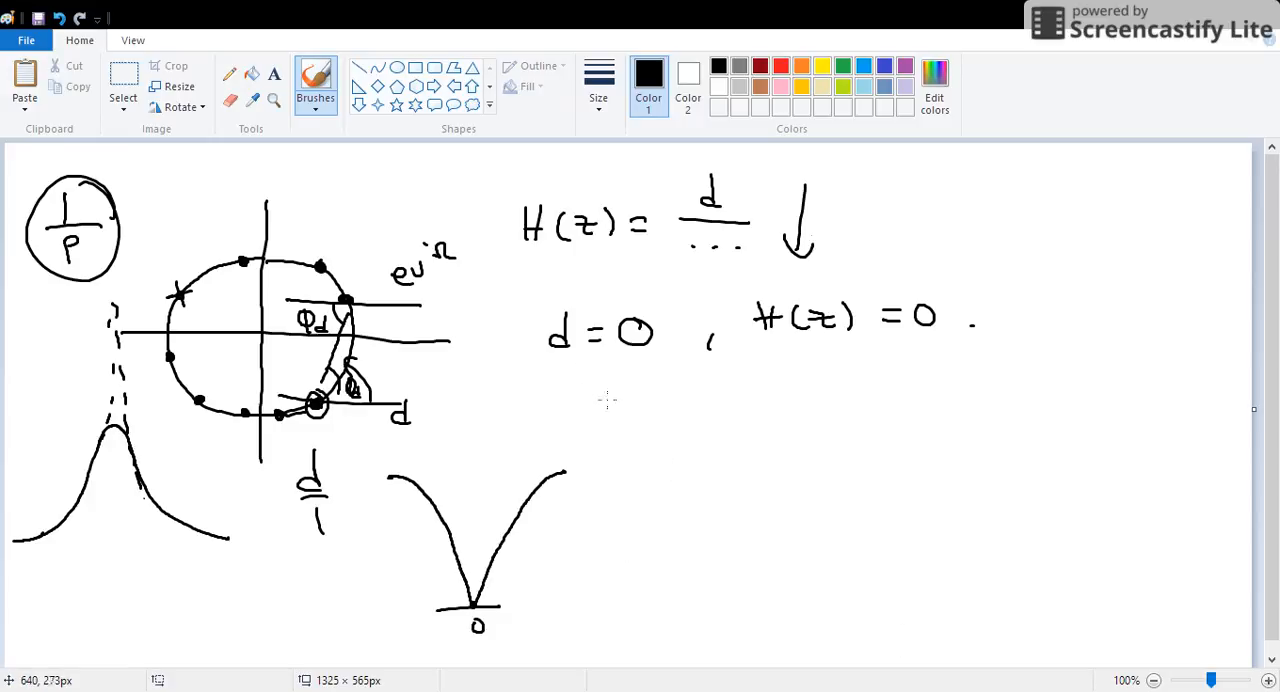
mouse_move(612, 560)
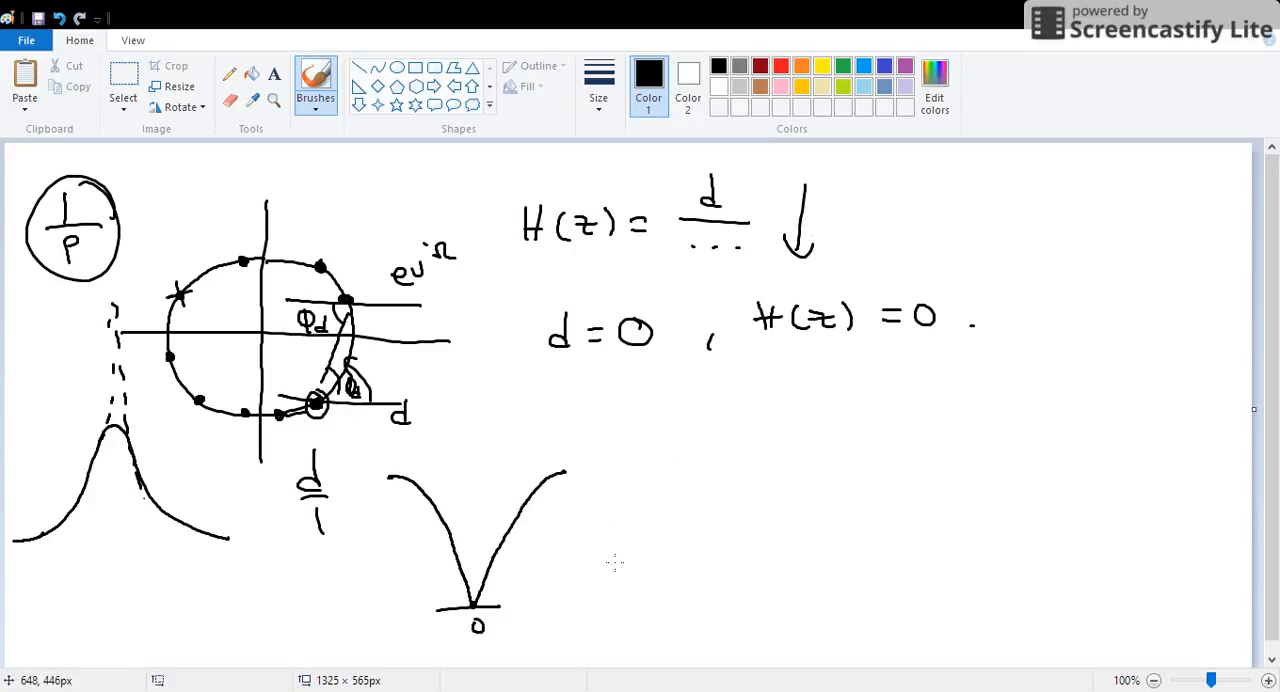